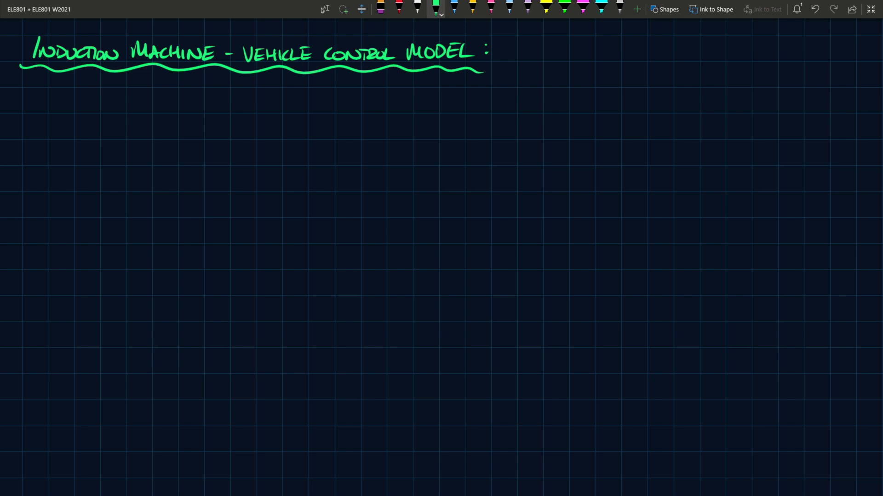
- Sketch three small white blocks joined by arrows across the top row
left_click(416, 6)
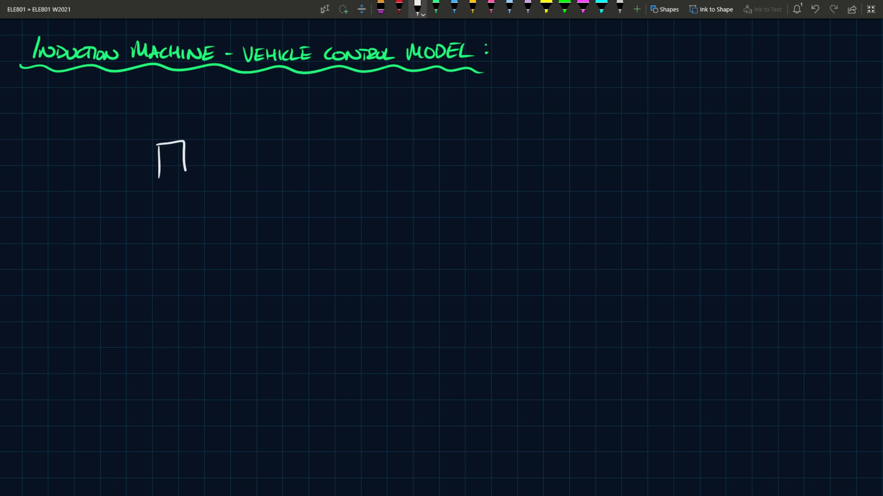
left_click_drag(96, 164, 160, 164)
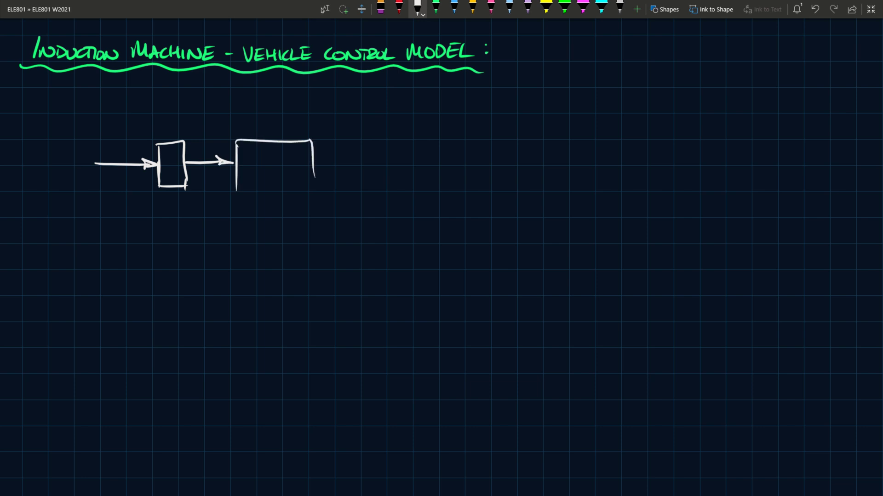
left_click_drag(239, 186, 313, 188)
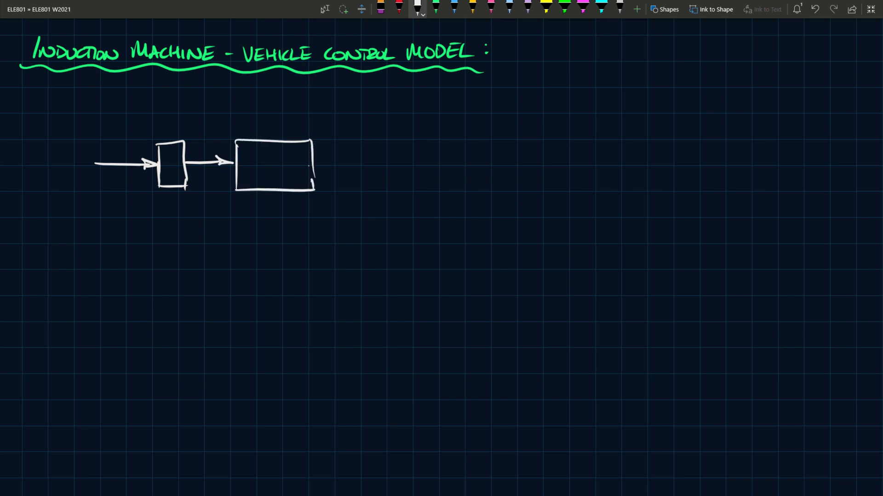
left_click_drag(316, 163, 416, 149)
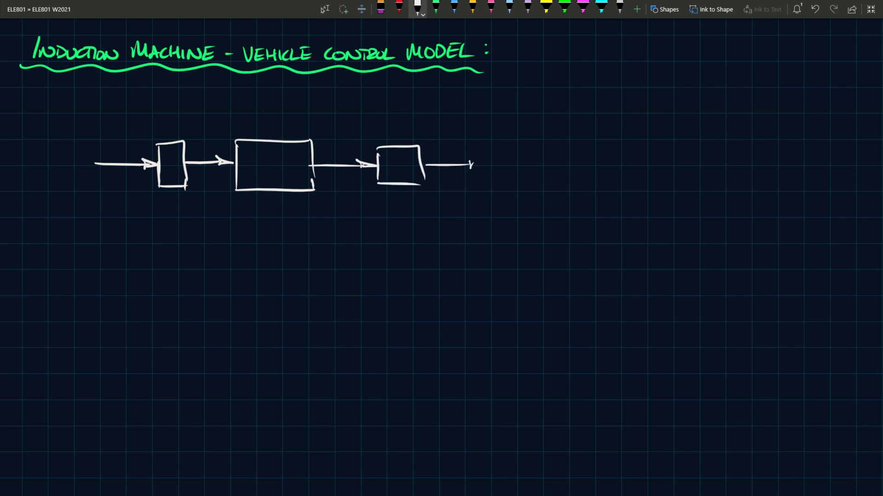
left_click_drag(495, 144, 488, 284)
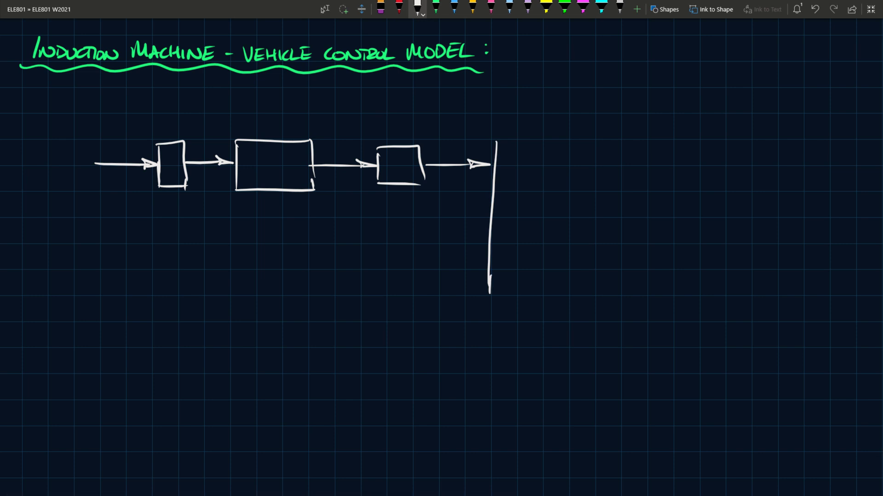
- Draw the tall transformation block with an internal diagonal and output arrows
left_click_drag(496, 141, 591, 236)
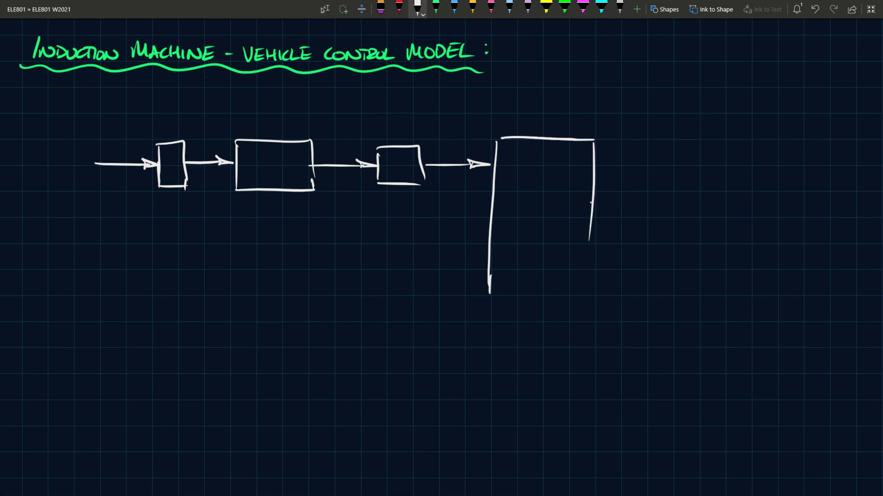
left_click_drag(490, 289, 585, 292)
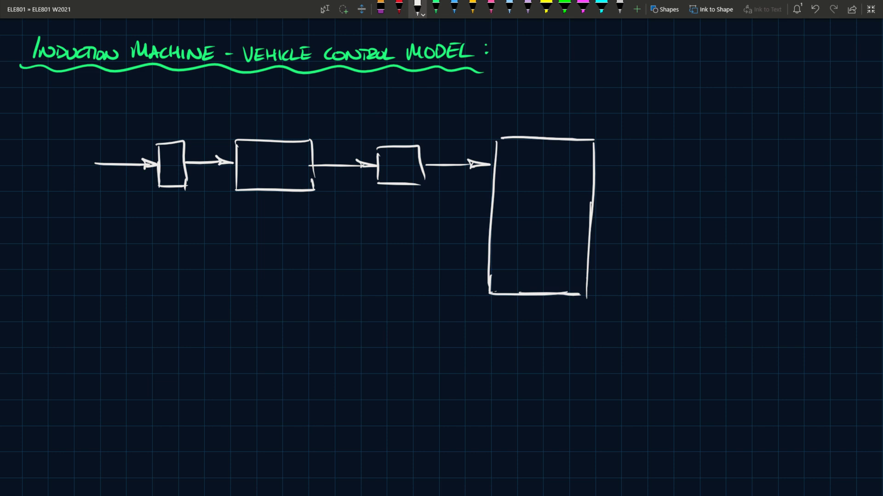
left_click_drag(500, 285, 562, 177)
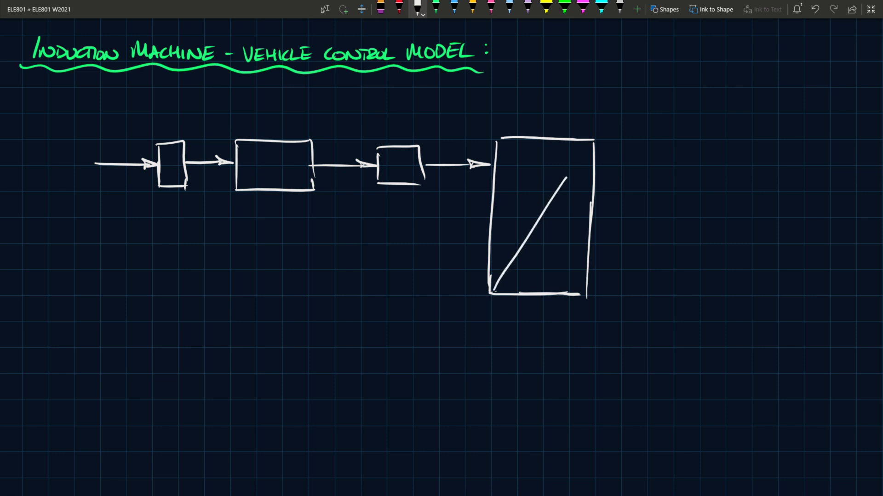
left_click_drag(594, 177, 653, 177)
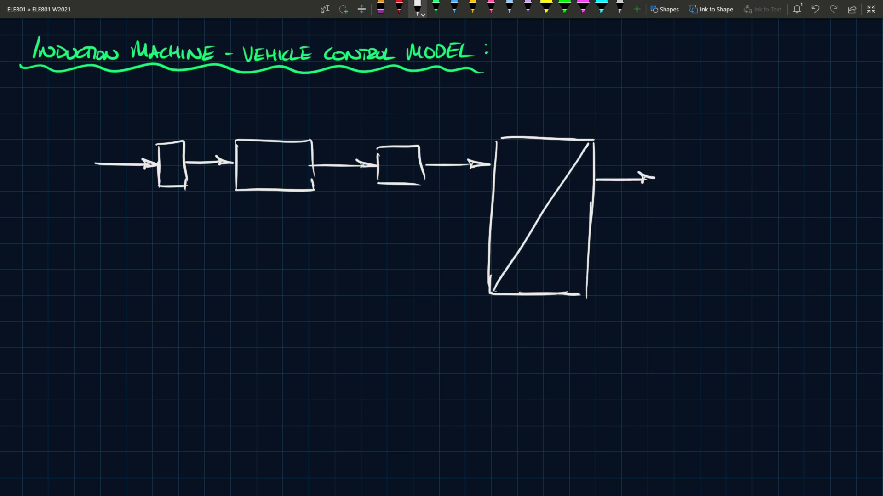
left_click_drag(597, 230, 653, 230)
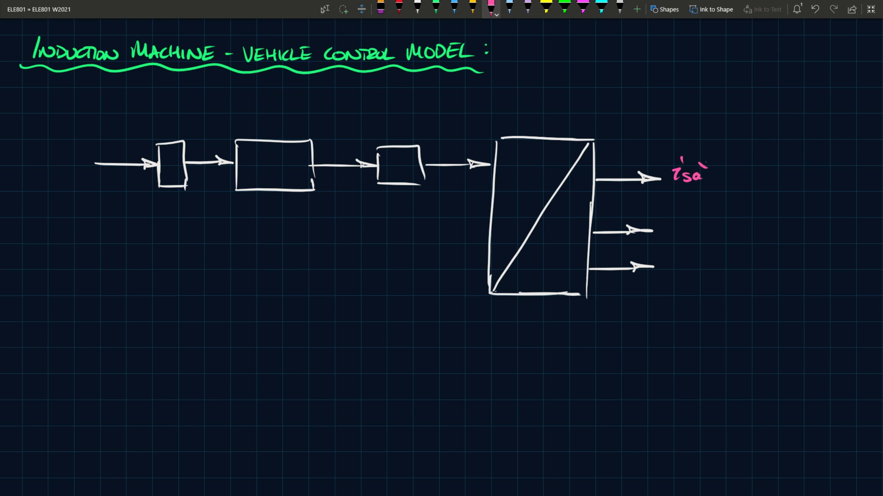
- Label the outputs isa*, isb*, isc* and the input Tm* in pink
type("is*")
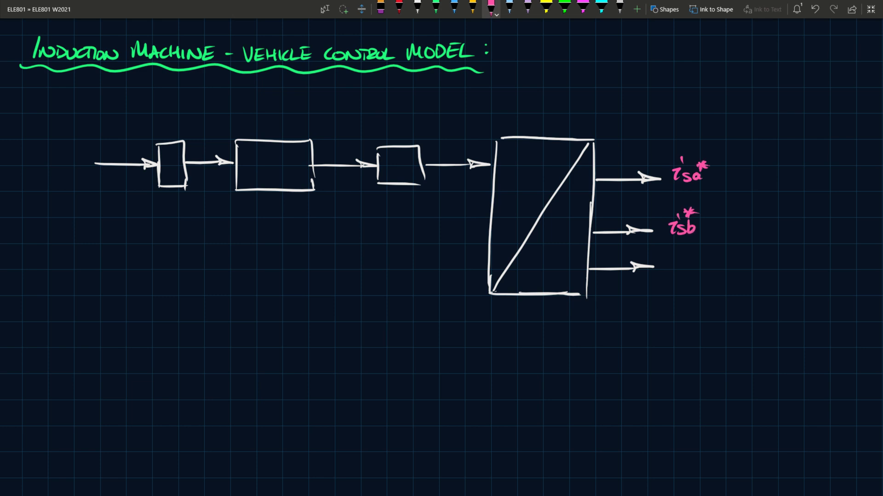
type("isc*")
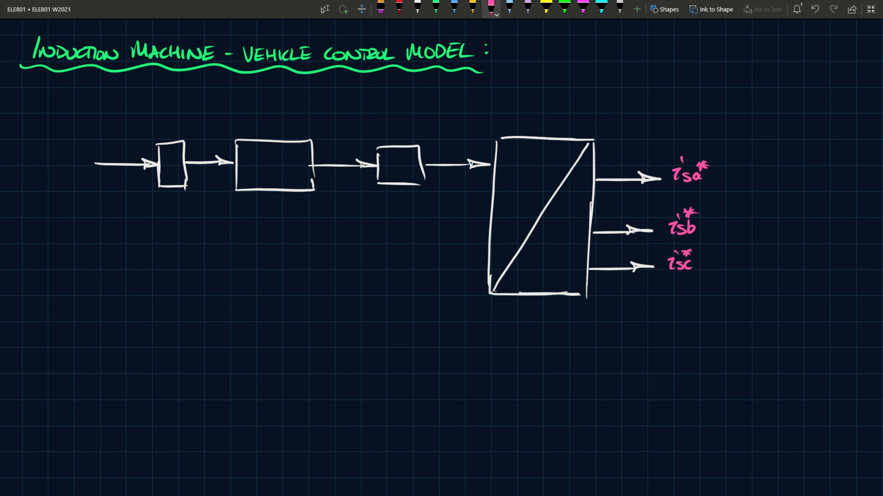
type("Tm*")
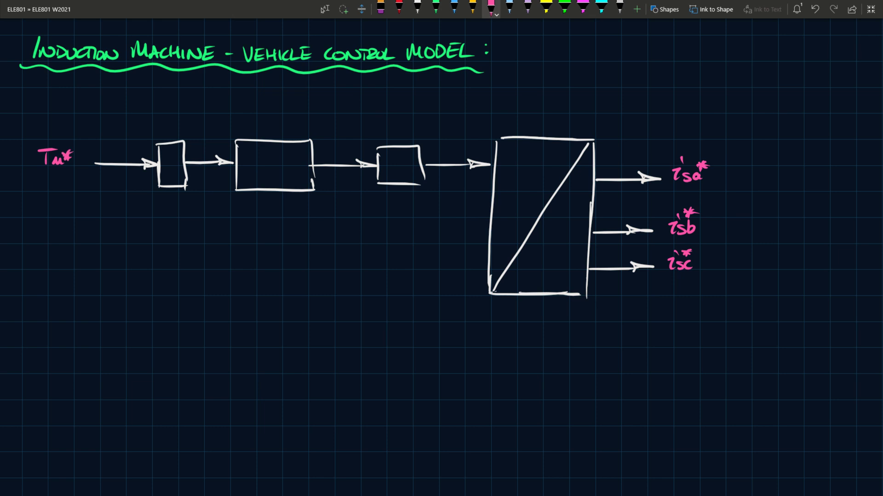
- Write the 2/P gain in green inside the first block and pink Te* after it
left_click(436, 7)
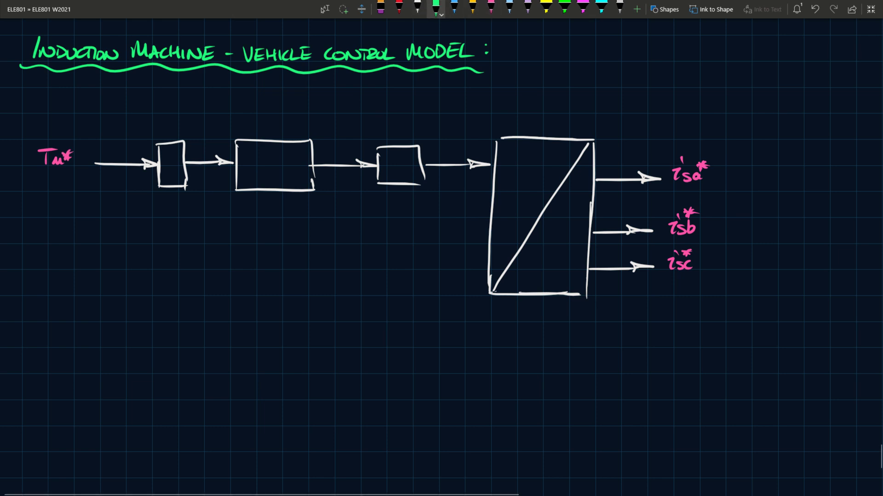
type("2/1")
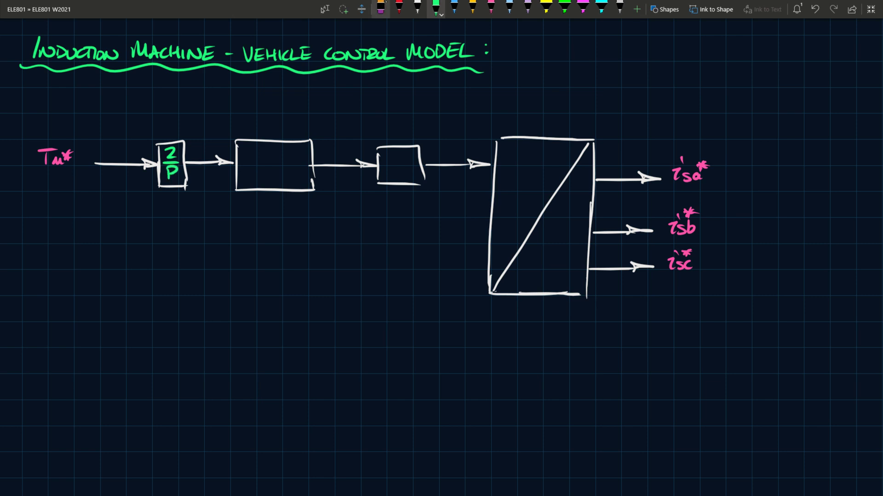
left_click(488, 6)
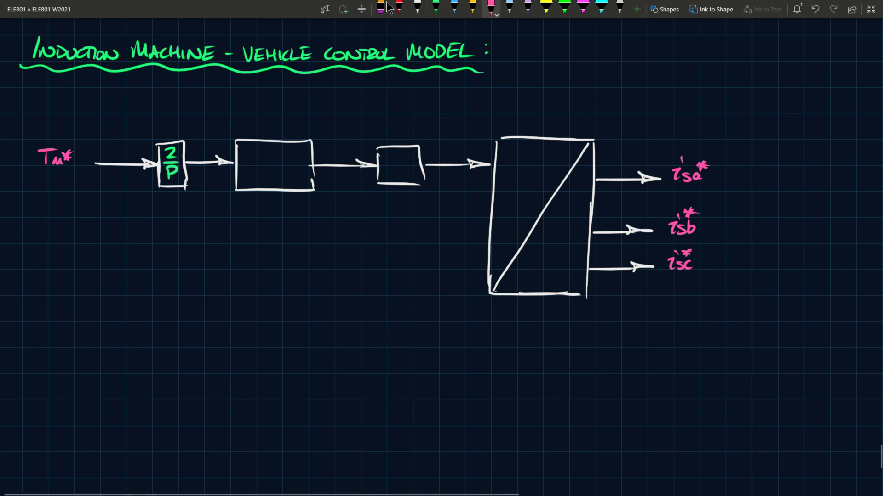
type("Te")
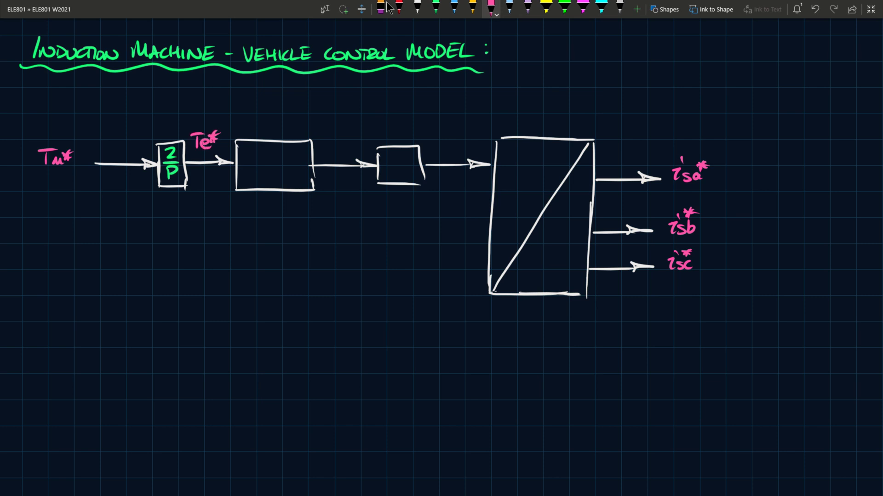
- Write the 2/3 gain expression with the 1/Imr term in the second block
type("2")
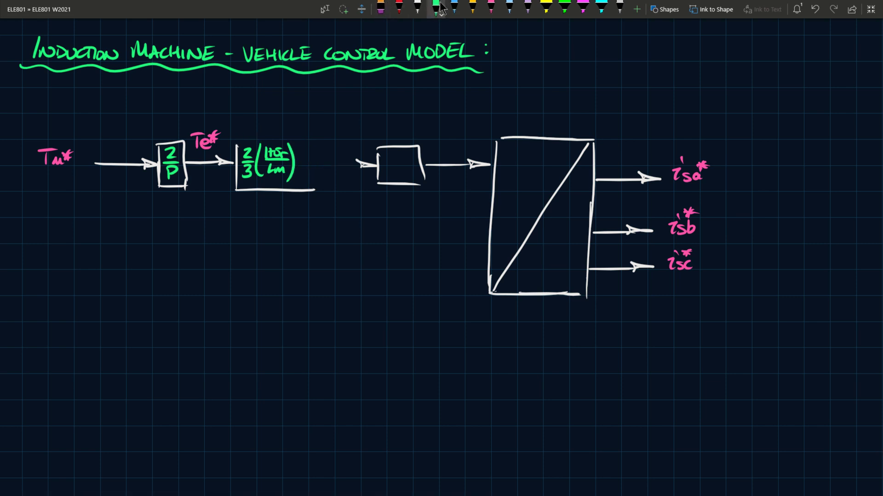
left_click_drag(301, 163, 324, 158)
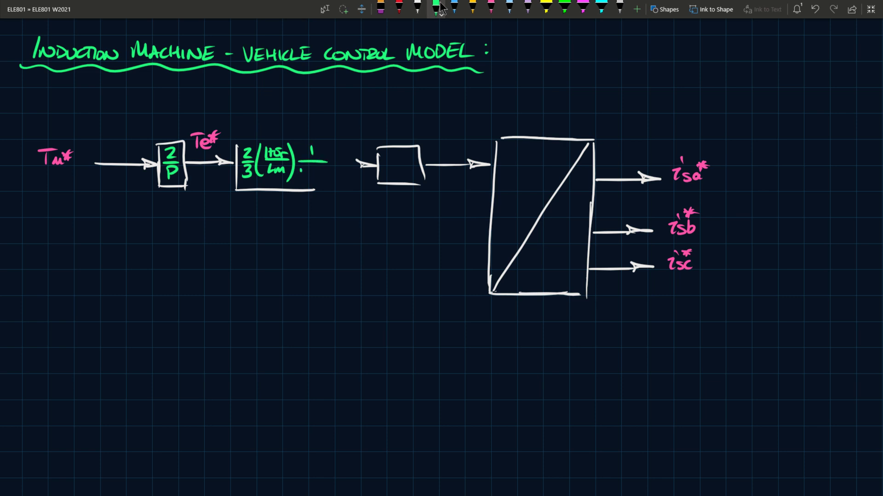
type("Imr")
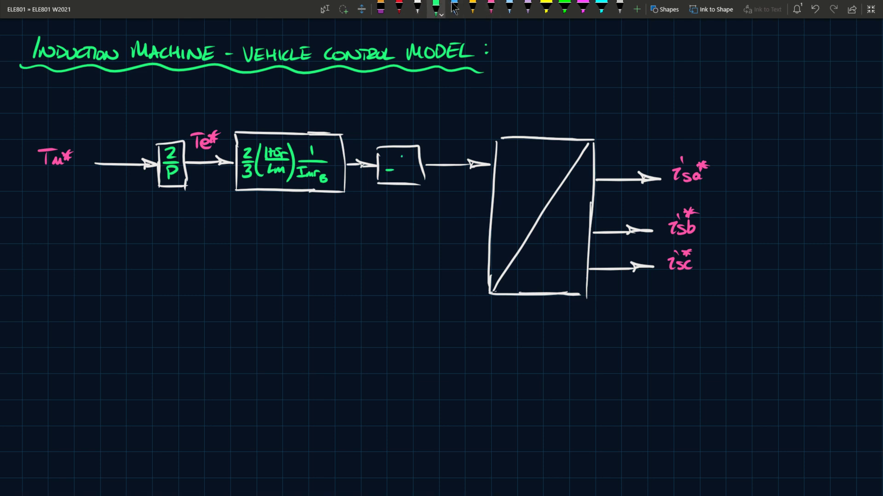
- Draw the limiter symbol in the third block, label it Limiter and its output isq*
left_click_drag(395, 169, 408, 160)
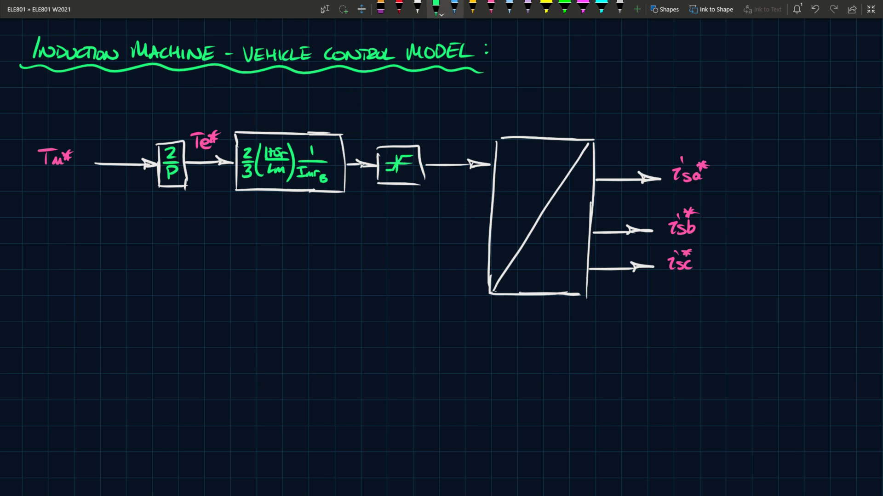
type("Limiter")
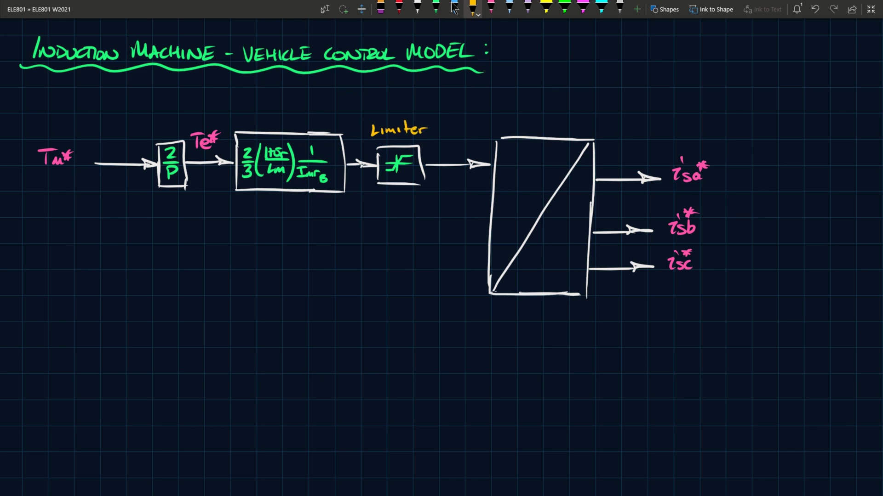
type("i'sq*")
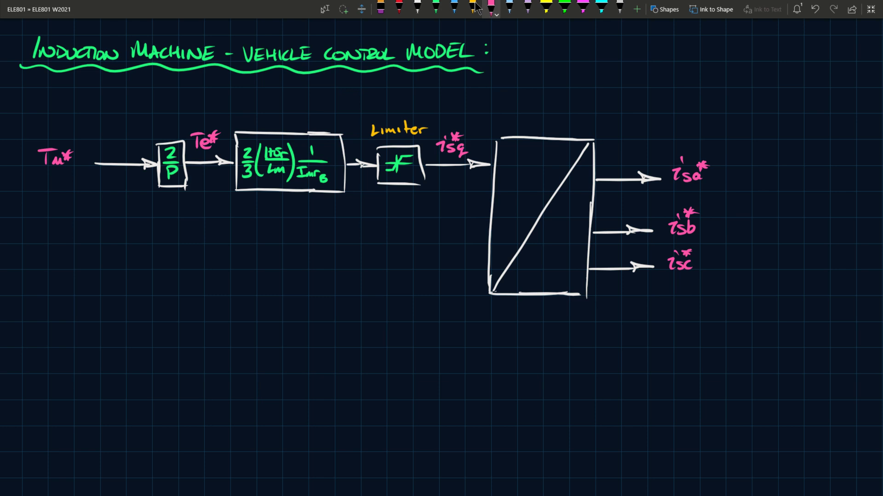
left_click(413, 7)
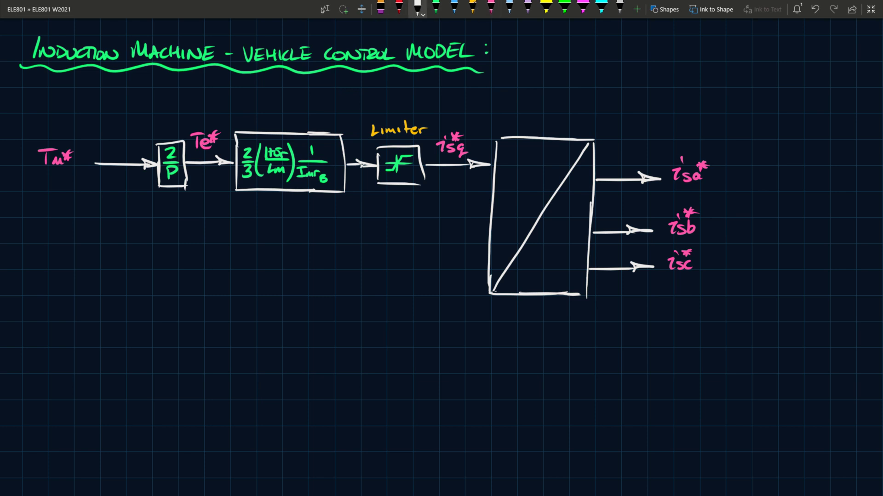
- Draw the ωm input arrow and the large empty block of the lower row
left_click_drag(82, 257, 139, 258)
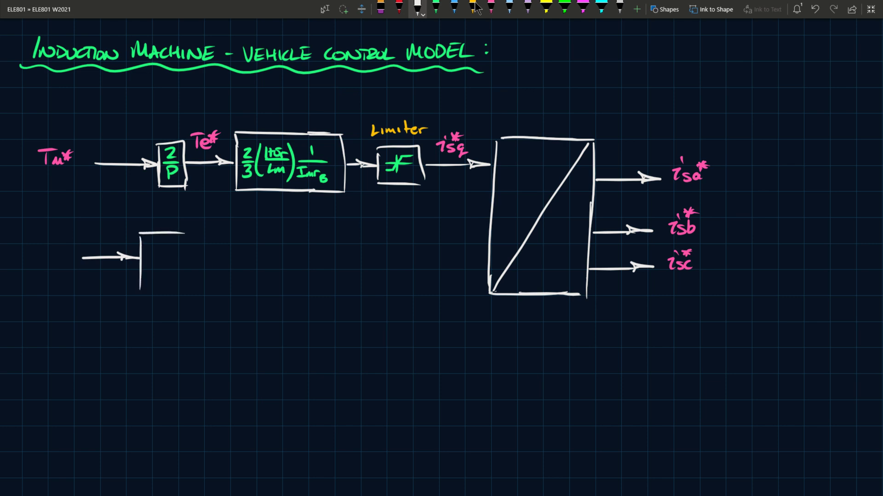
left_click_drag(180, 231, 225, 233)
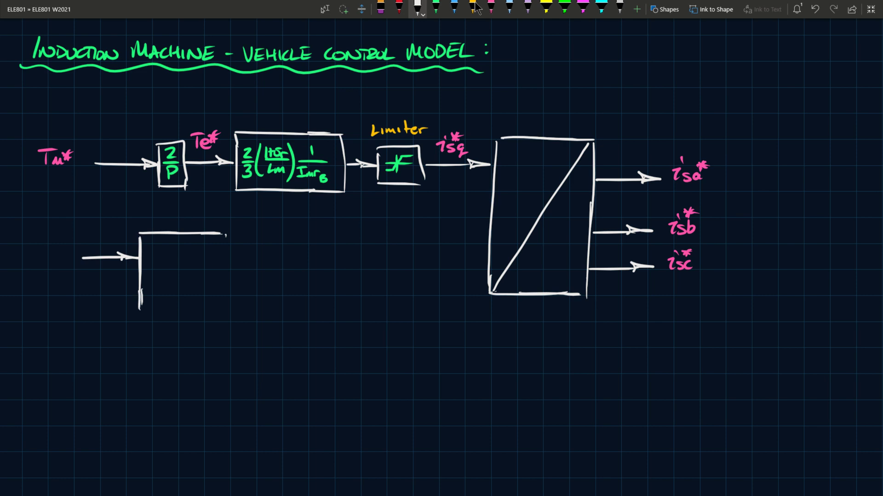
left_click_drag(139, 307, 228, 307)
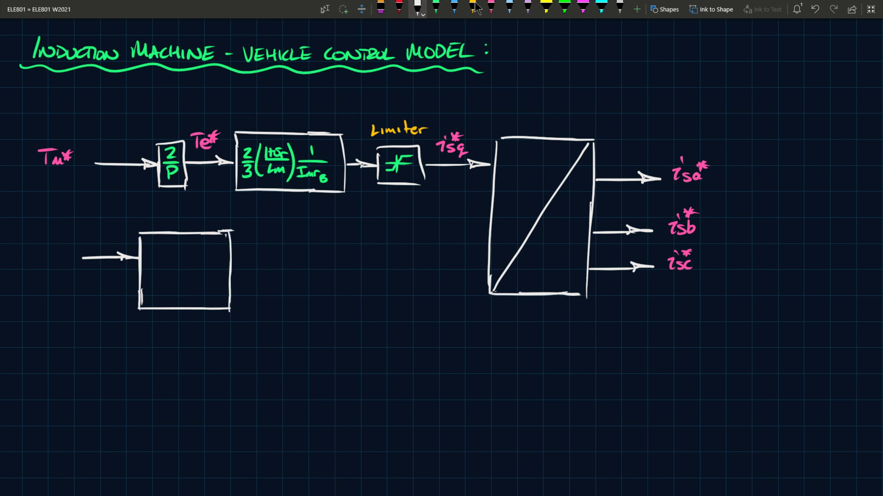
left_click_drag(234, 271, 286, 271)
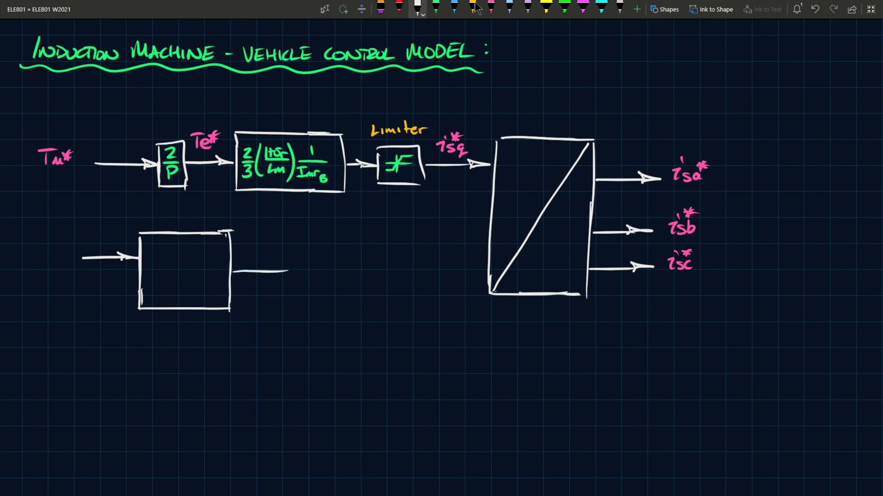
- Add an arrow, a small block and a line feeding into the transformation block
left_click_drag(242, 271, 316, 260)
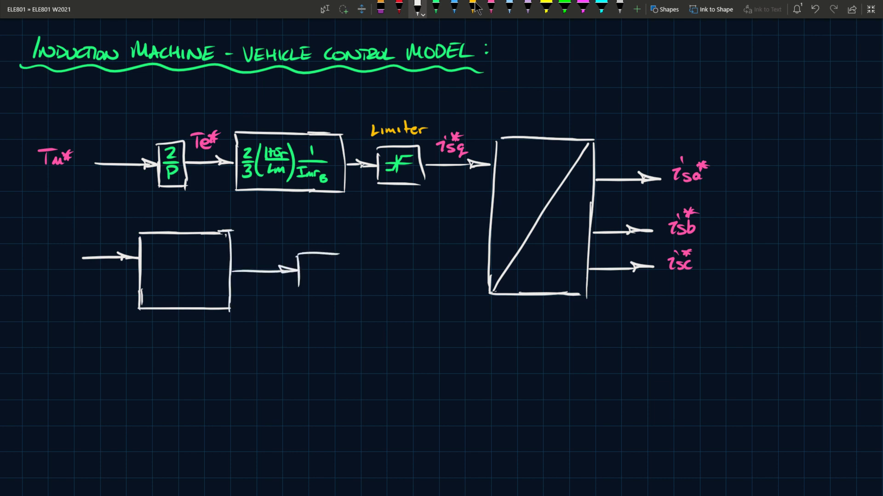
left_click_drag(298, 254, 340, 276)
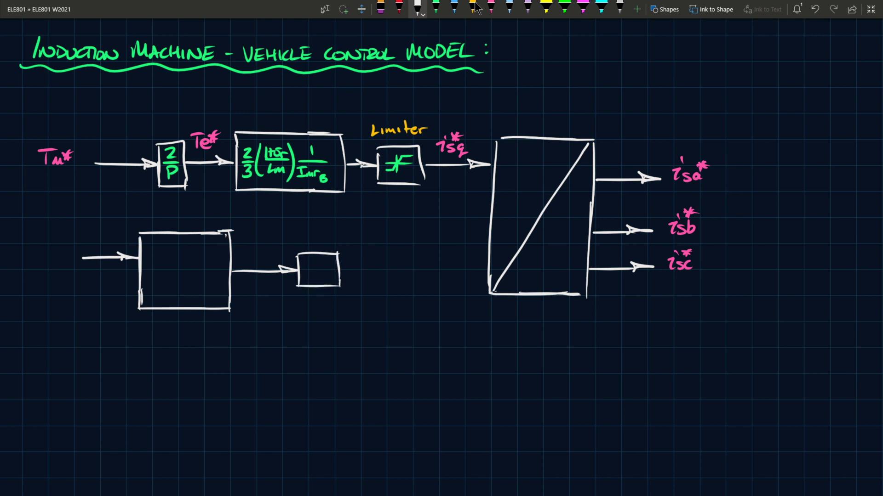
left_click_drag(340, 269, 464, 269)
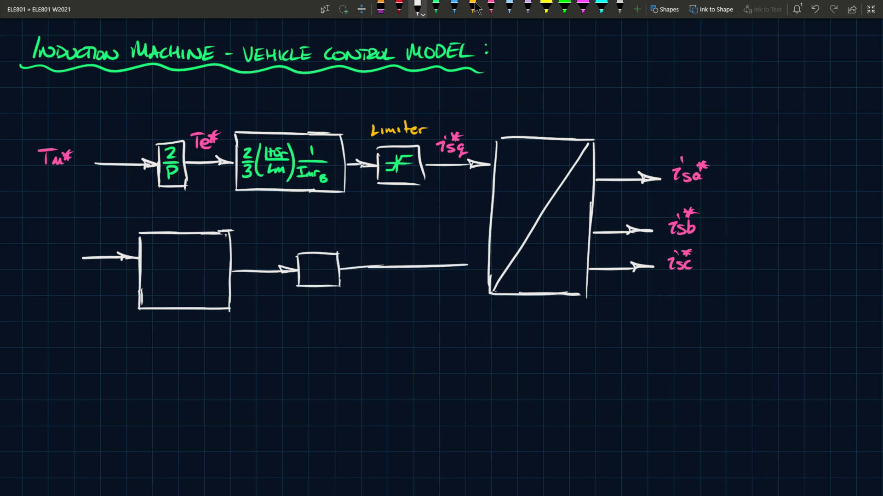
left_click_drag(366, 267, 479, 264)
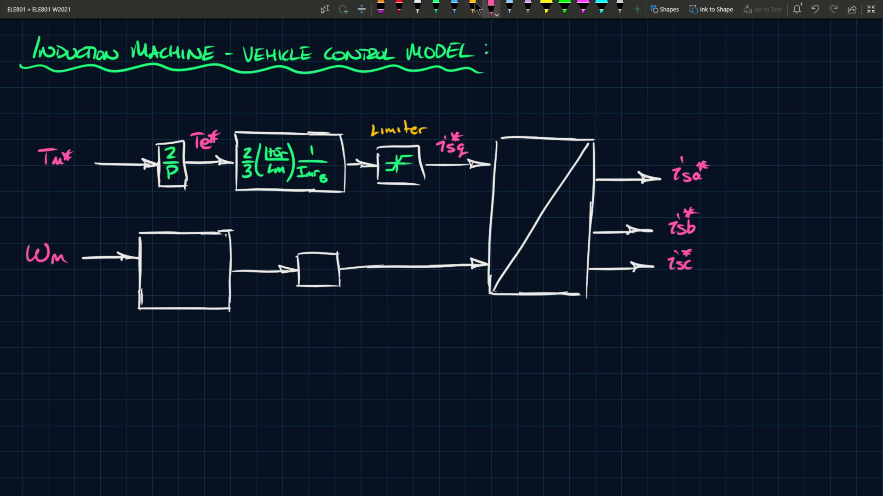
- Draw the axes and field-weakening curve with dashed marker inside the ωm block
left_click(438, 7)
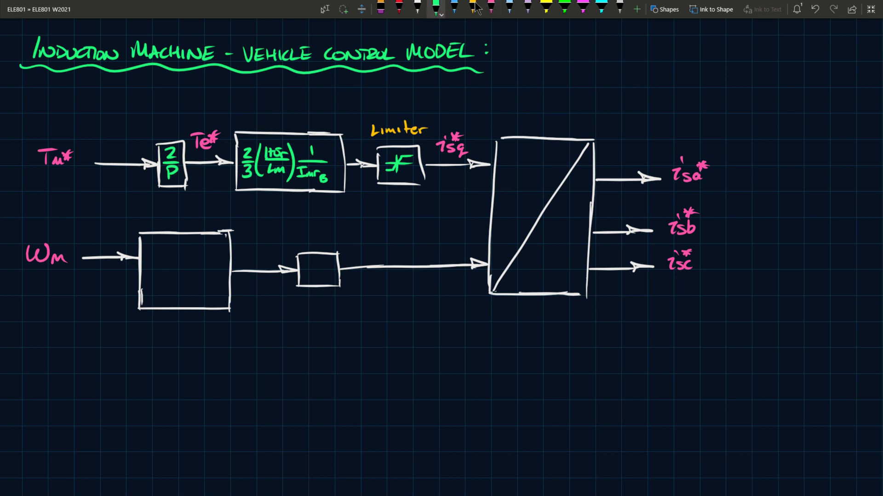
left_click_drag(159, 242, 159, 287)
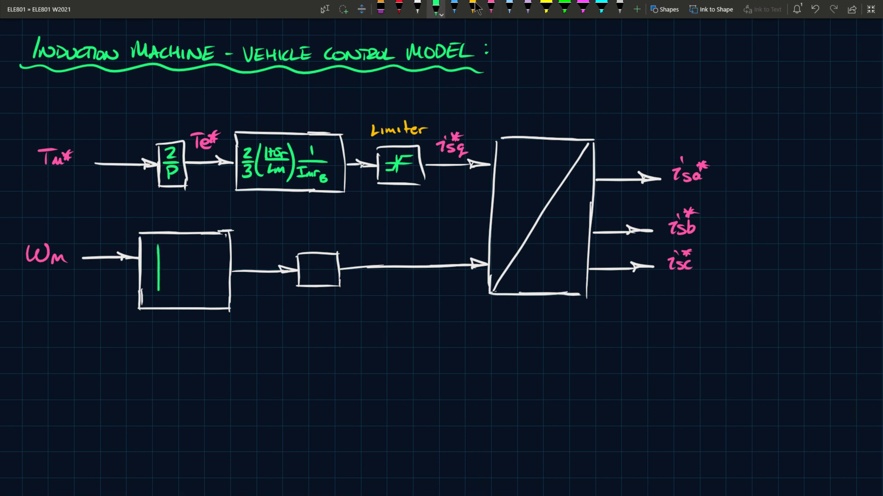
left_click_drag(160, 279, 211, 279)
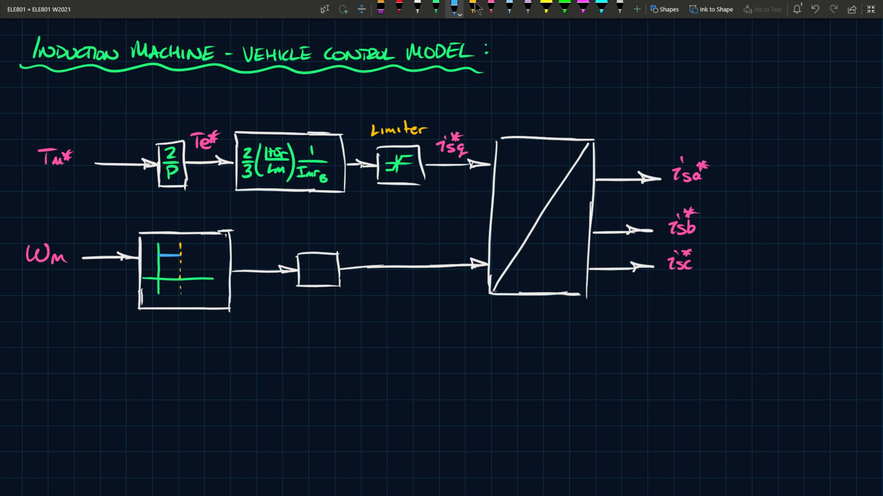
left_click_drag(169, 260, 214, 273)
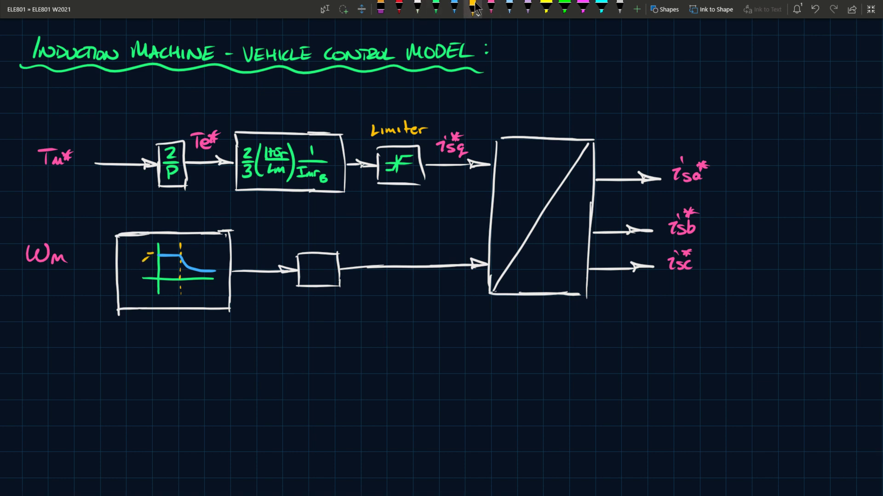
- Mark the curve with ImrB and ωB, label imr* and isd*, and write 1 in the small block
type("Im")
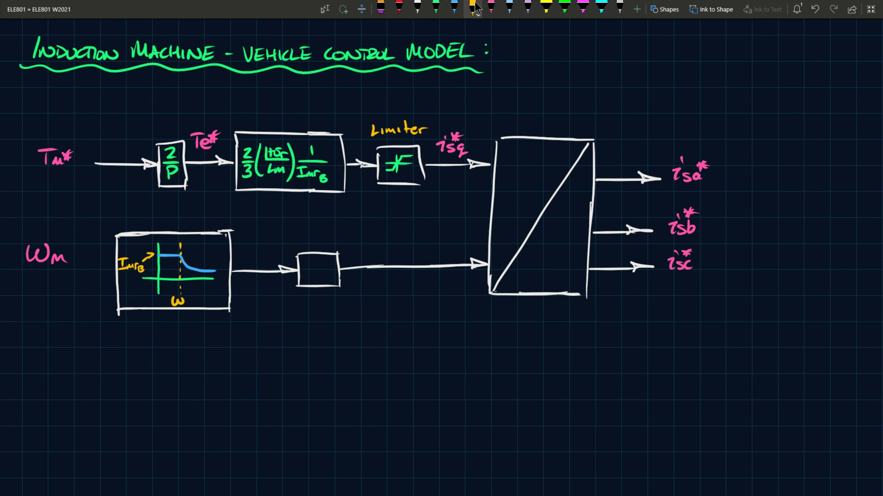
type("B")
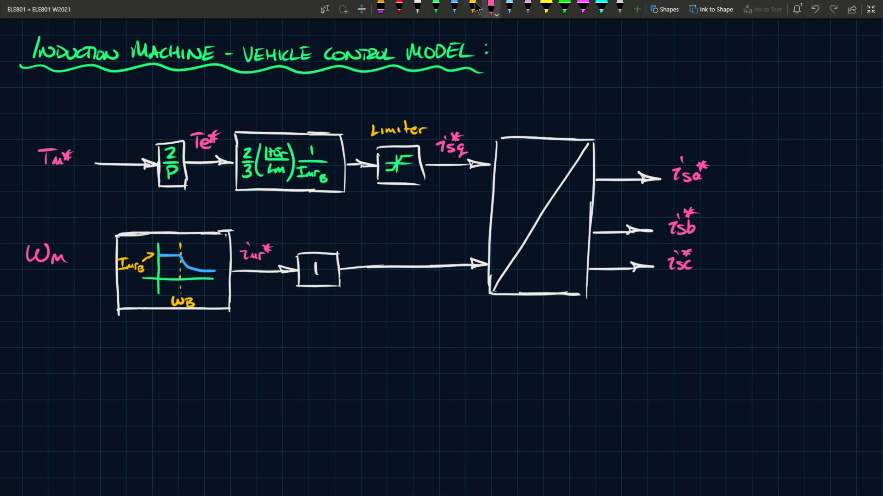
type("isd*")
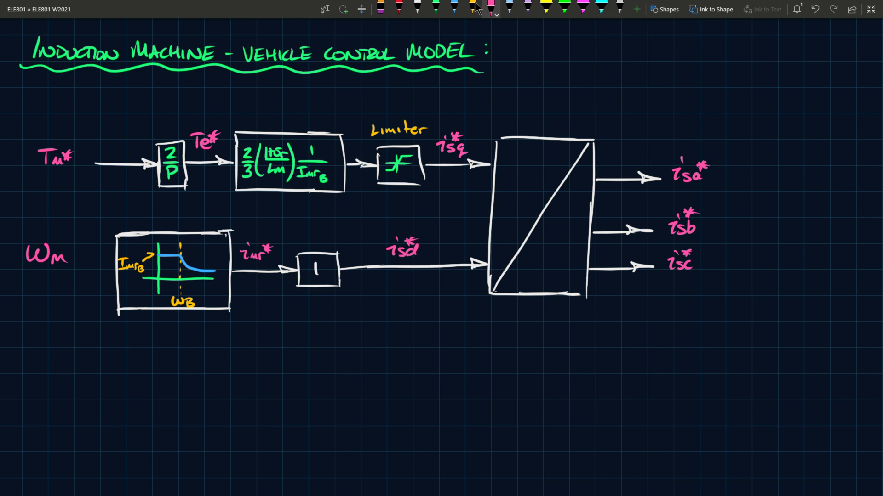
left_click(418, 7)
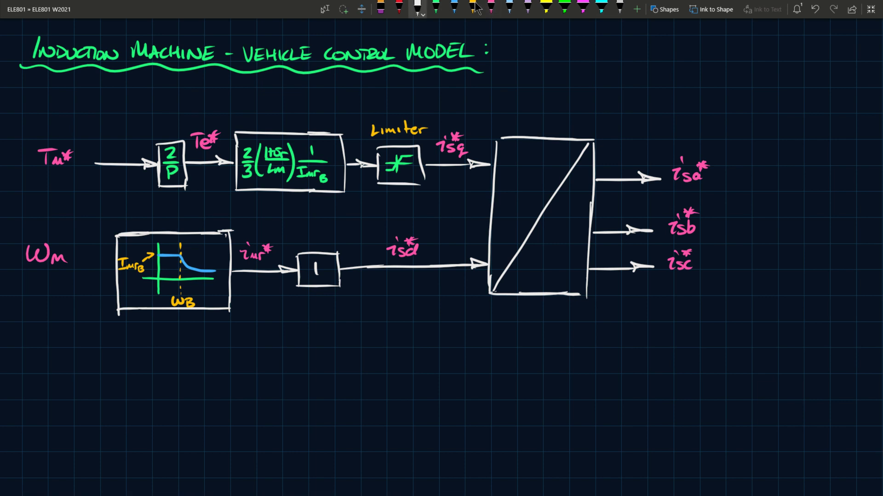
- Draw the arrow from ωm and mark the transformation block as dq to abc
left_click_drag(74, 258, 112, 257)
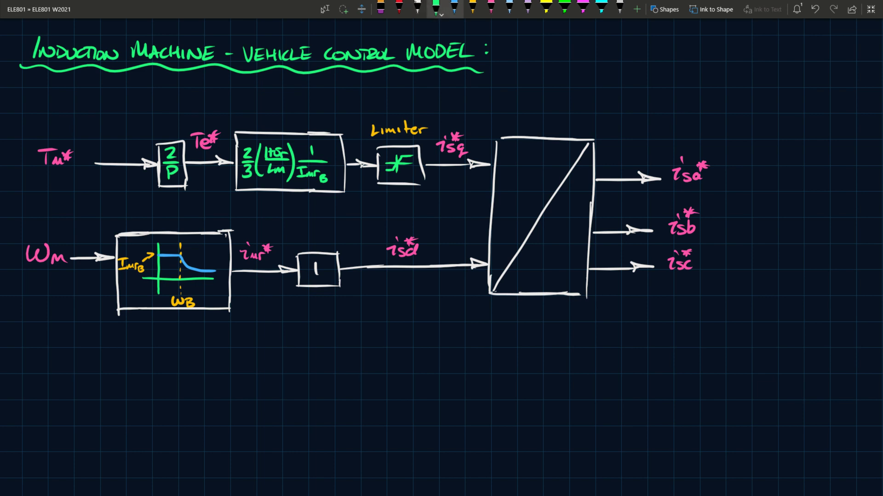
type("dq")
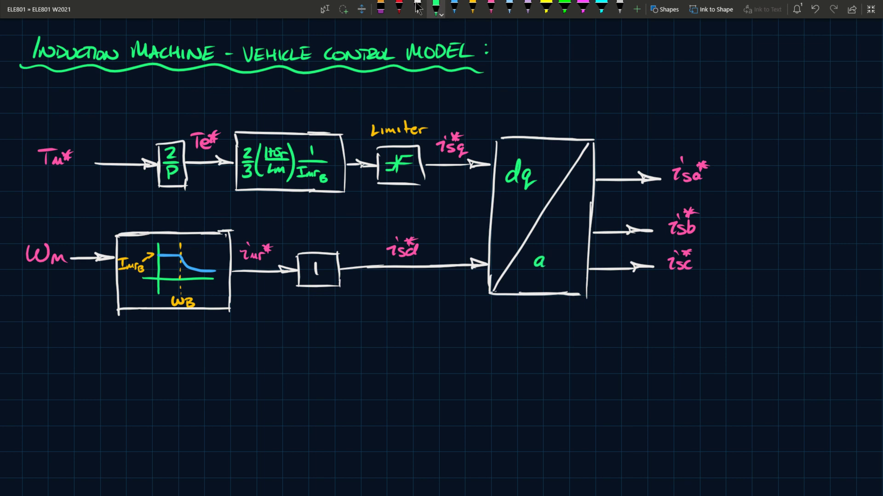
type("bc")
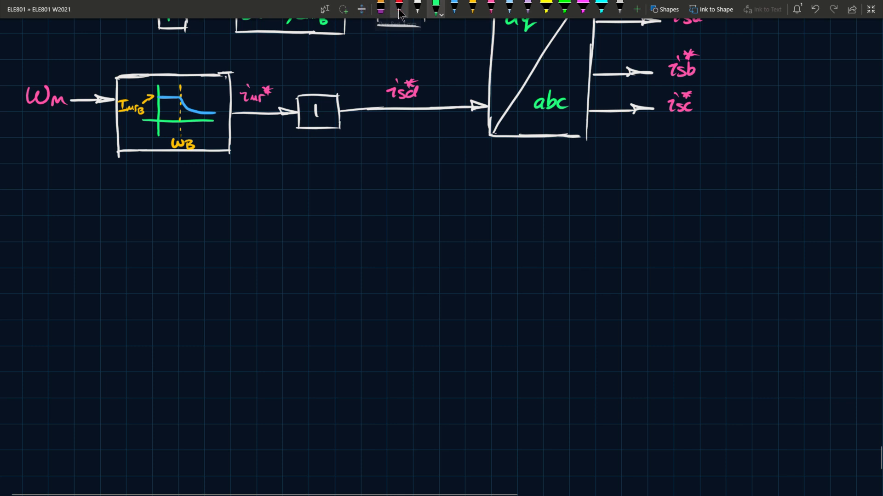
mouse_move(403, 13)
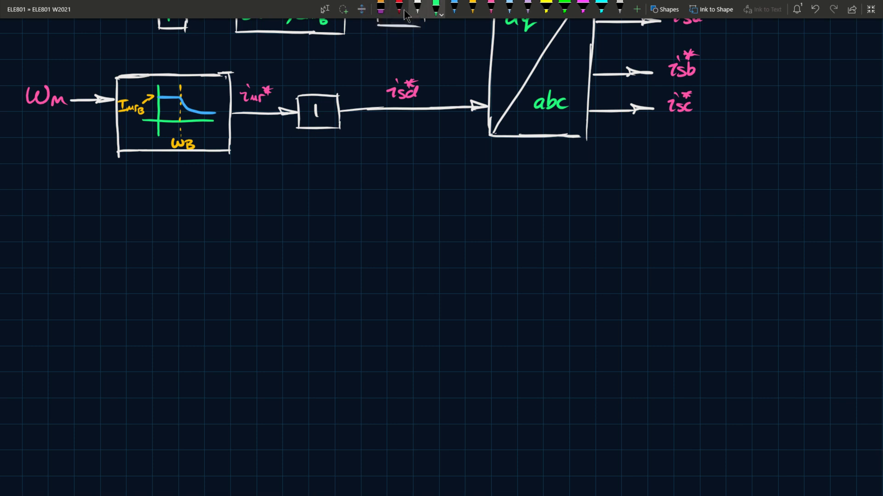
- Add an angle input arrow to the transformation block and pink-labelled isa, isb, isc input arrows below
left_click_drag(529, 160, 530, 138)
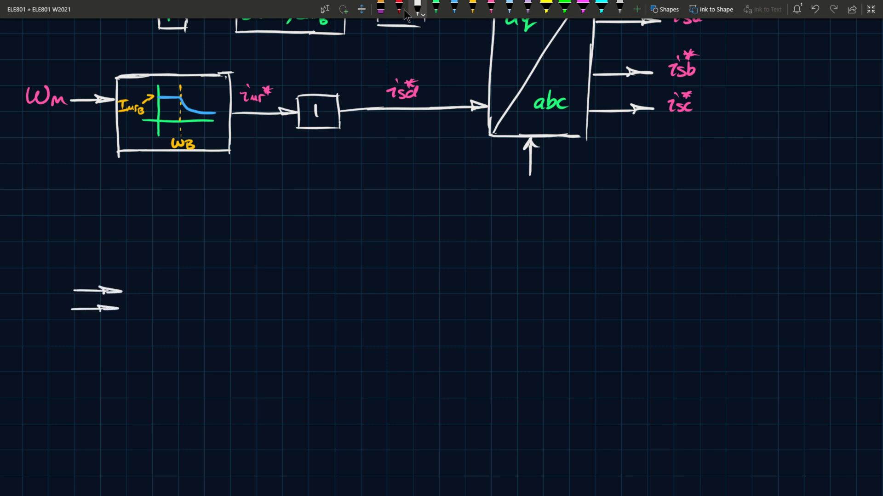
left_click_drag(73, 326, 119, 326)
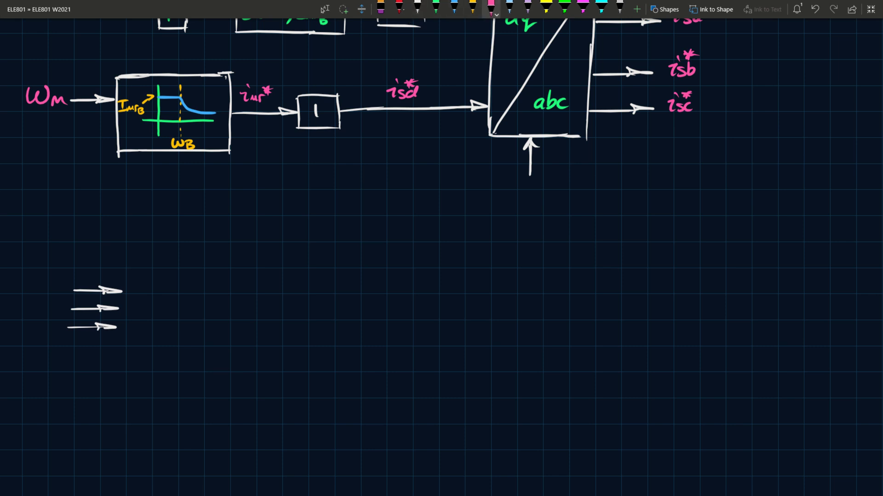
mouse_move(404, 16)
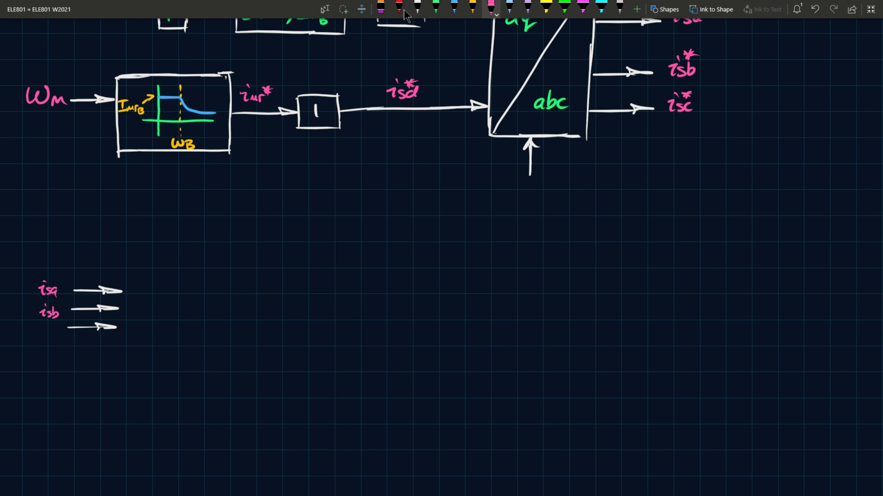
type("ix")
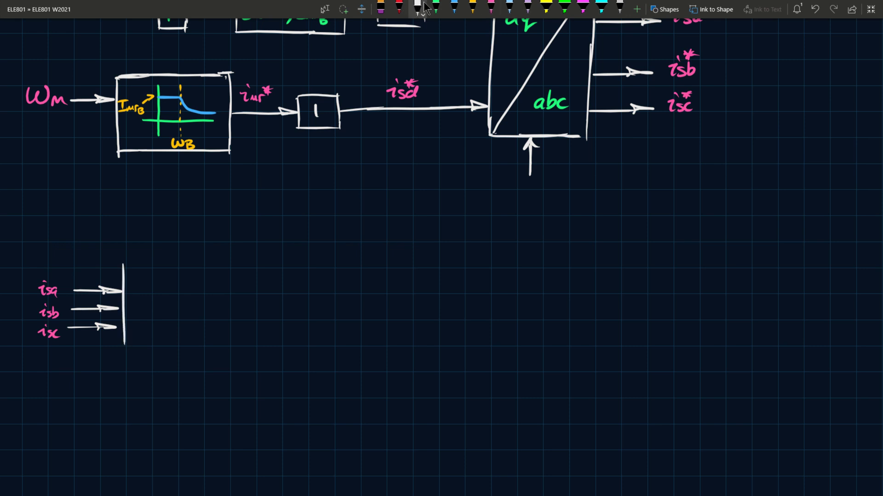
- Draw the abc-to-dq block split by a diagonal
left_click_drag(124, 262, 186, 346)
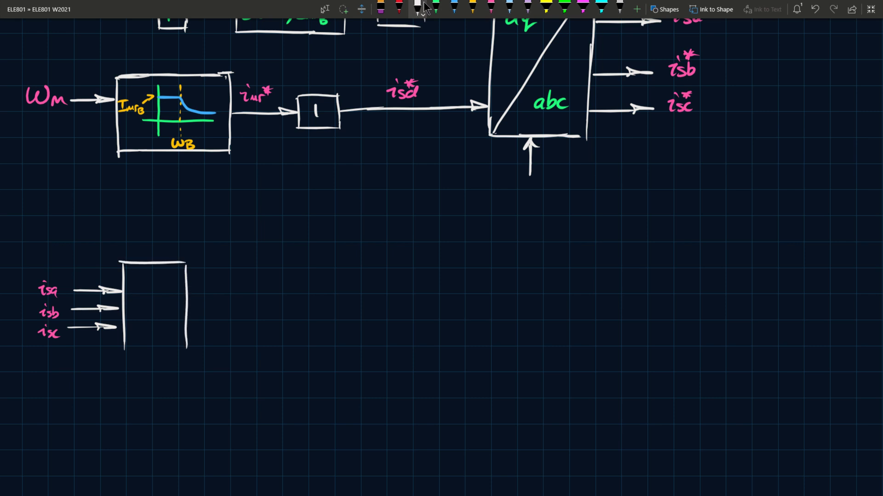
left_click_drag(124, 349, 186, 350)
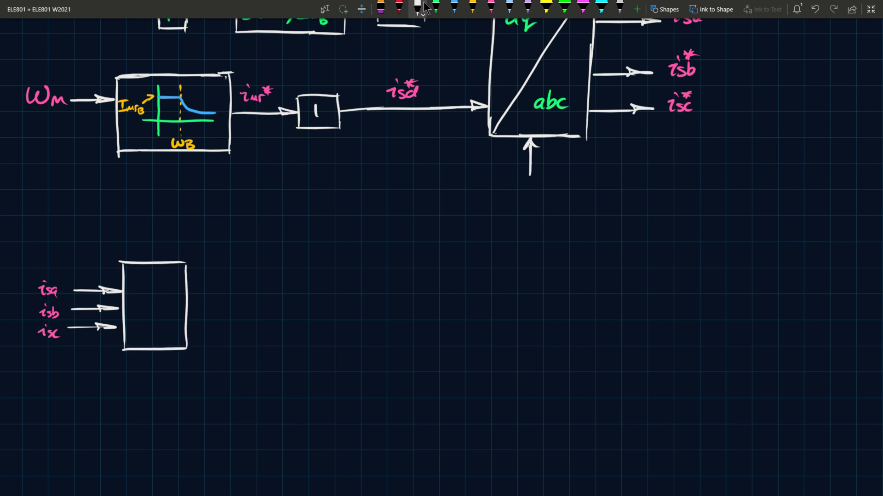
left_click_drag(129, 349, 181, 265)
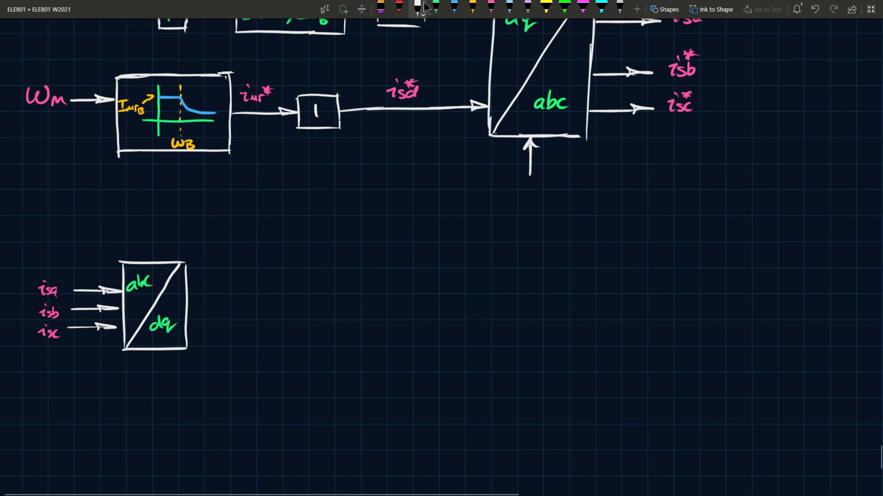
- Draw two output arrows from the abc/dq block feeding a new rectangle
left_click_drag(189, 290, 236, 289)
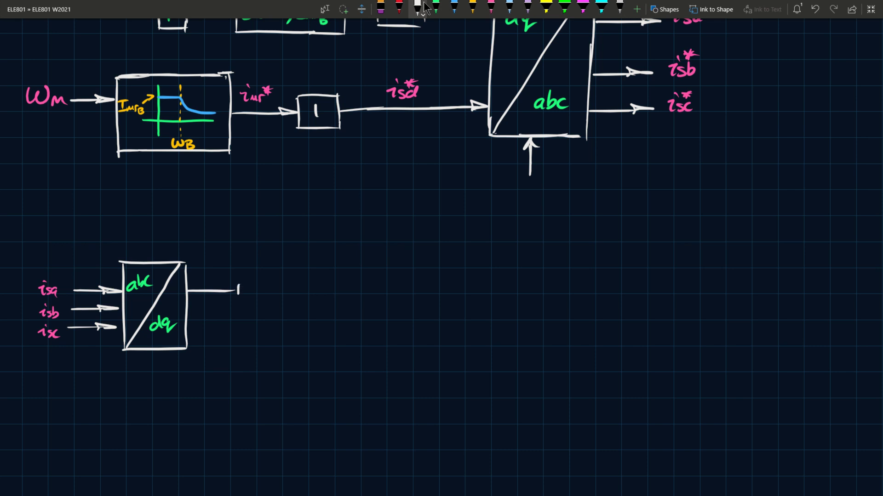
left_click_drag(189, 290, 260, 289)
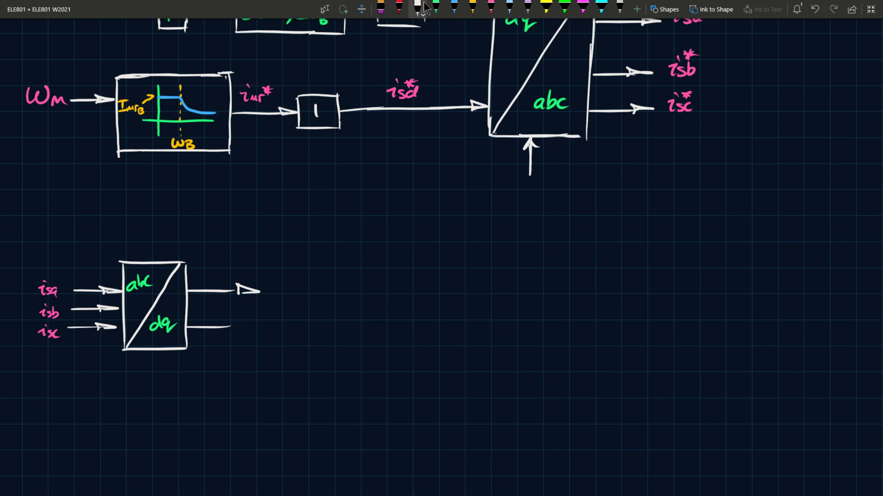
left_click_drag(188, 328, 234, 329)
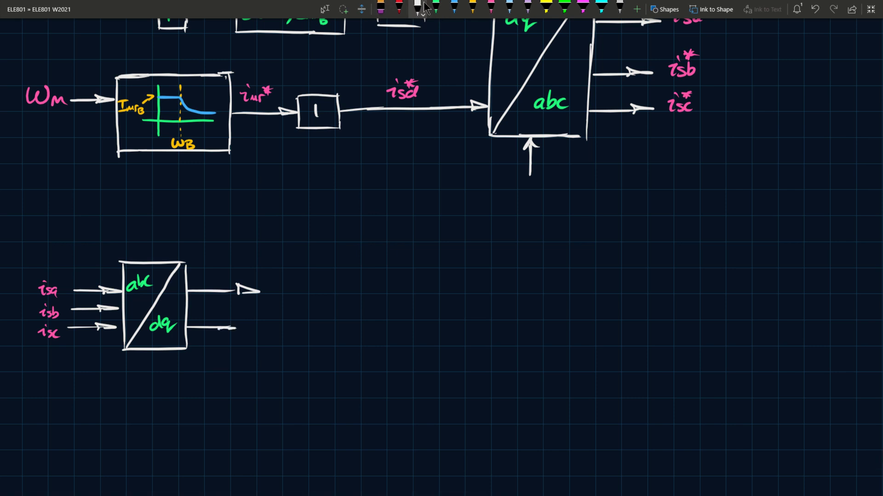
left_click_drag(220, 327, 256, 324)
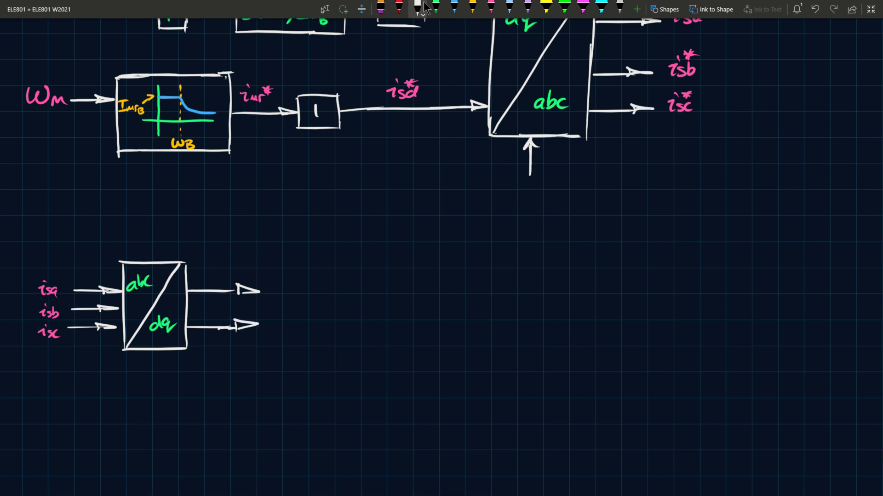
left_click_drag(262, 337, 324, 256)
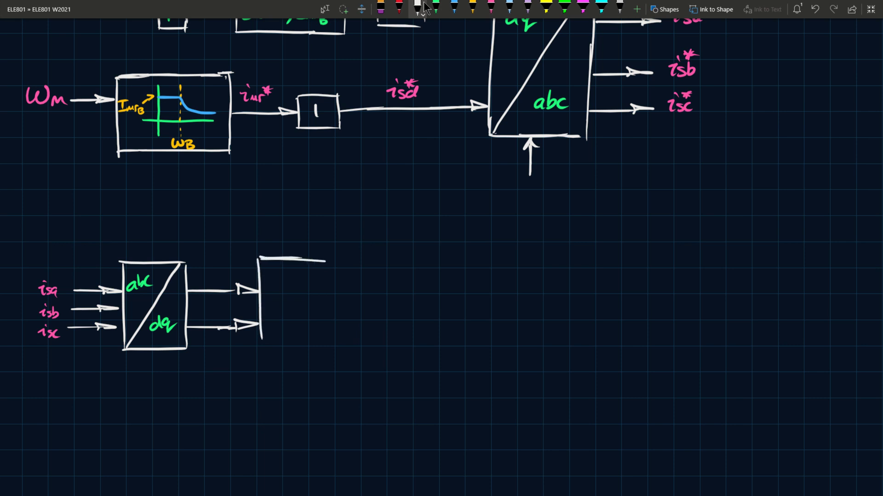
left_click_drag(259, 256, 332, 346)
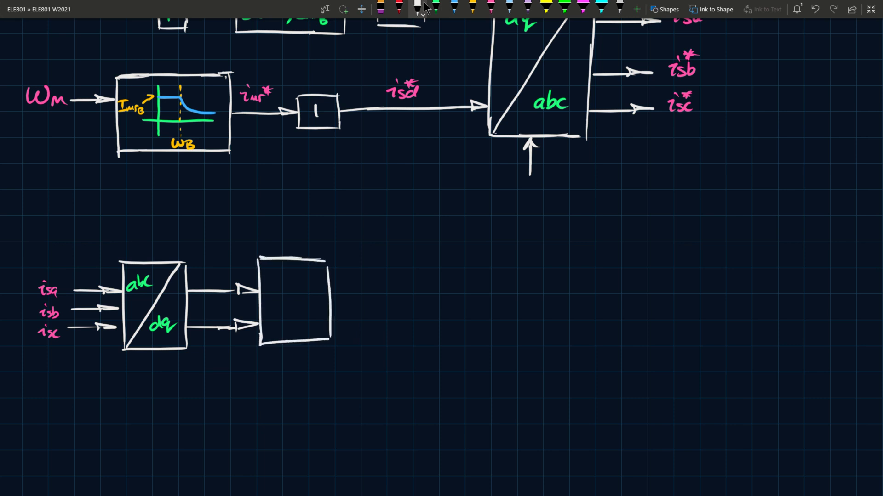
- Write Eq. 9 & Eq. 10 in the block and tilde the angle input symbol
left_click(490, 6)
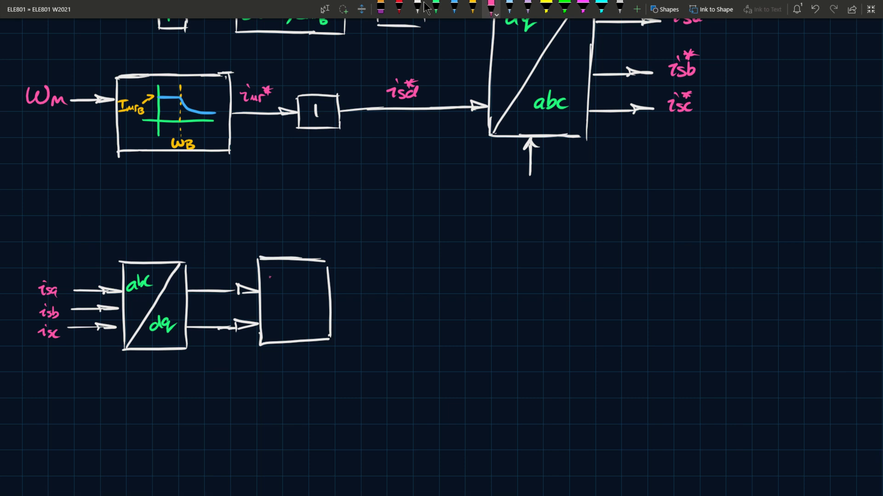
type("Eq.o")
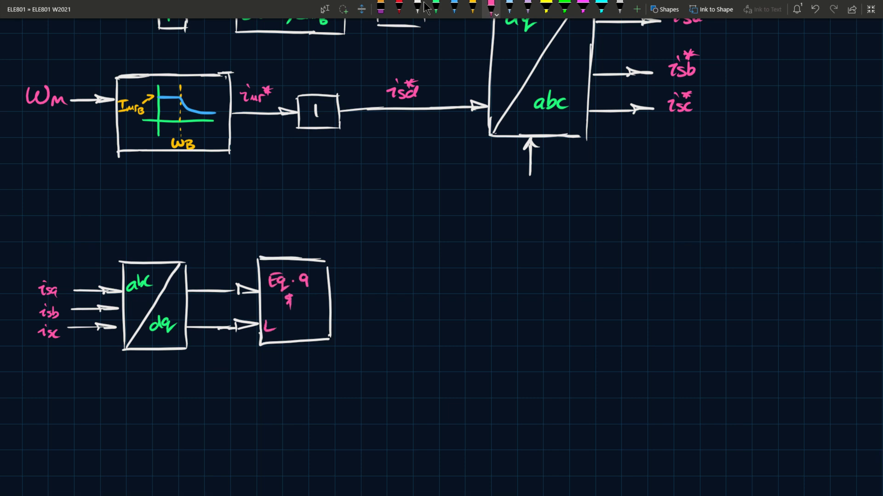
type("Eq.10")
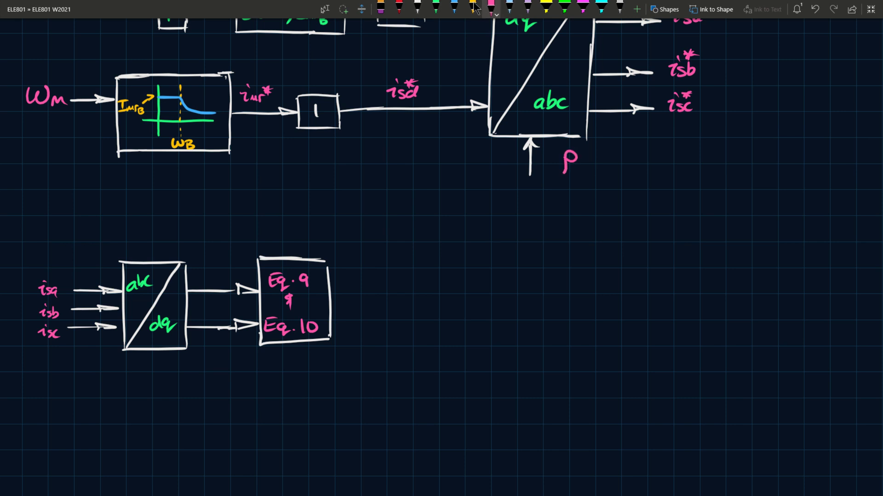
left_click_drag(557, 145, 578, 145)
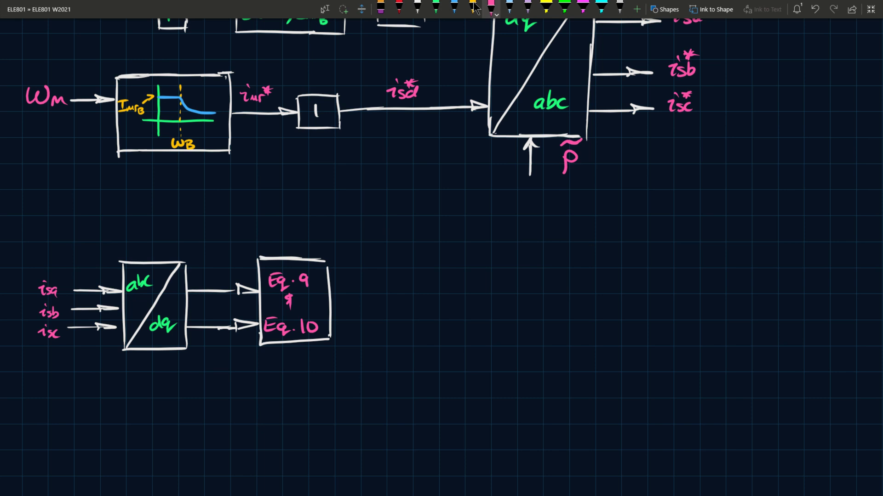
- Draw white downward arrows into the top of the equation block
left_click(415, 8)
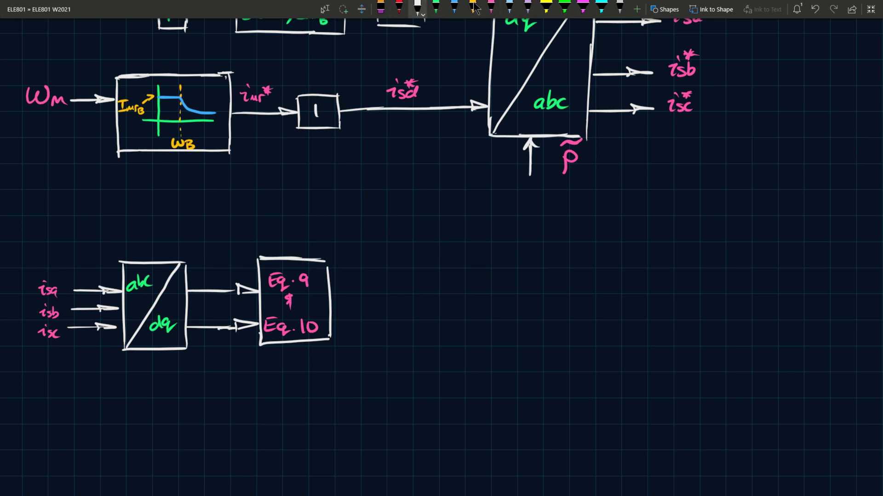
left_click_drag(276, 225, 276, 254)
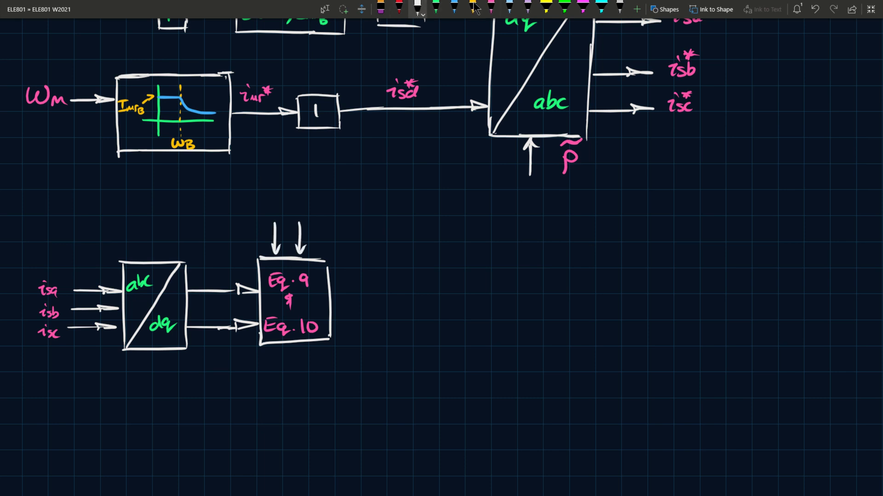
left_click_drag(324, 225, 323, 260)
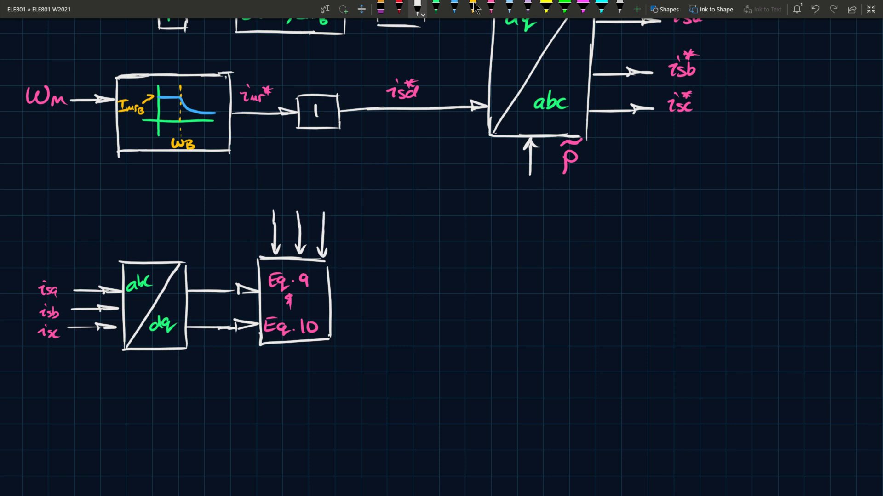
- Label the three parameter inputs L̃m, σ̃r and R̃r in pink
left_click(487, 8)
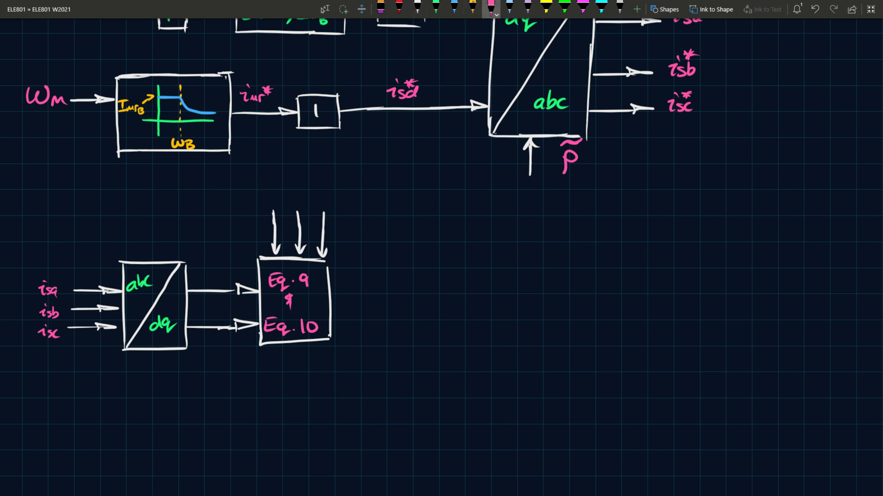
type("Lm")
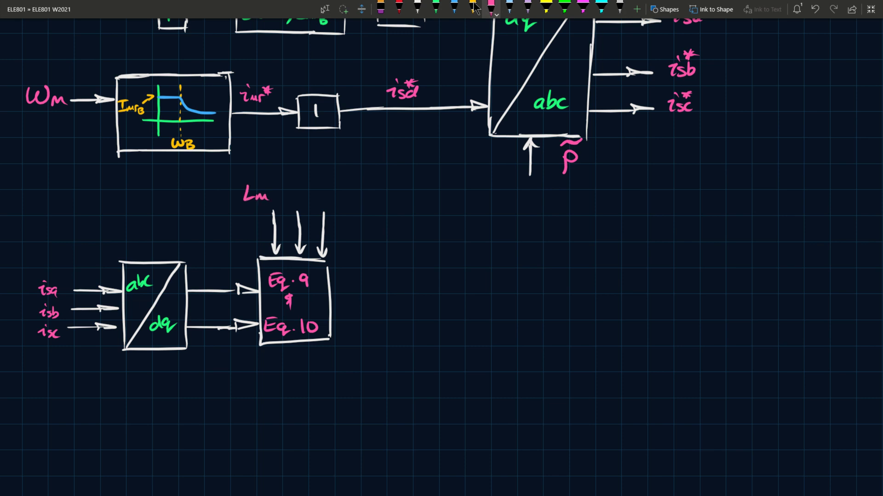
left_click_drag(246, 183, 267, 183)
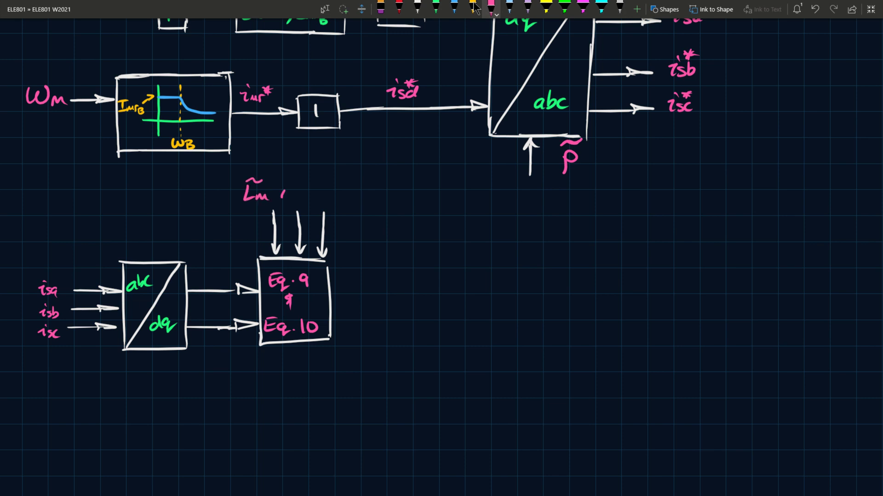
type("σ̃r")
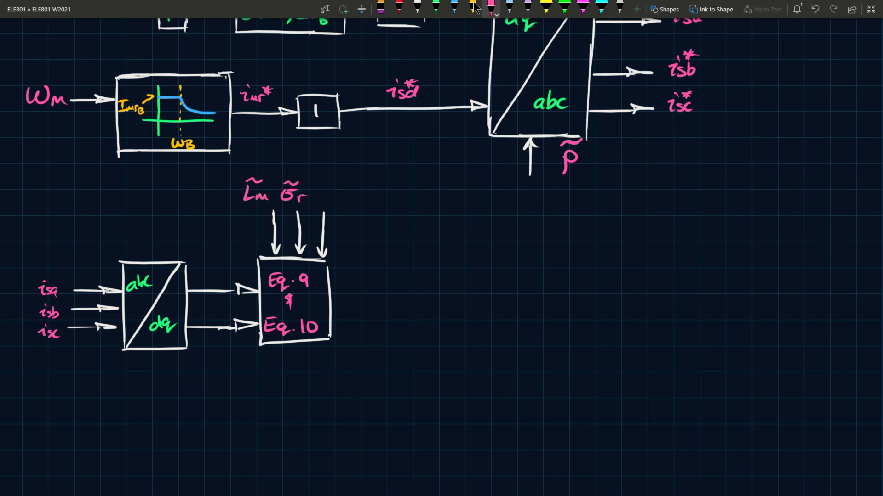
type("R̂r")
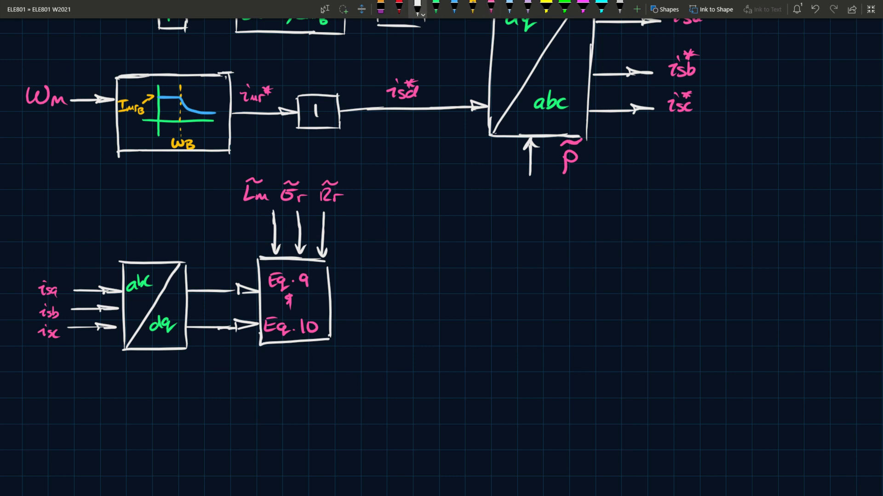
- Draw the 1/s integrator after the Eq. block and label its input ω̃
left_click_drag(332, 298, 385, 298)
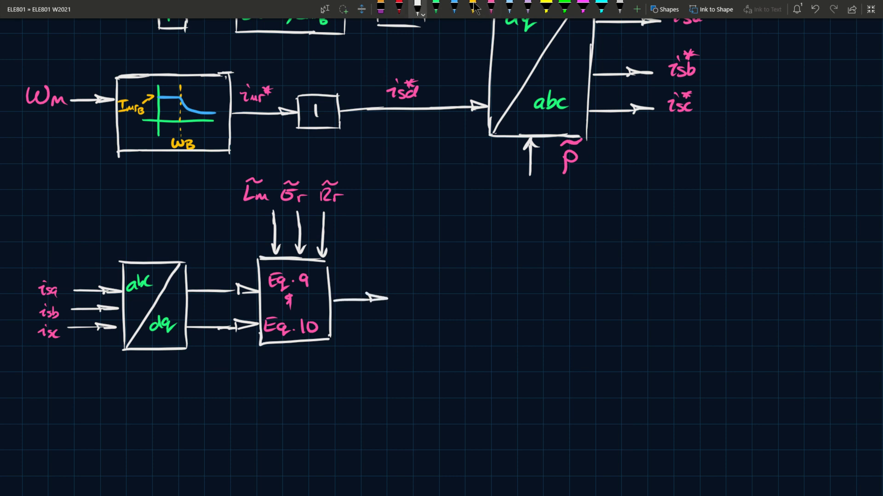
left_click_drag(392, 286, 436, 319)
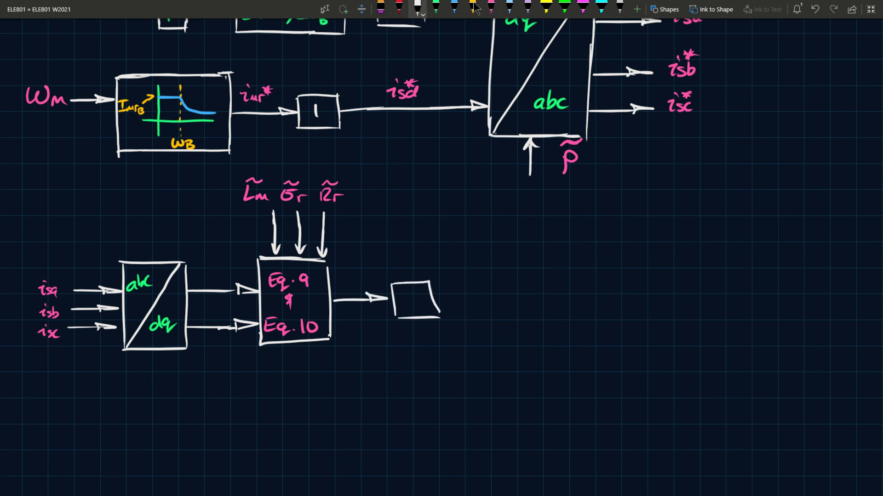
left_click_drag(439, 300, 526, 300)
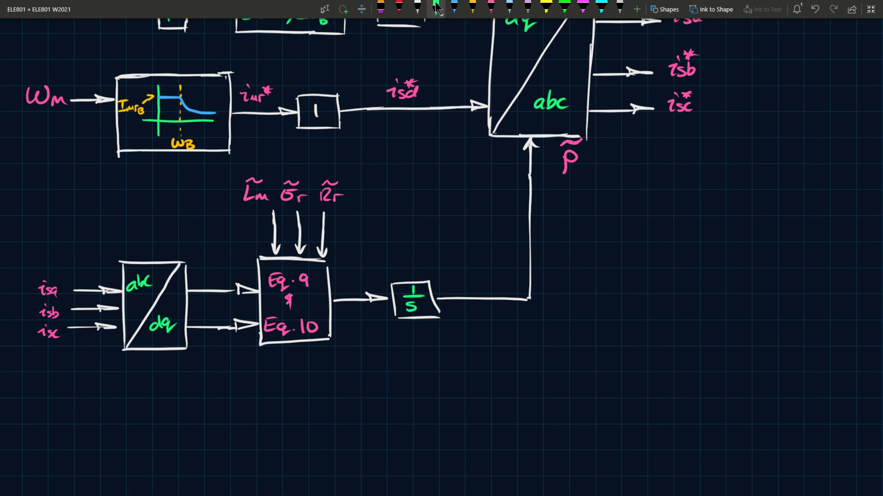
left_click(433, 7)
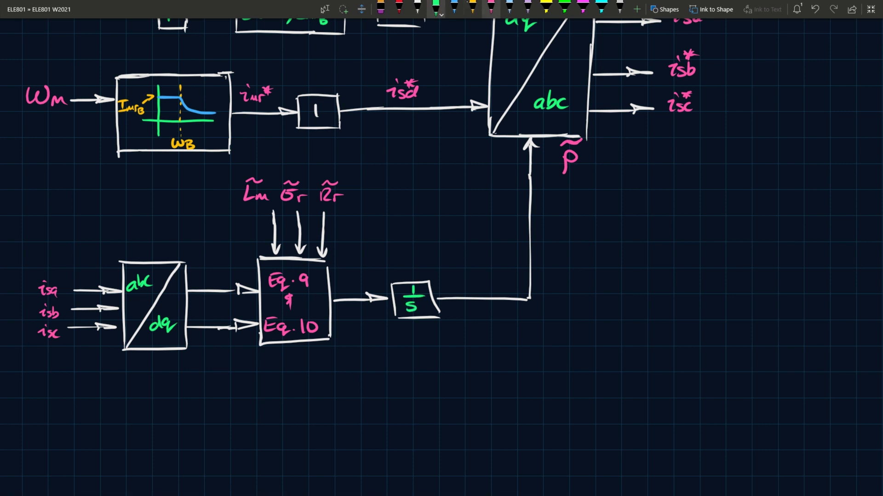
type("ω")
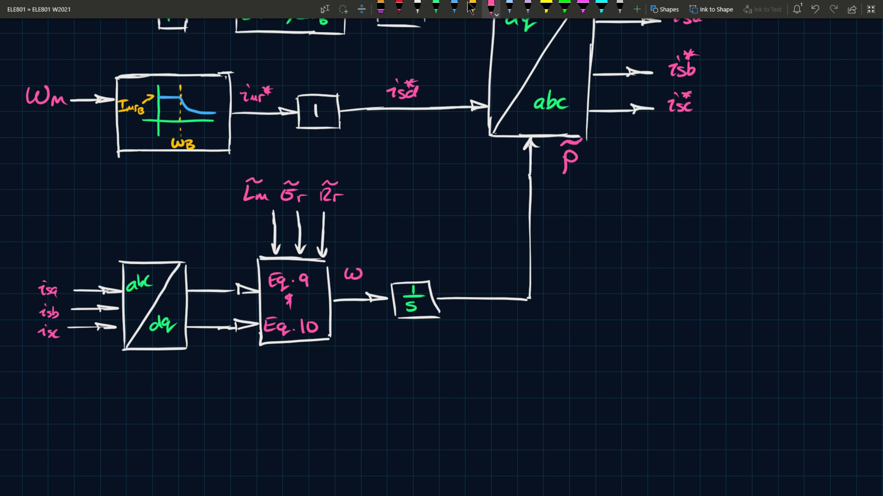
left_click_drag(347, 264, 358, 268)
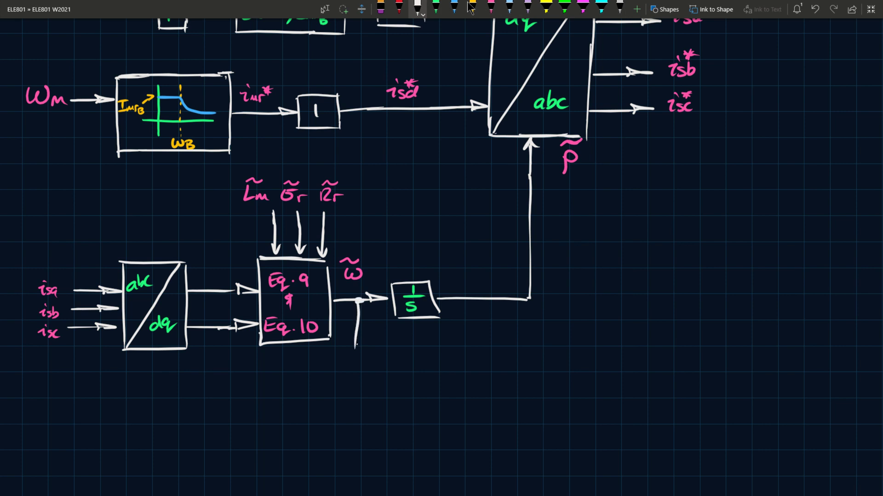
- Route ω̃ and three more output lines to the right with a feedback branch
left_click_drag(355, 342, 613, 342)
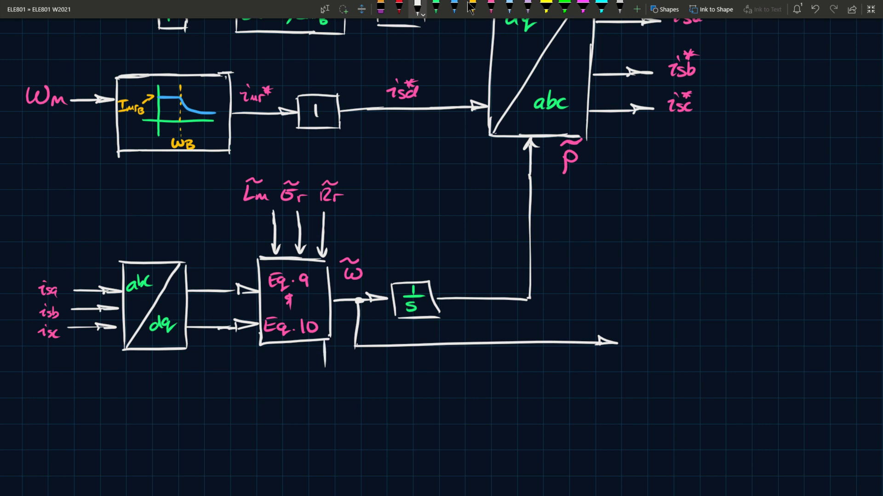
left_click_drag(324, 349, 619, 363)
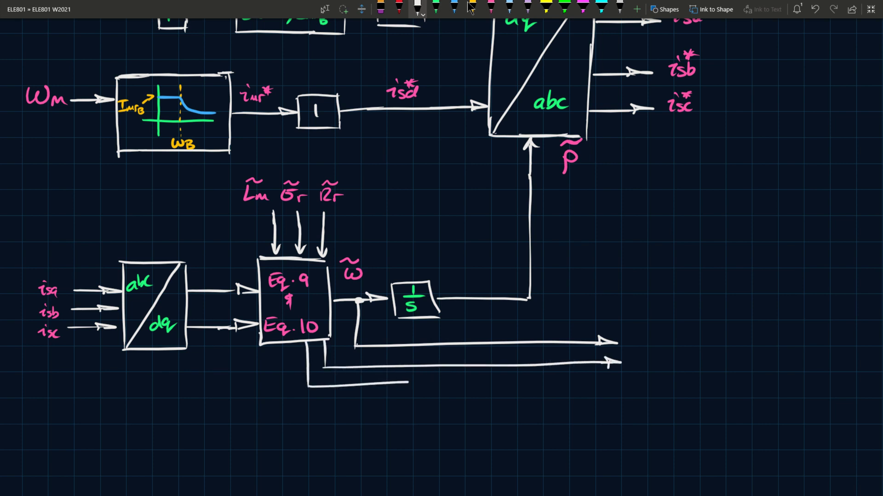
left_click_drag(316, 383, 619, 379)
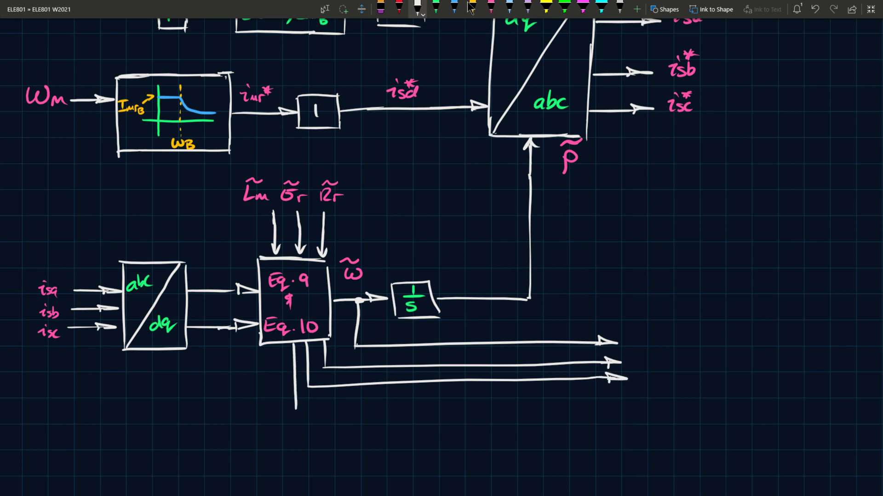
left_click_drag(295, 400, 625, 403)
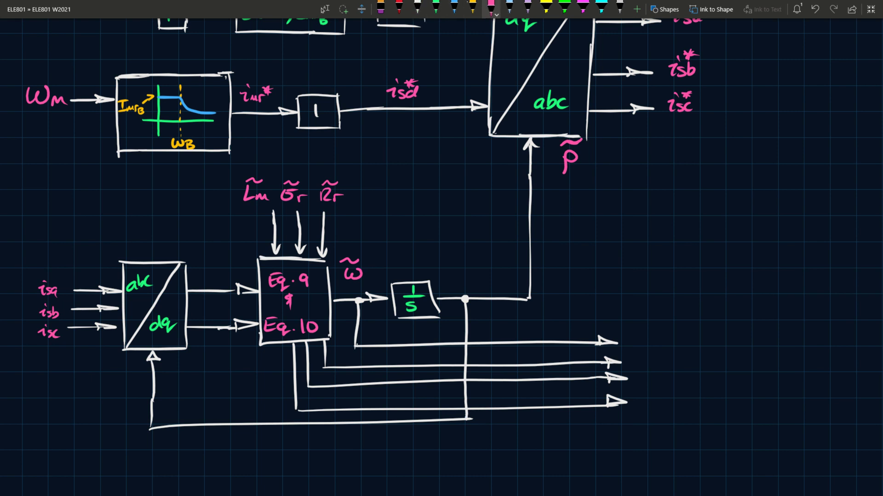
type("ω")
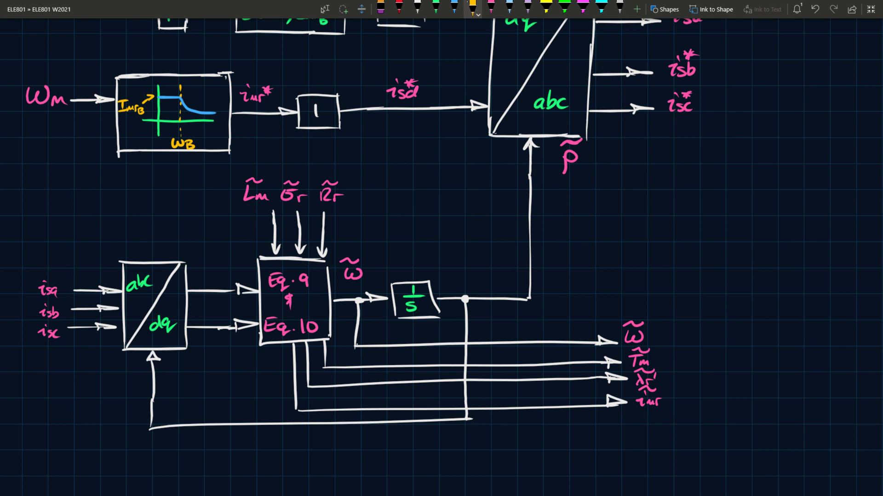
- Enclose the estimator in a dashed orange rectangle titled 'machine model'
left_click_drag(129, 233, 395, 233)
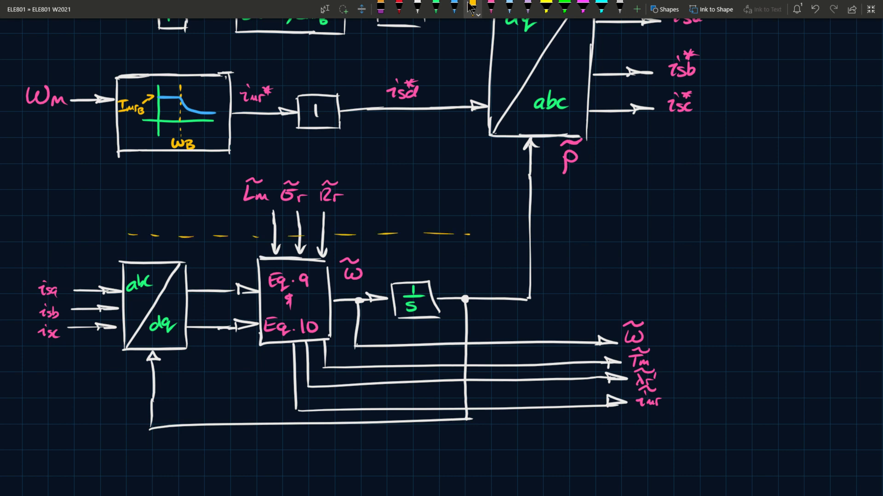
left_click_drag(495, 236, 498, 439)
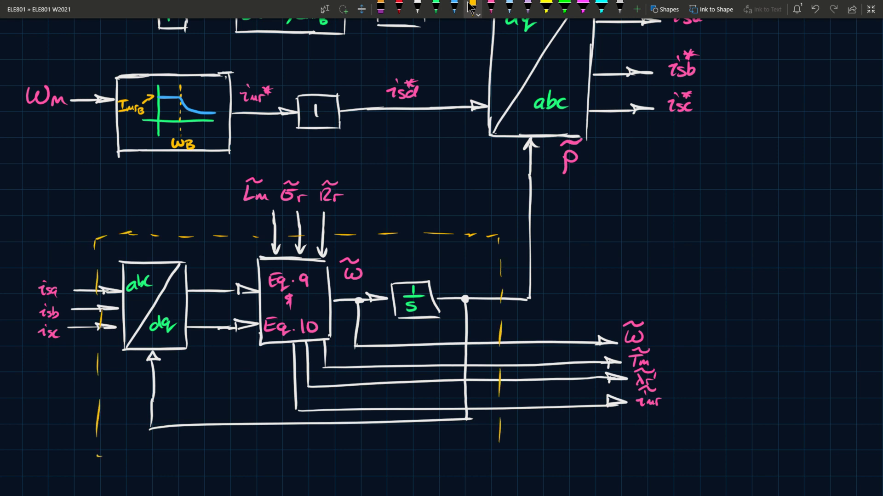
left_click_drag(101, 445, 501, 451)
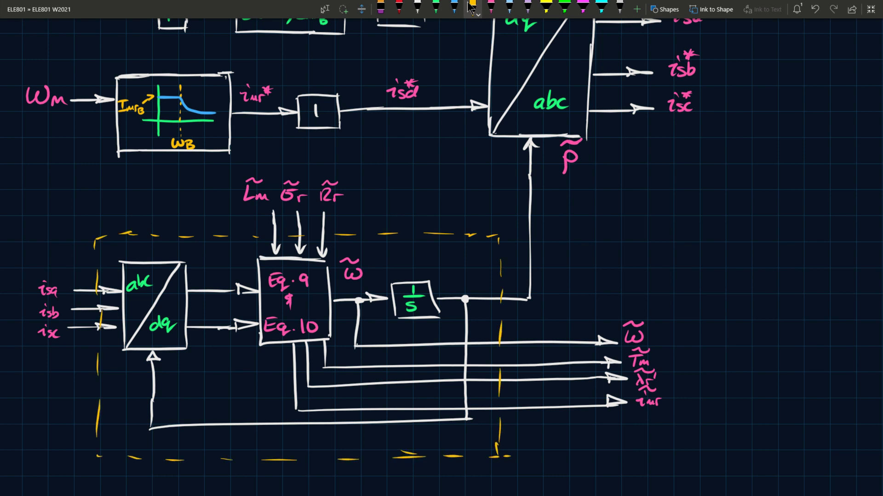
type("macl")
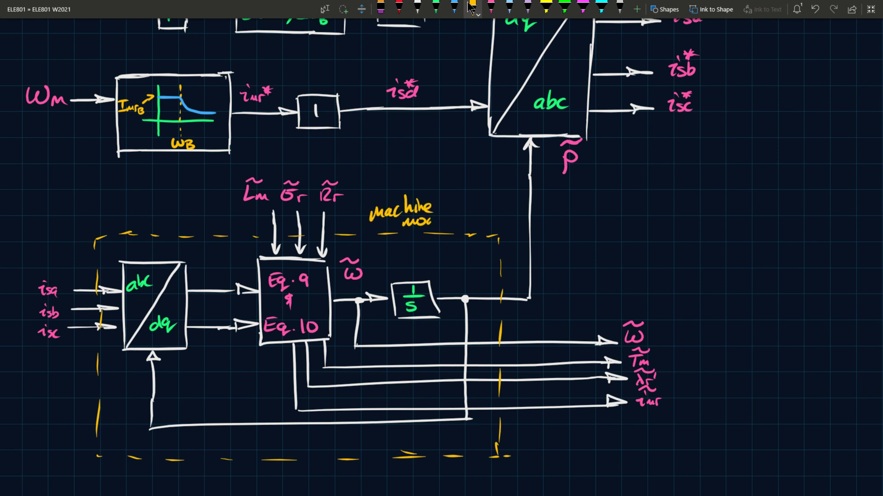
type("model")
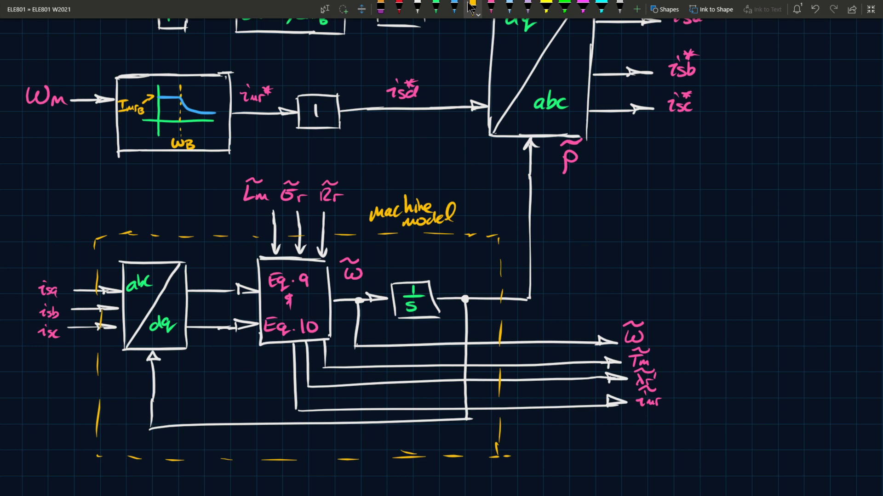
- Scroll the page down past the machine-model diagram to the space below it
scroll("down", 3)
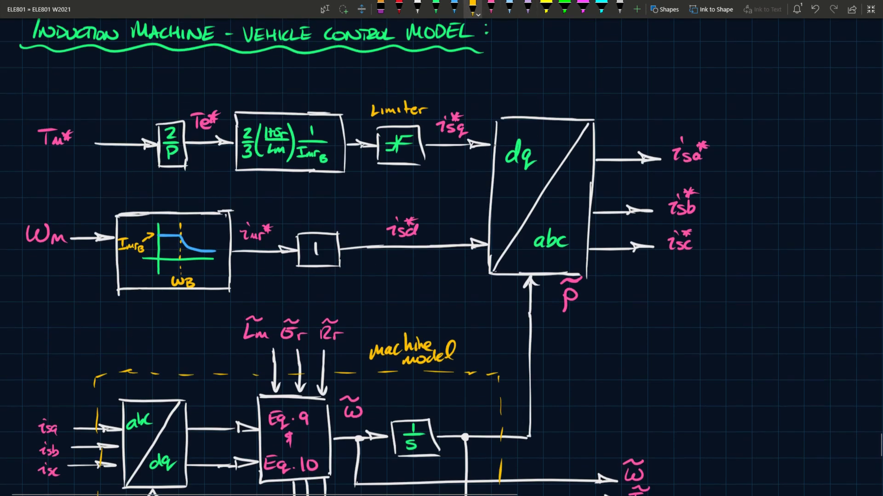
scroll("down", 3)
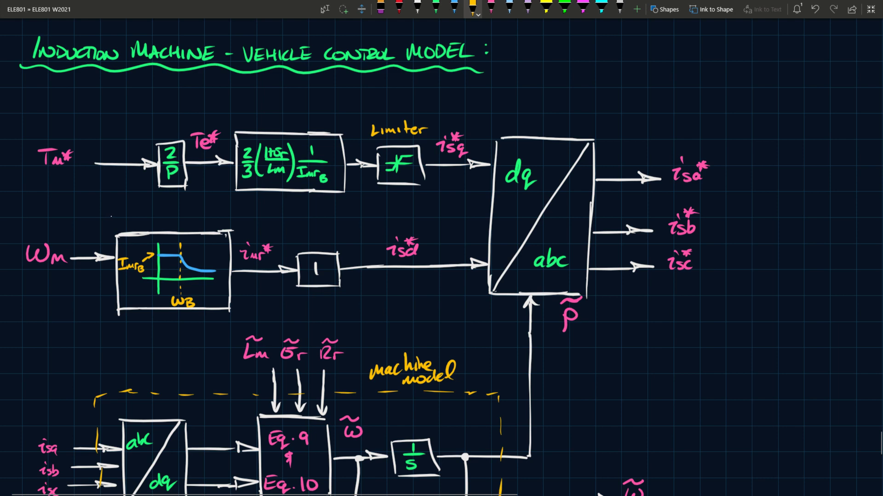
scroll("down", 3)
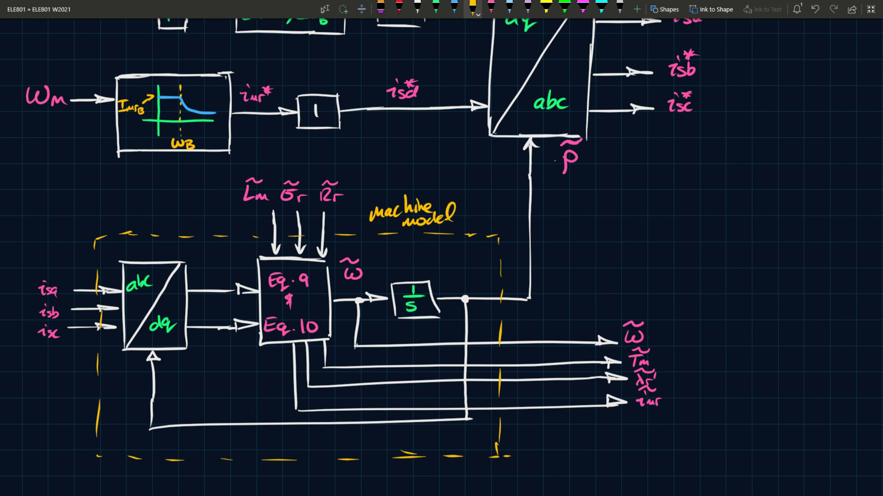
scroll("down", 3)
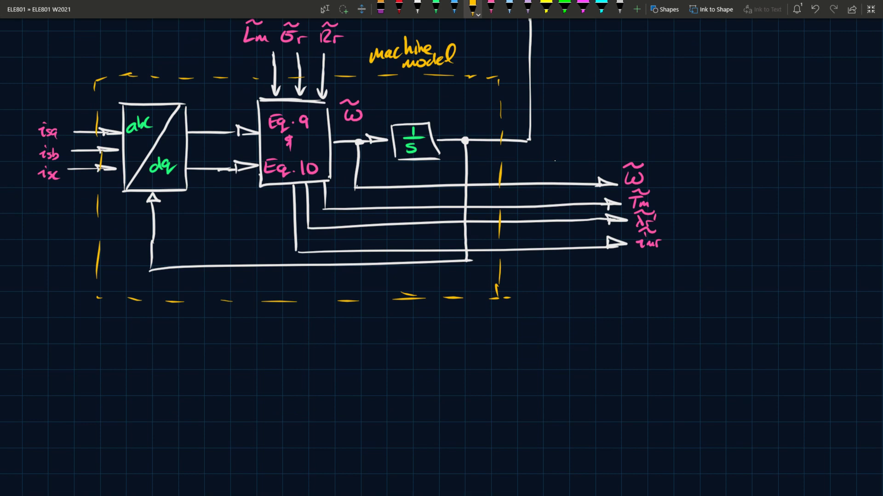
scroll("down", 3)
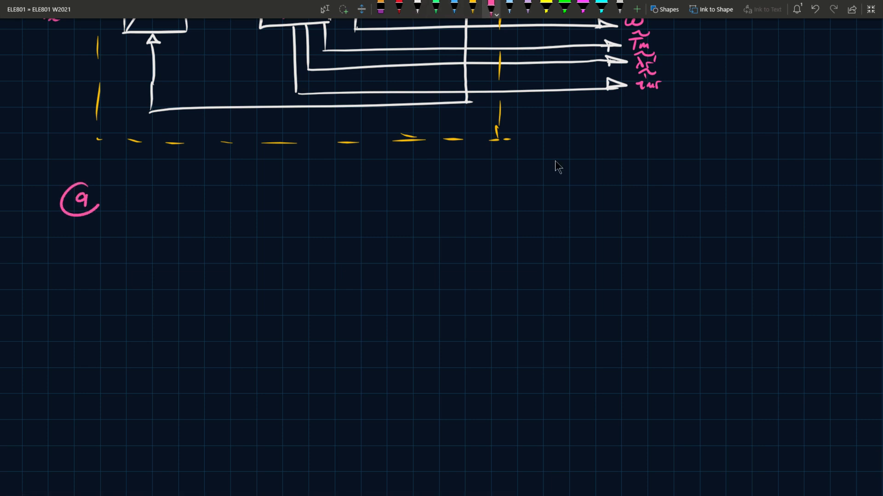
- Number Eq. 10 and write Eq. 9: dimr/dt = −(1/τr)imr + (1/τr)isd
left_click_drag(64, 281, 90, 282)
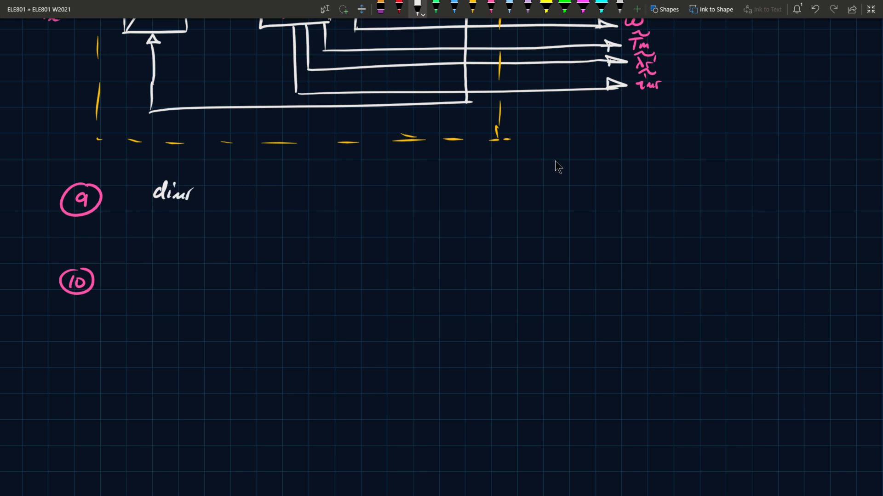
left_click_drag(152, 209, 197, 209)
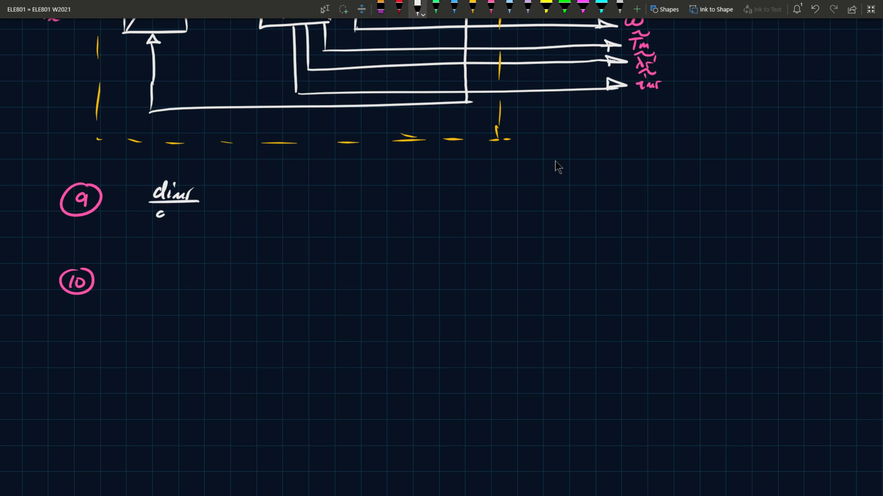
left_click_drag(164, 215, 217, 197)
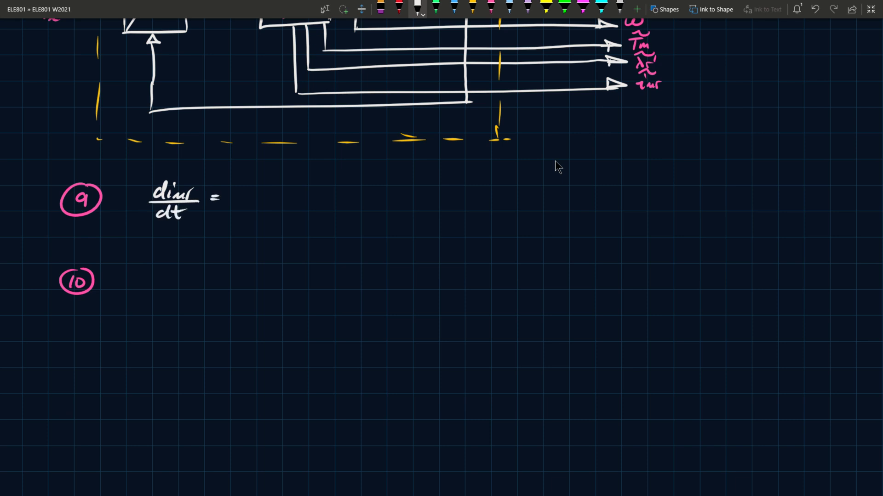
left_click_drag(242, 197, 287, 214)
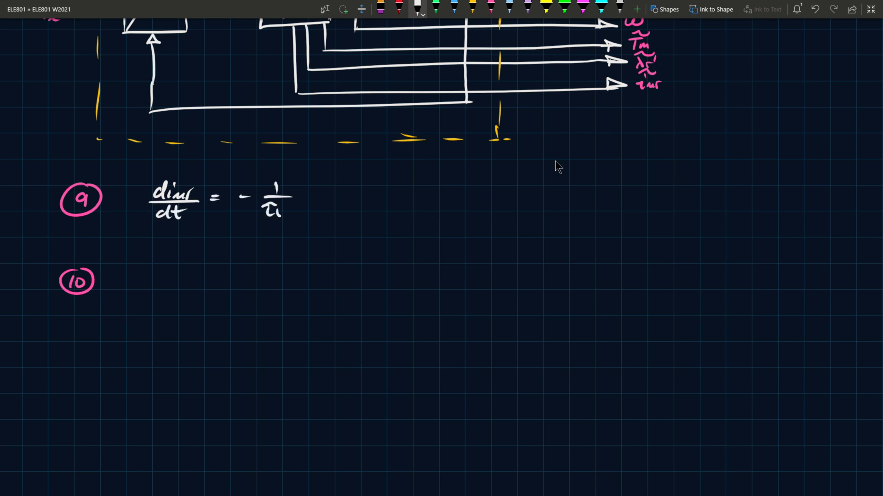
left_click_drag(310, 202, 335, 202)
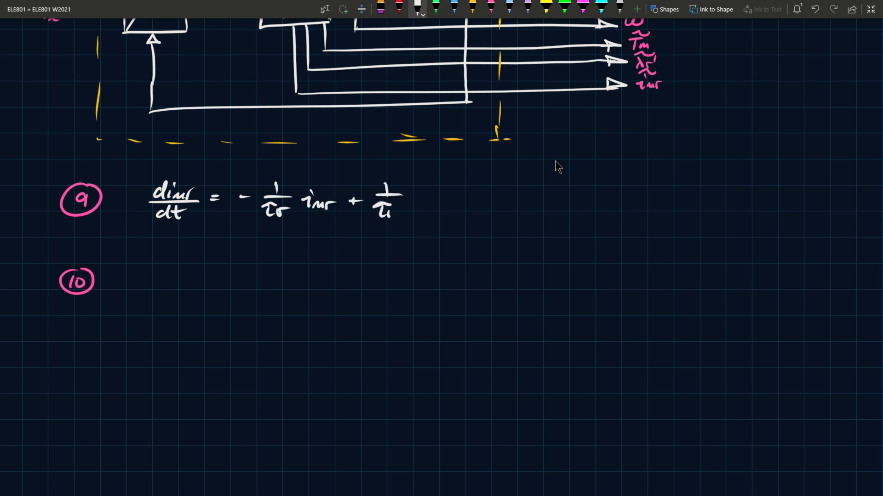
left_click_drag(417, 199, 451, 199)
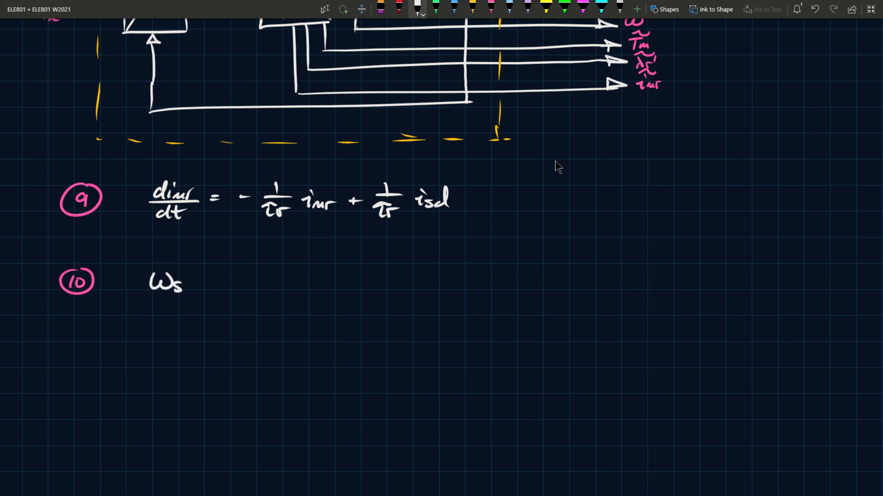
- Write Eq. 10: ωslip = (1/τr)(isq/imr) and ωslip = ω − ωr
left_click_drag(181, 284, 222, 284)
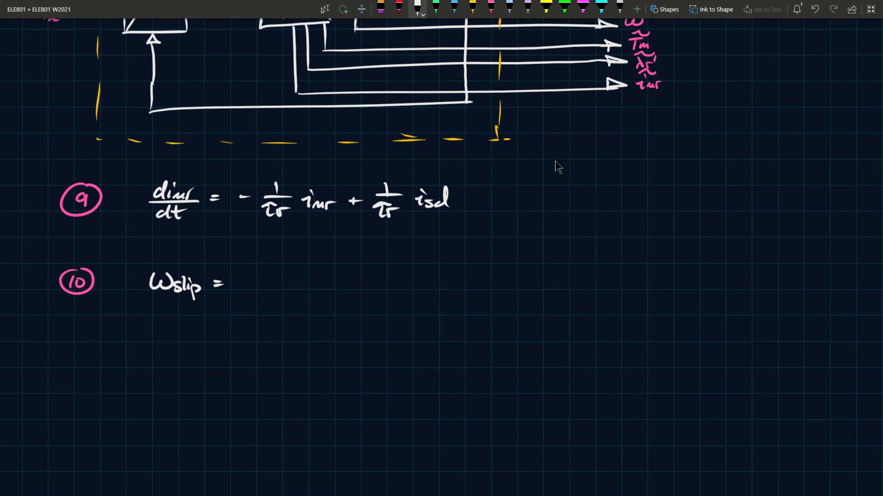
left_click_drag(260, 265, 271, 290)
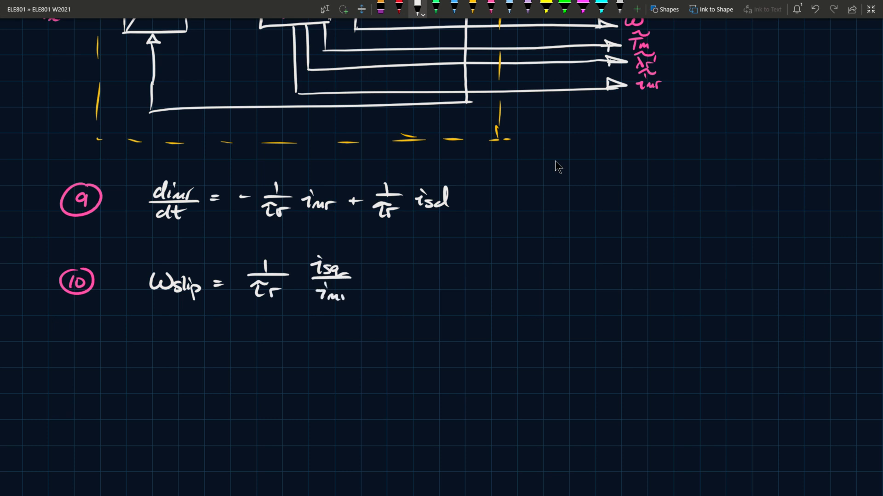
type(", Wslip = W-Wr.")
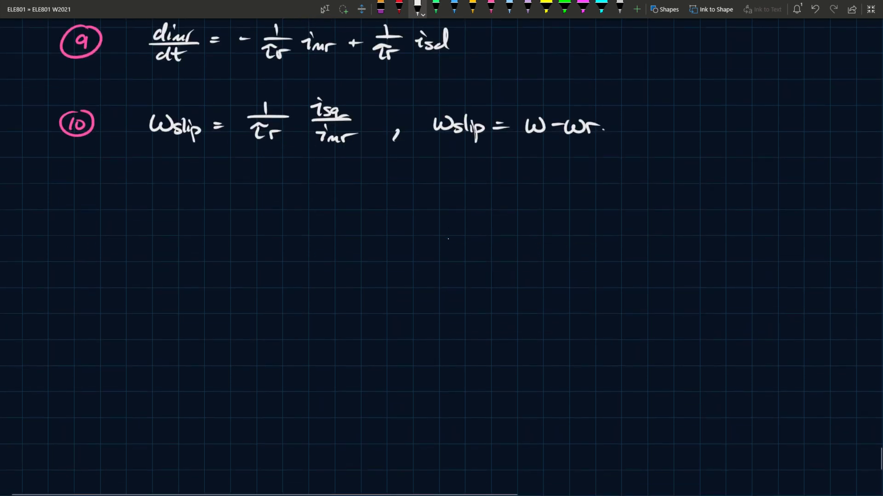
mouse_move(456, 254)
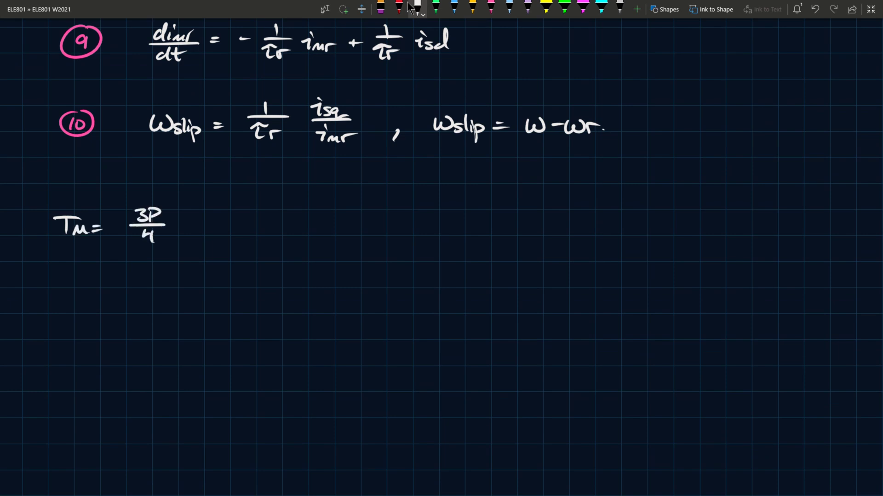
- Write Tm = (3P/4)(Lm/(1+σr))imr isq, then isq = Tm*(4/3P)((1+σr)/Lm)(1/ImrB)
left_click_drag(175, 226, 236, 217)
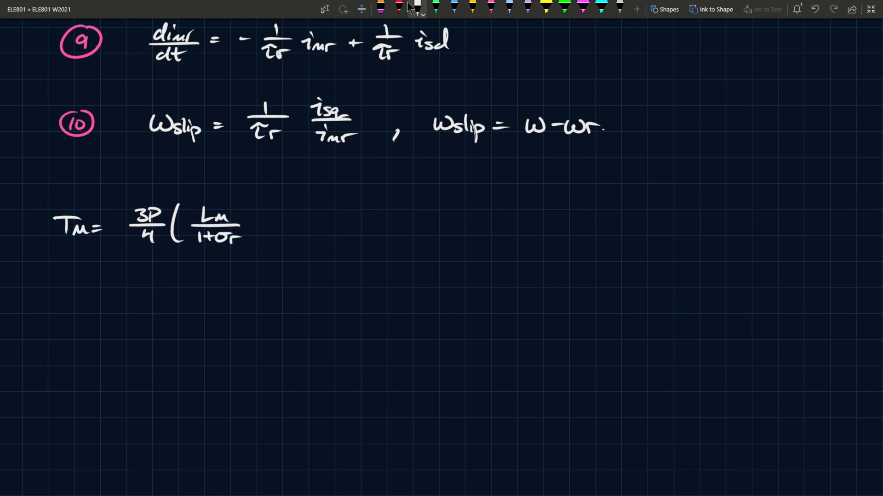
left_click_drag(247, 231, 287, 231)
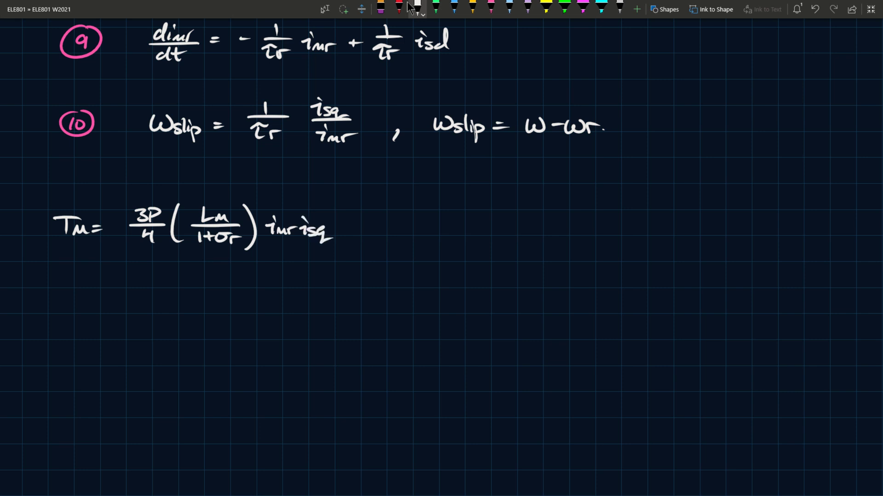
left_click_drag(375, 228, 405, 228)
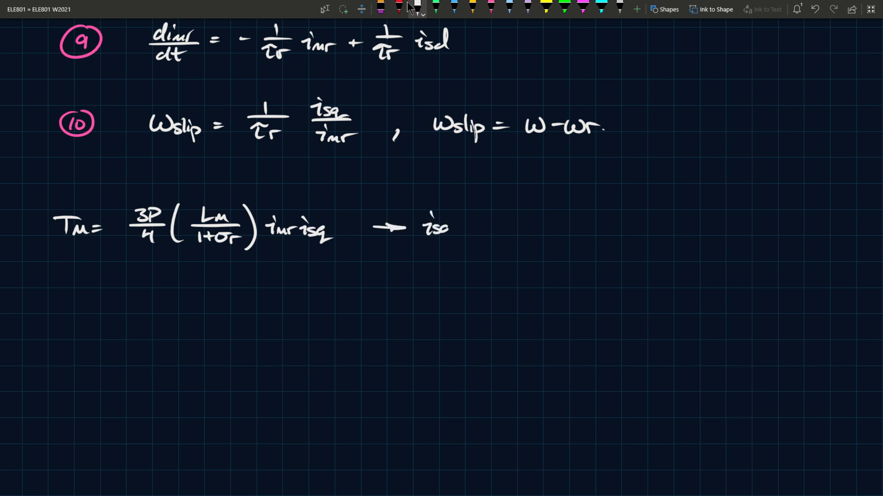
type("isq = Tm* /")
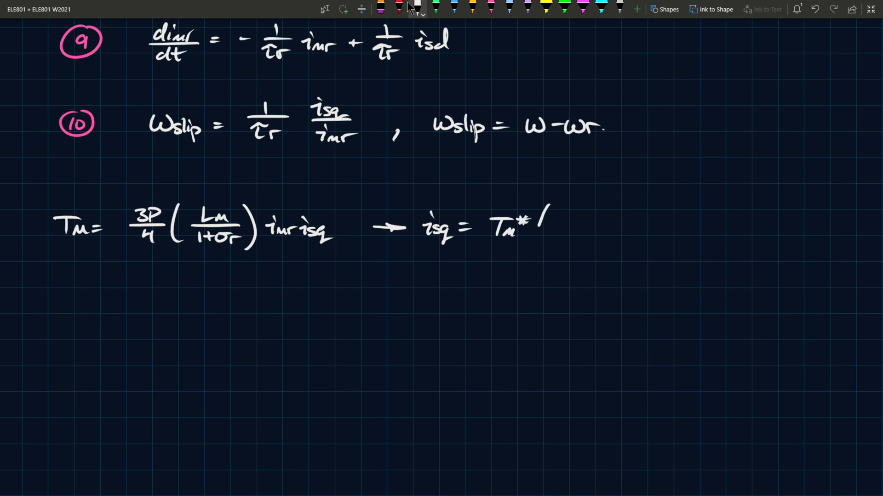
left_click_drag(546, 220, 591, 230)
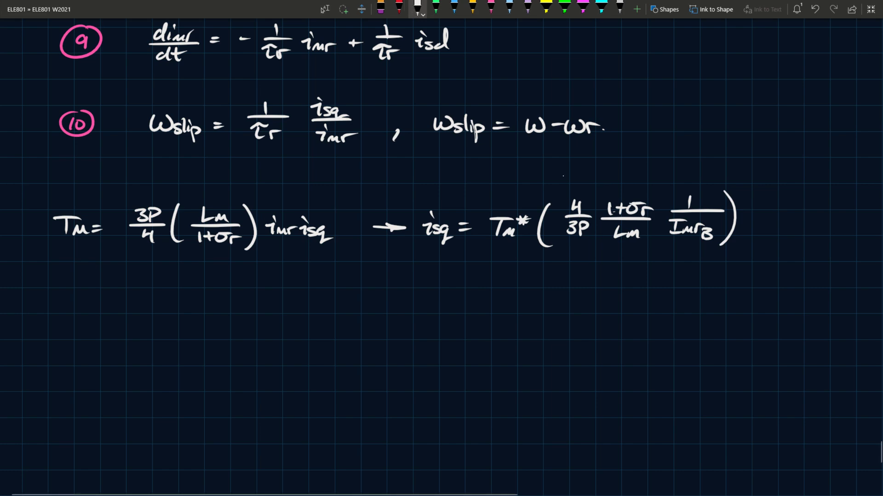
scroll("down", 3)
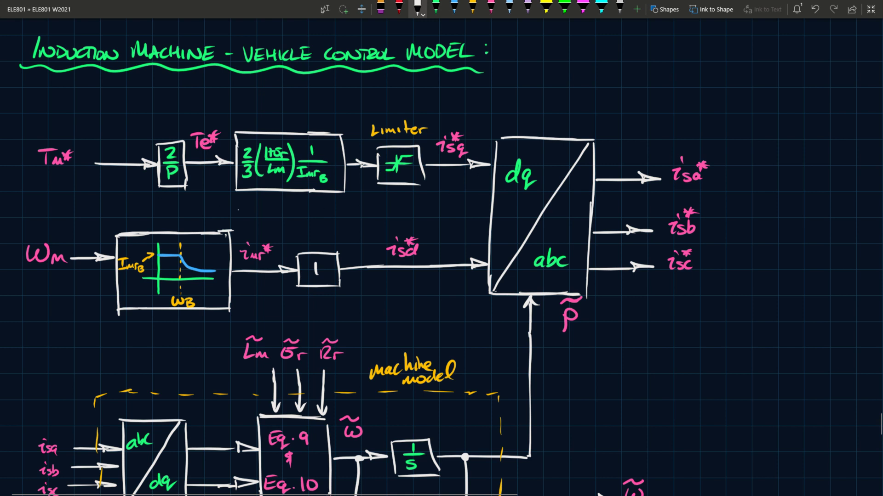
scroll("down", 3)
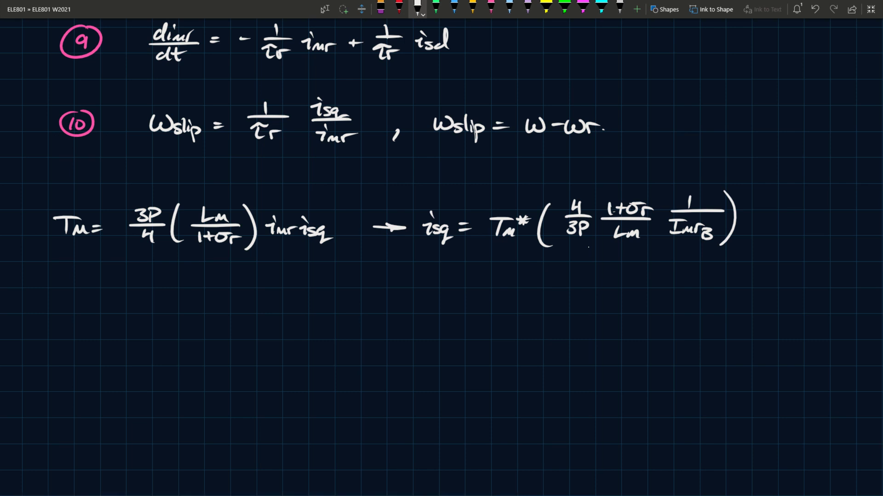
mouse_move(589, 253)
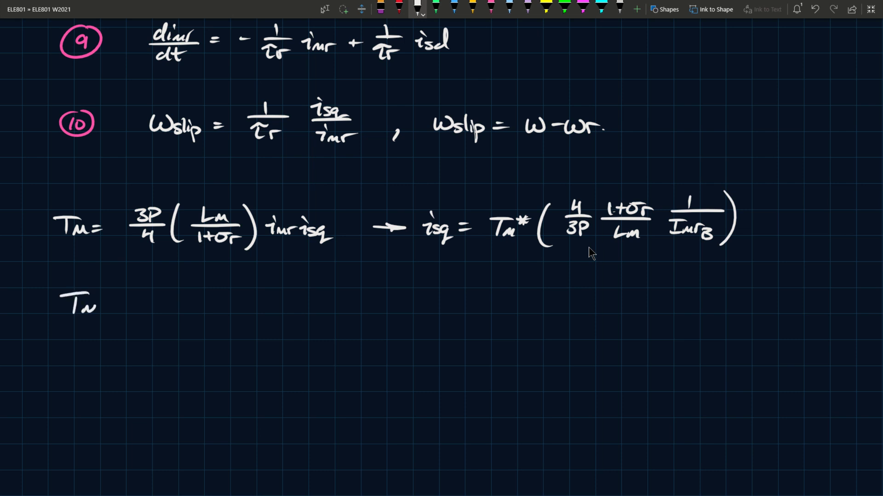
- Write Tm = Tm*·imr/ImrB and imr = {ImrB for ωm ≤ ωB, ImrB(ωB/ωm) for ωm ≥ ωB}
type("= Tm* · imr/ImrB")
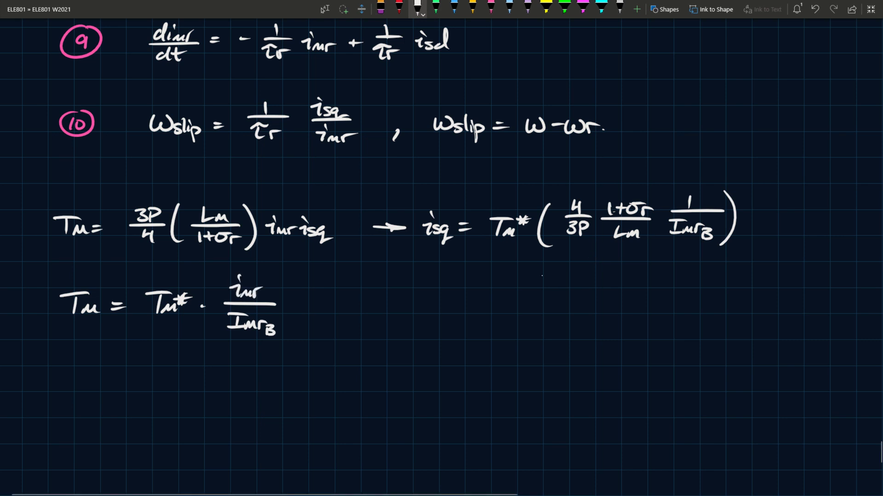
mouse_move(434, 271)
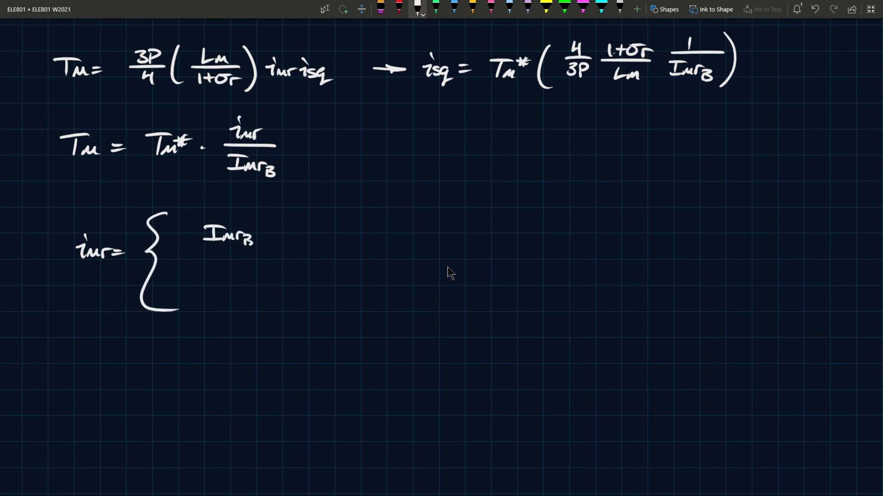
left_click_drag(205, 271, 220, 290)
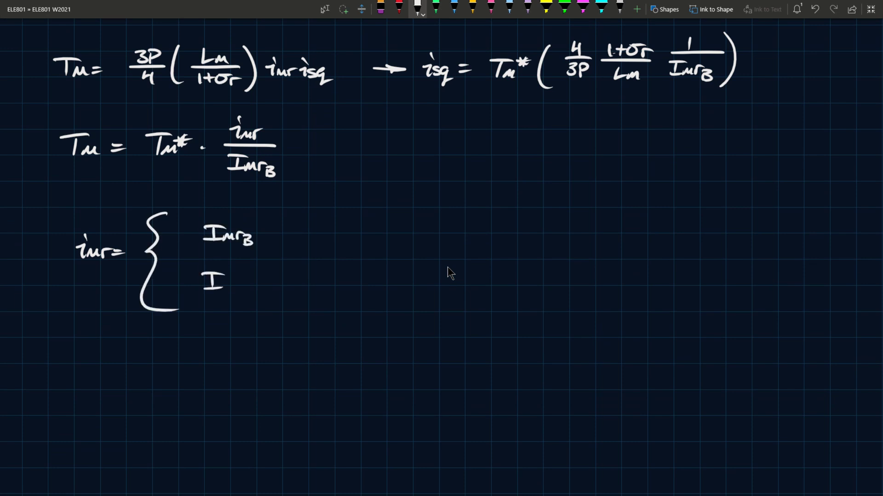
type("ImrB")
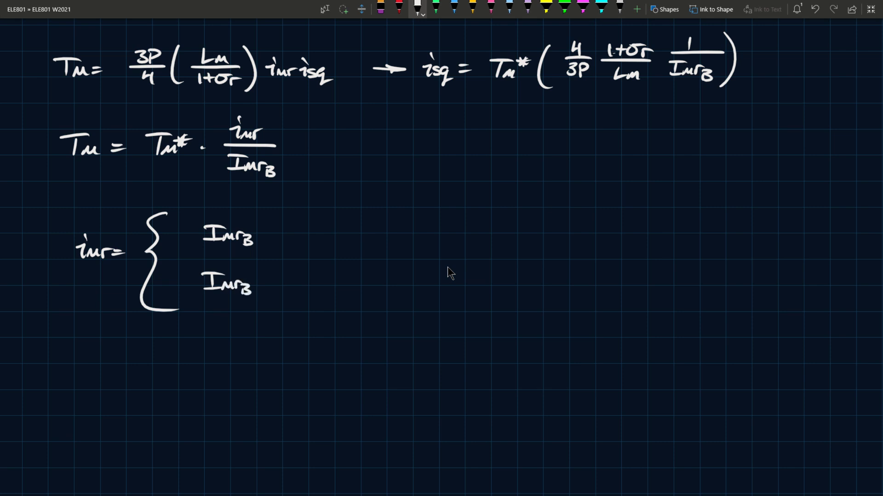
left_click_drag(265, 276, 296, 265)
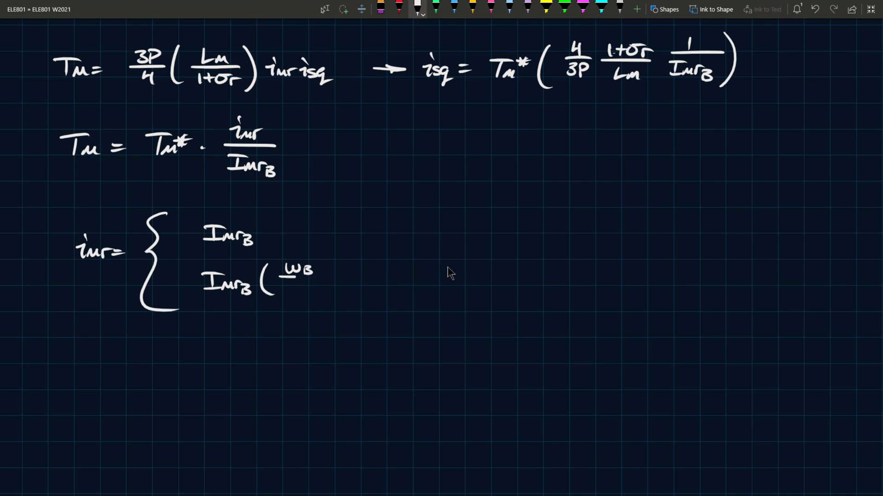
left_click_drag(287, 287, 318, 287)
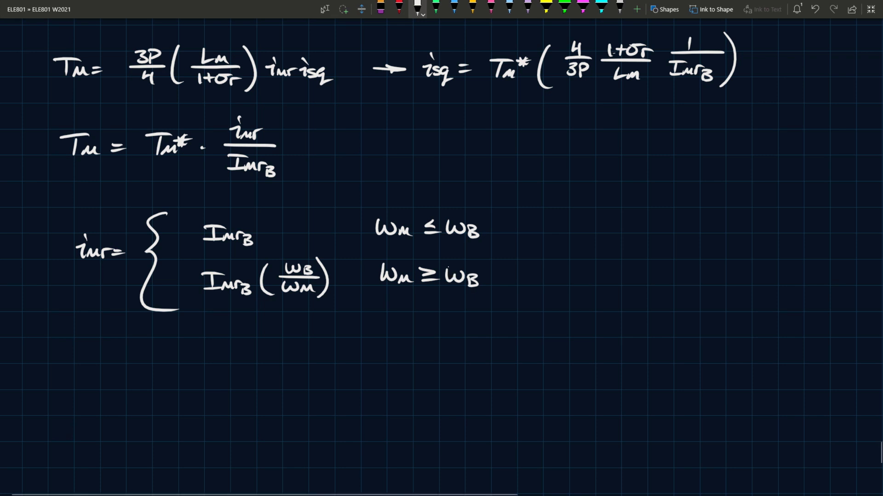
mouse_move(481, 278)
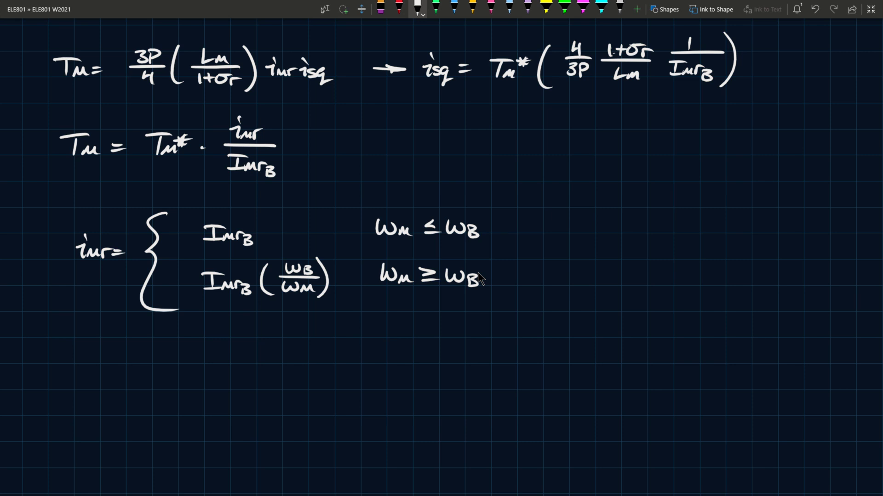
- Write Tm = {Tm* for ωm ≤ ωB, Tm*·ωB/ωm for ωm ≥ ωB} and begin Pm = Tm·ωm =
scroll("down", 3)
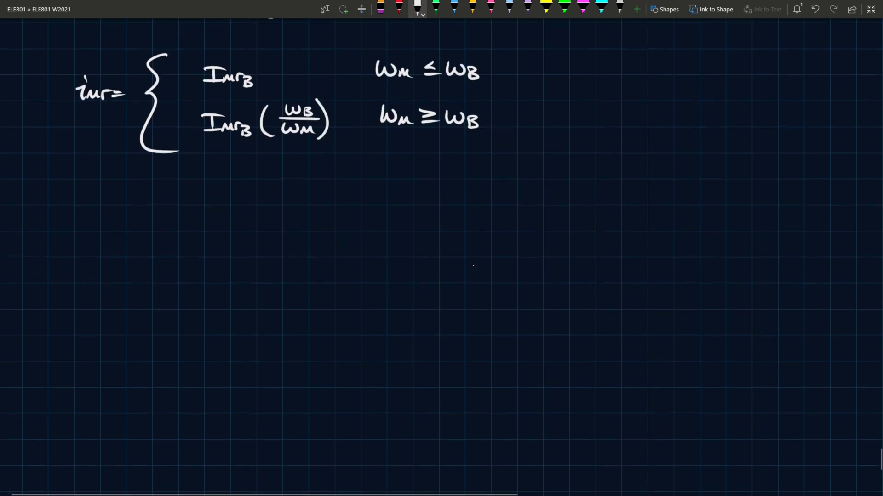
mouse_move(473, 272)
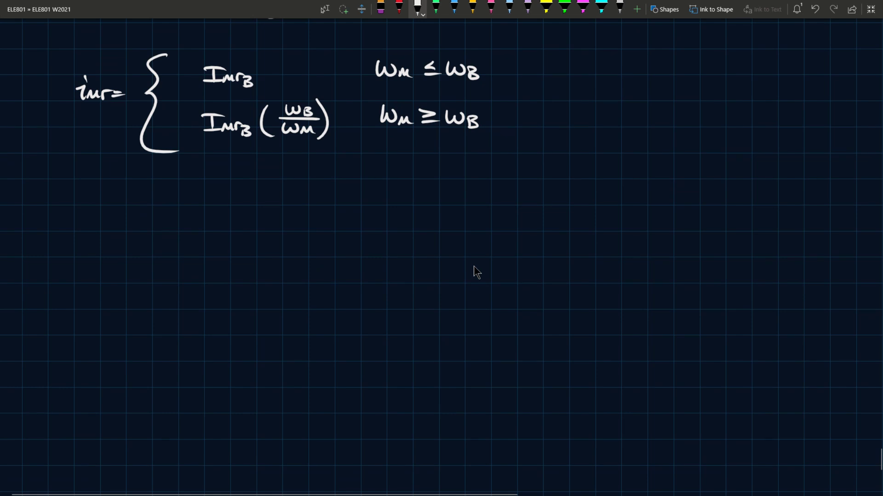
left_click_drag(74, 215, 87, 231)
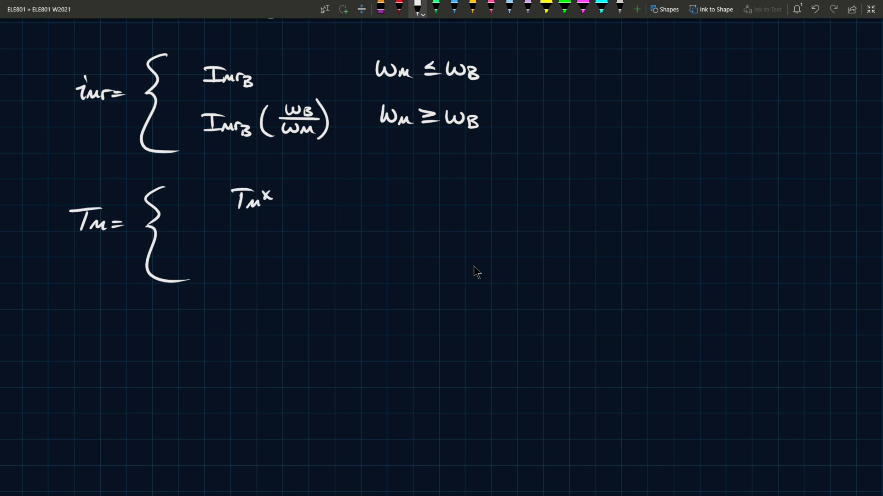
left_click_drag(236, 241, 242, 250)
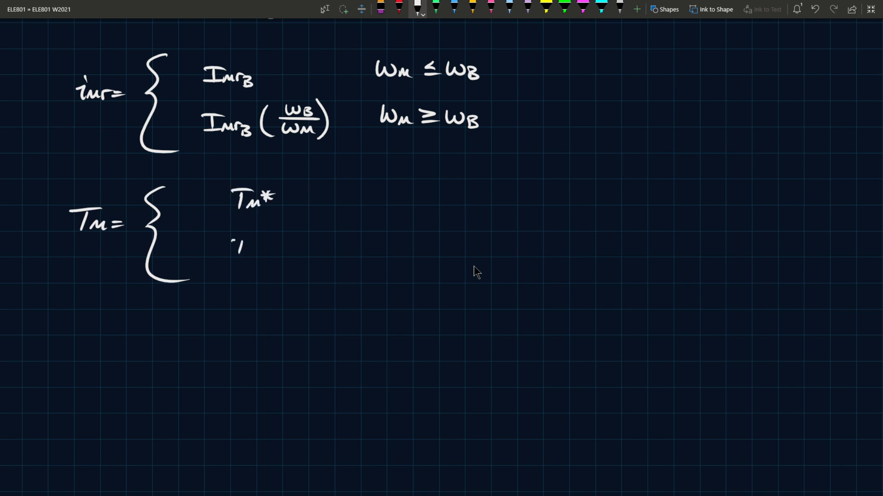
left_click_drag(230, 248, 289, 230)
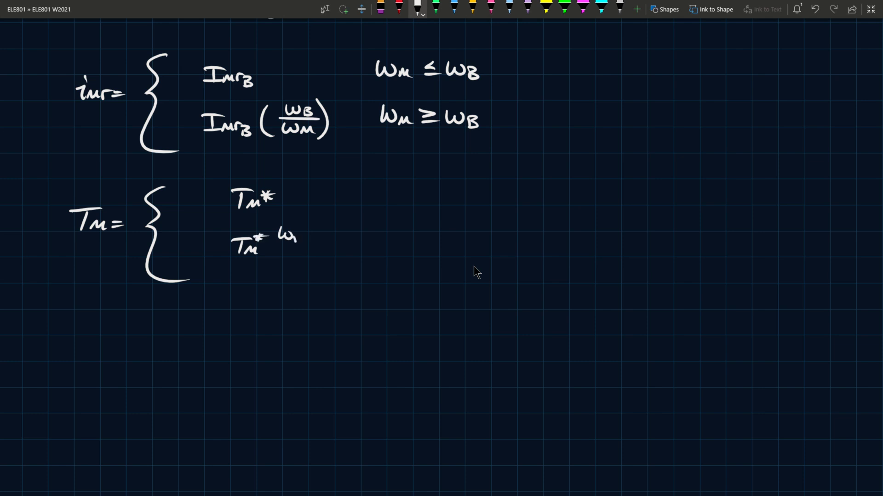
left_click_drag(281, 236, 304, 263)
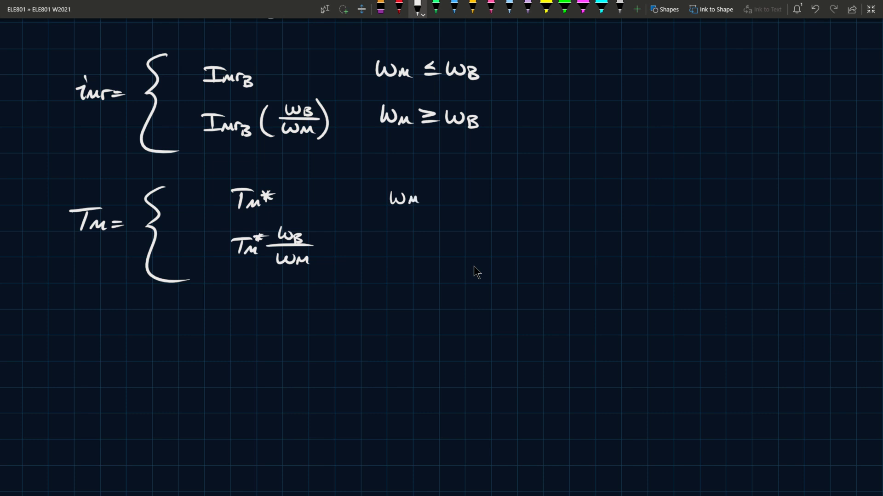
type("≤ WB")
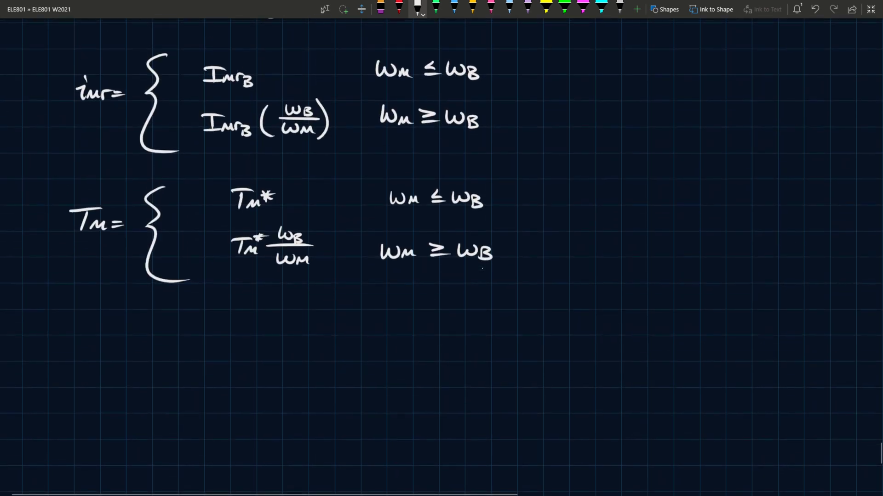
type("Pm = Tm · Wm =")
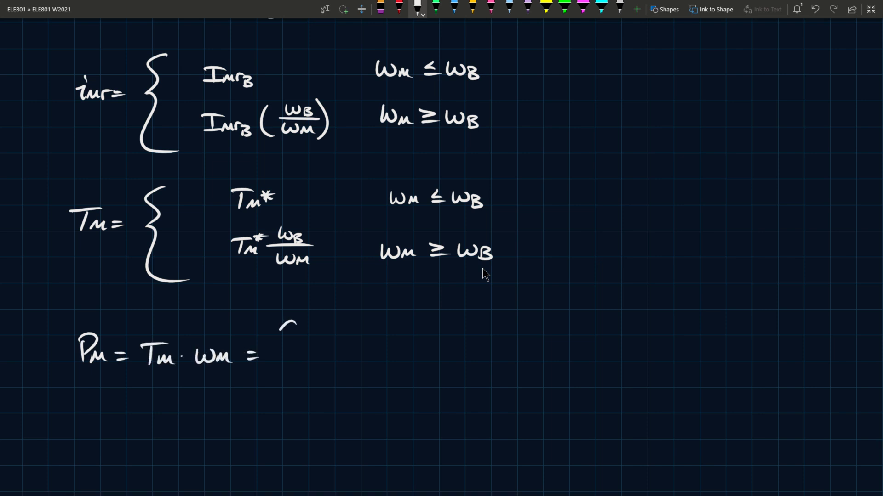
- Write the braced cases Tm*ωm for ωm ≤ ωB and Tm*ωB for ωm ≥ ωB after Pm = Tm·ωm =
left_click_drag(292, 321, 298, 400)
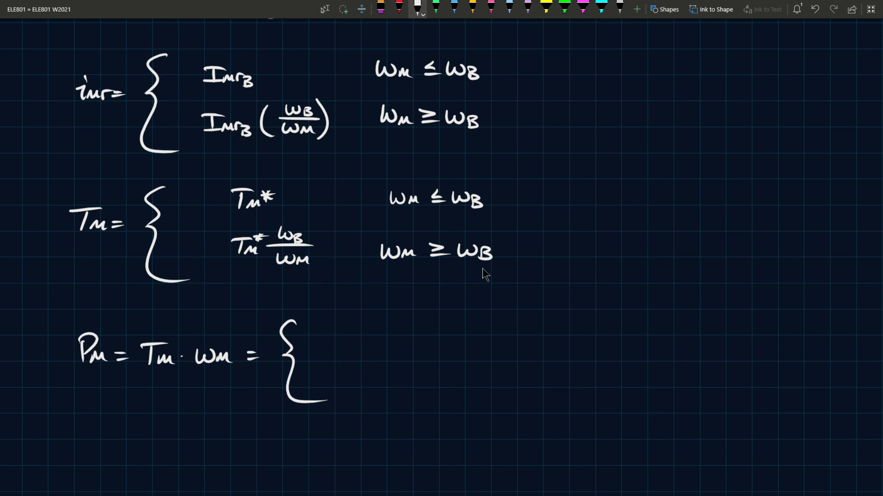
left_click_drag(343, 334, 377, 338)
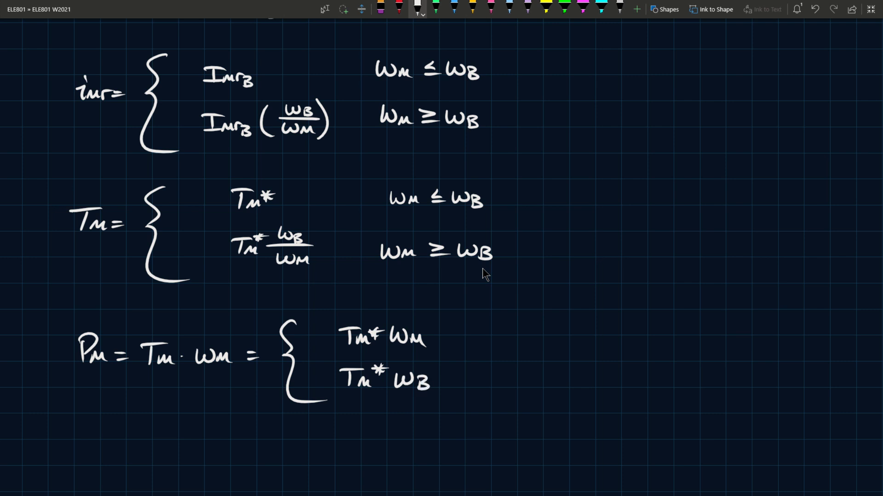
type("Wm ≥ WB")
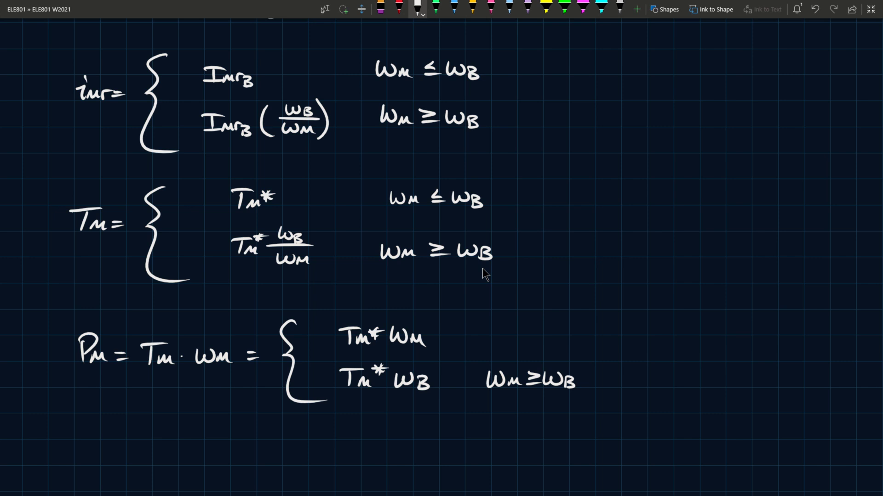
left_click_drag(481, 326, 515, 338)
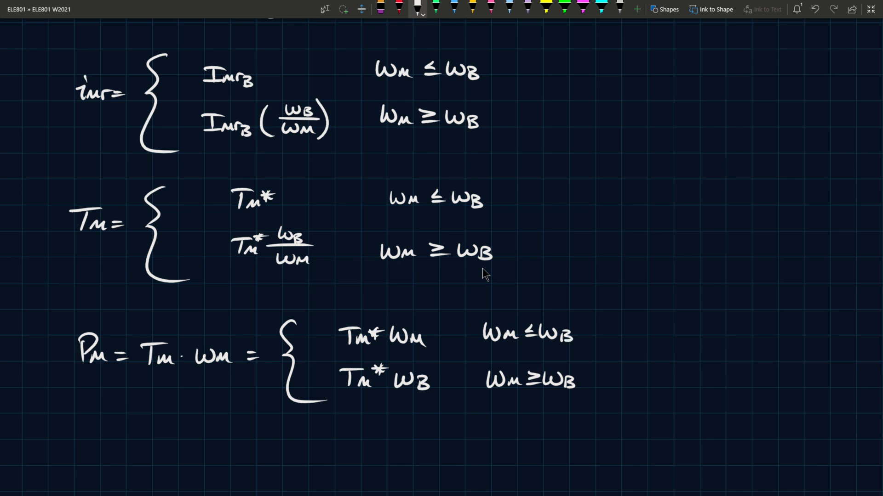
left_click_drag(636, 368, 678, 321)
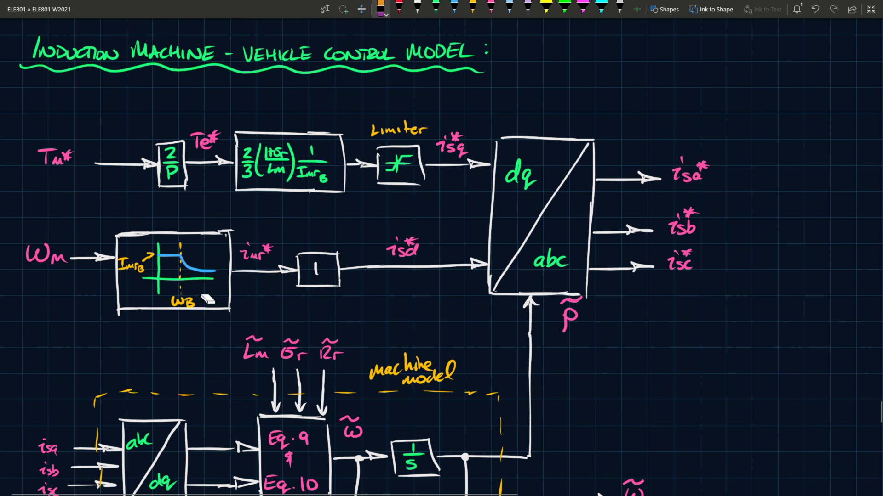
mouse_move(284, 311)
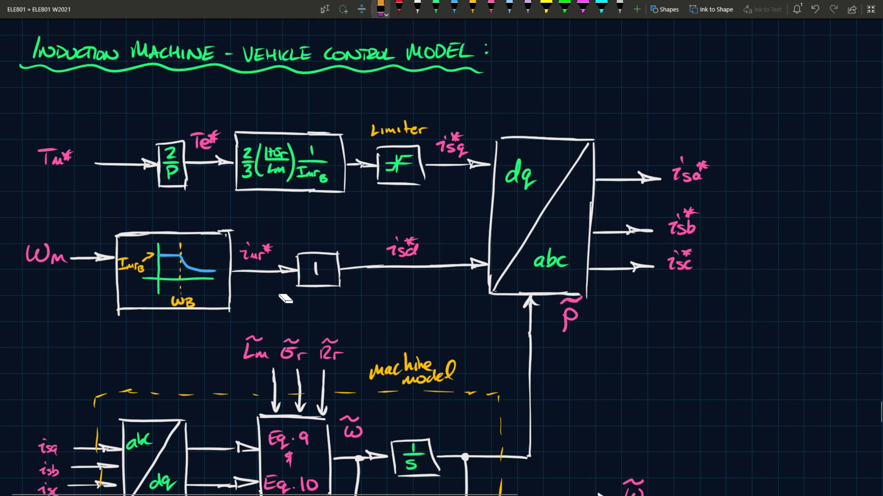
- Scroll from the machine-model diagram down to equations 9, 10 and the torque relations
scroll("down", 3)
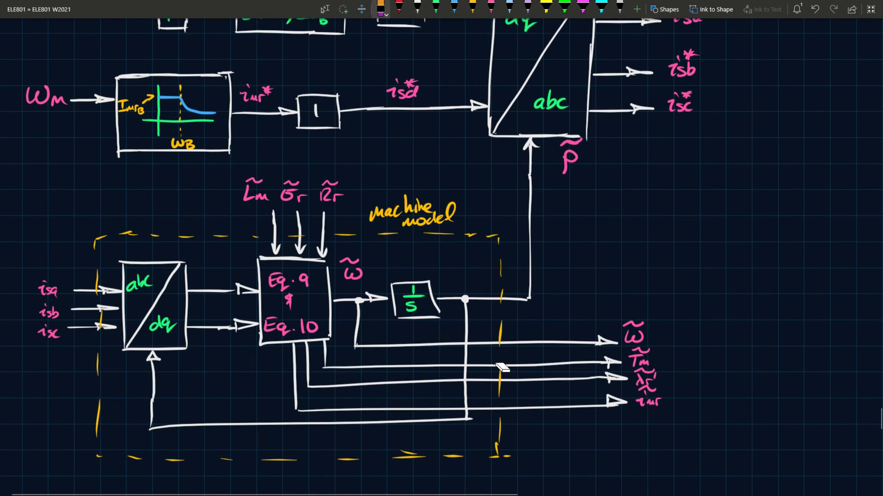
mouse_move(372, 341)
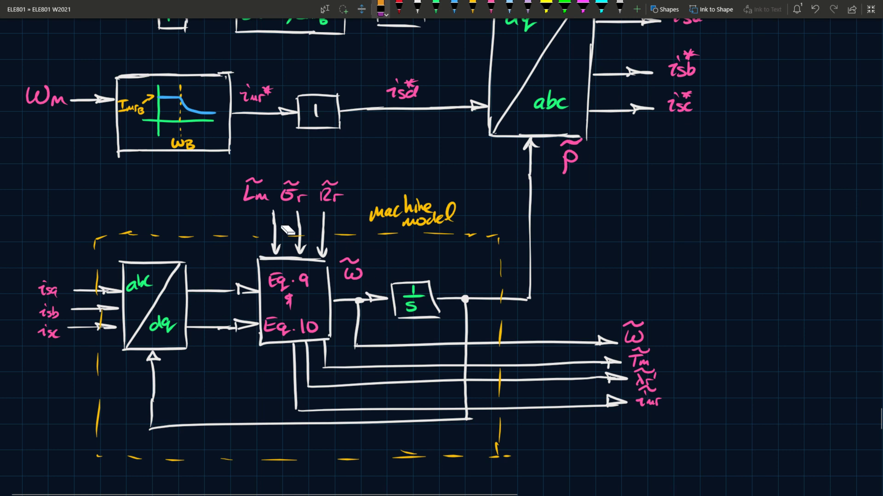
mouse_move(264, 222)
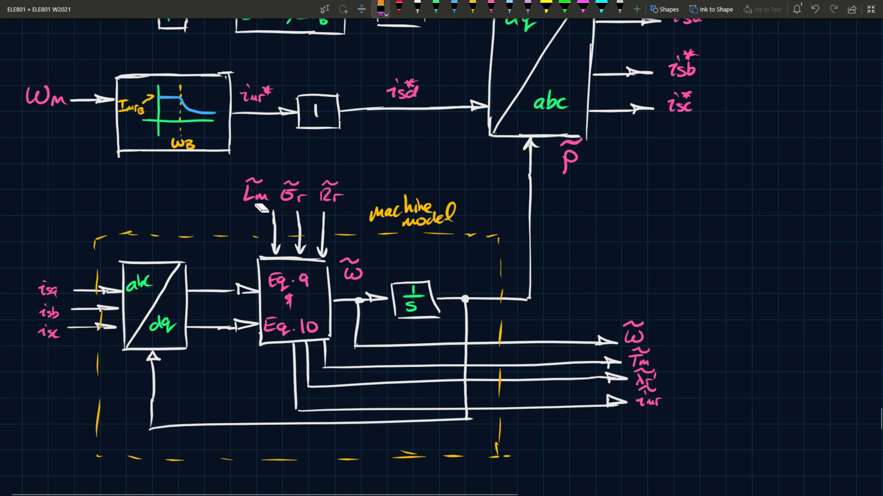
mouse_move(585, 182)
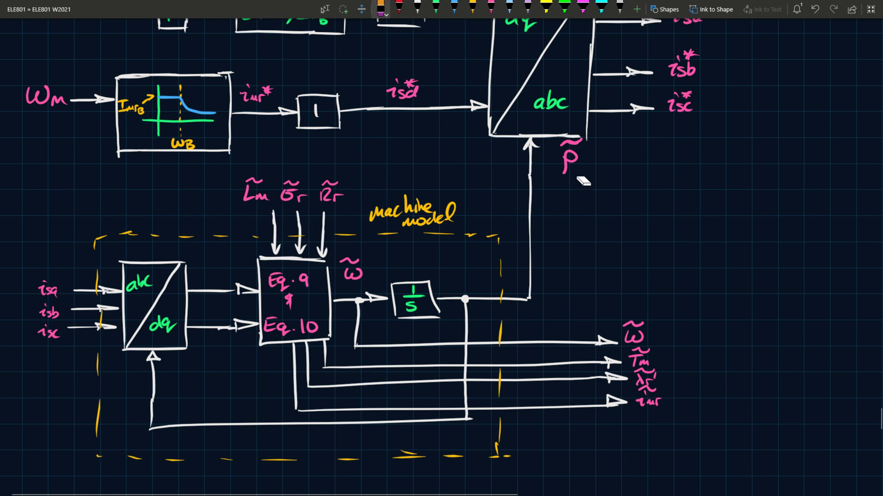
mouse_move(530, 142)
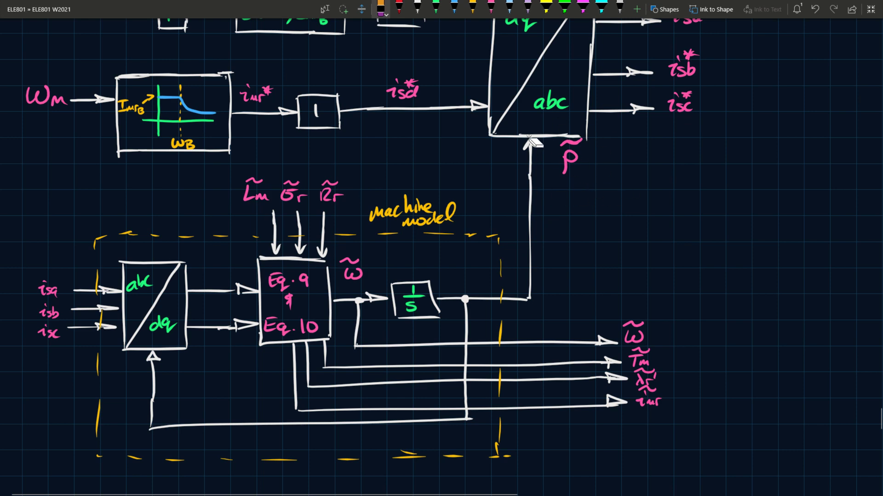
scroll("down", 3)
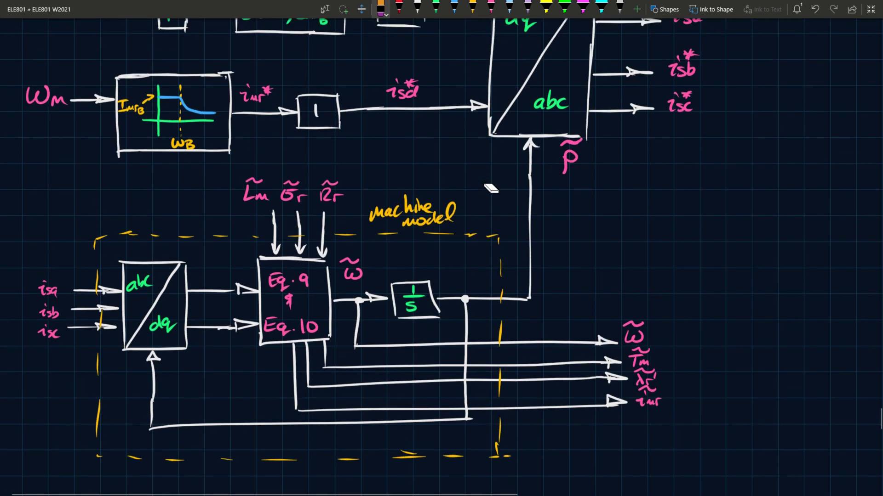
mouse_move(582, 178)
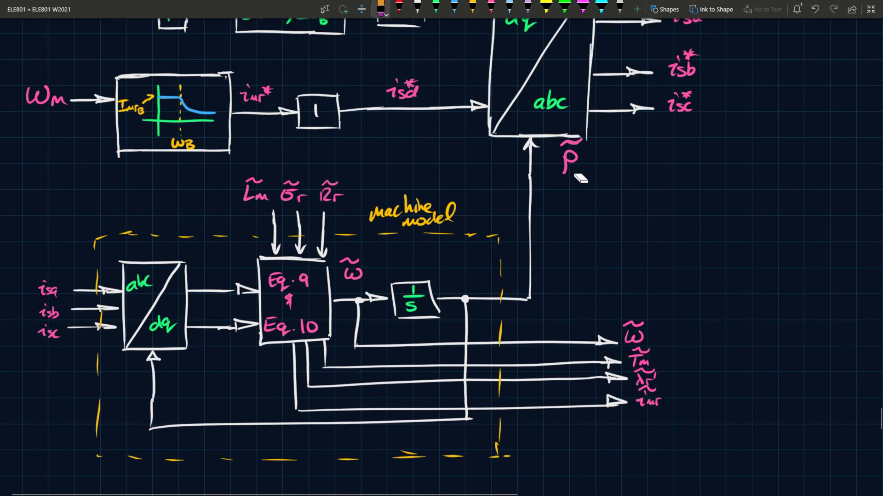
mouse_move(570, 174)
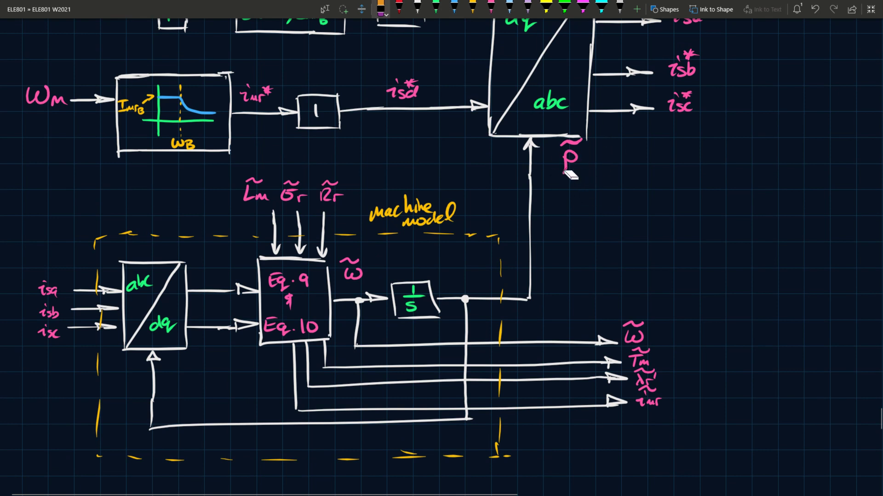
mouse_move(472, 305)
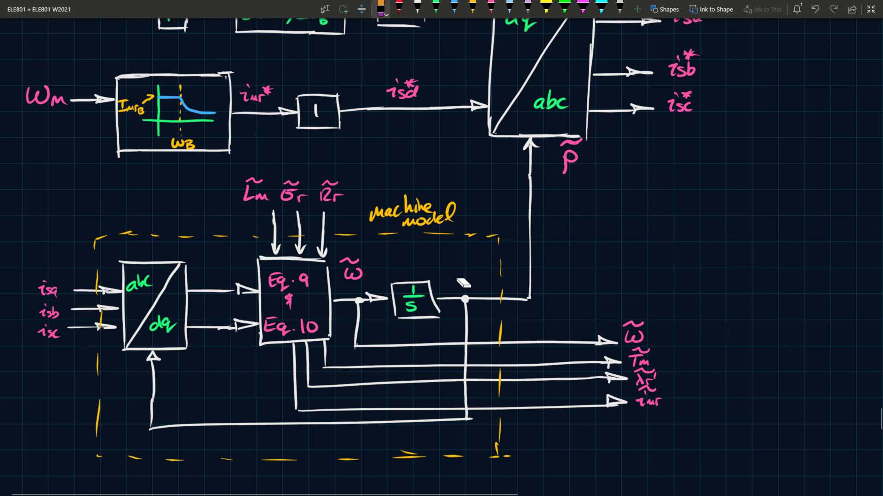
mouse_move(467, 293)
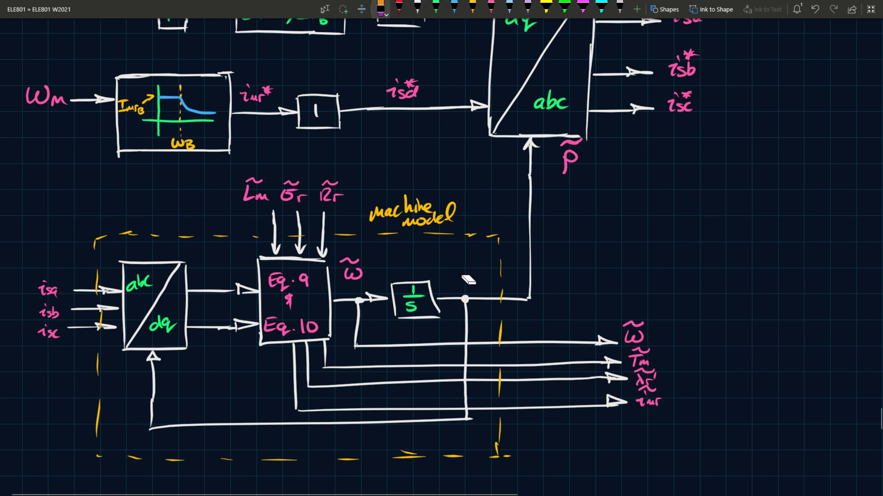
mouse_move(501, 258)
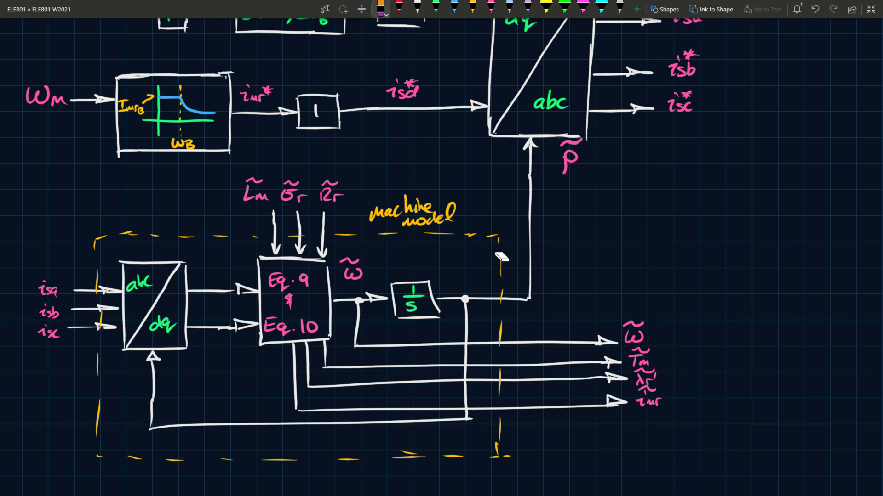
mouse_move(487, 200)
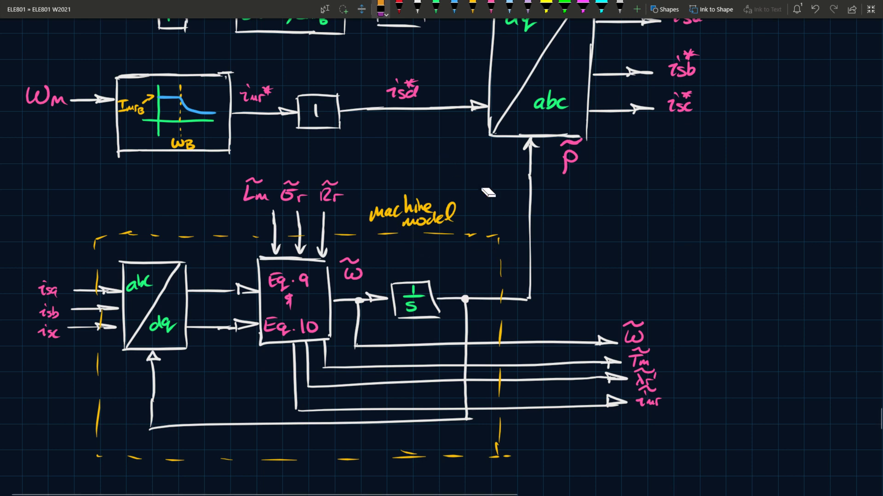
scroll("down", 3)
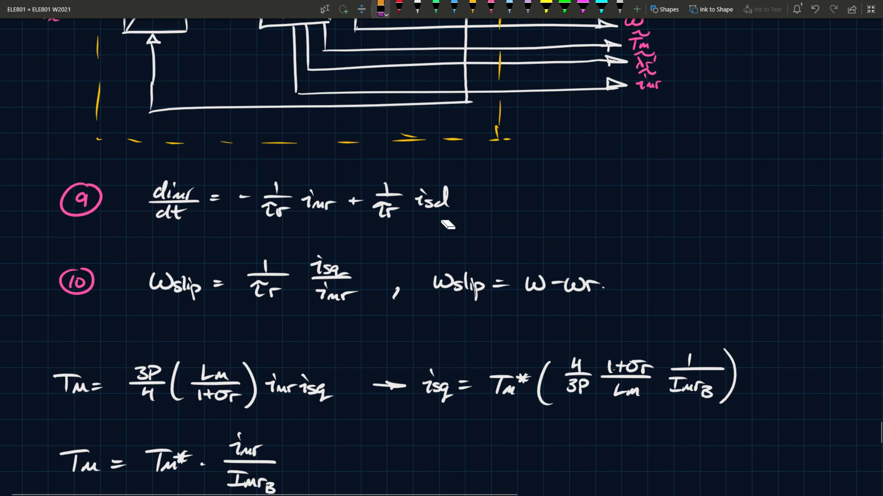
- Scroll further down to review the piecewise imr, Tm and Pm = Tm·ωm cases
scroll("down", 3)
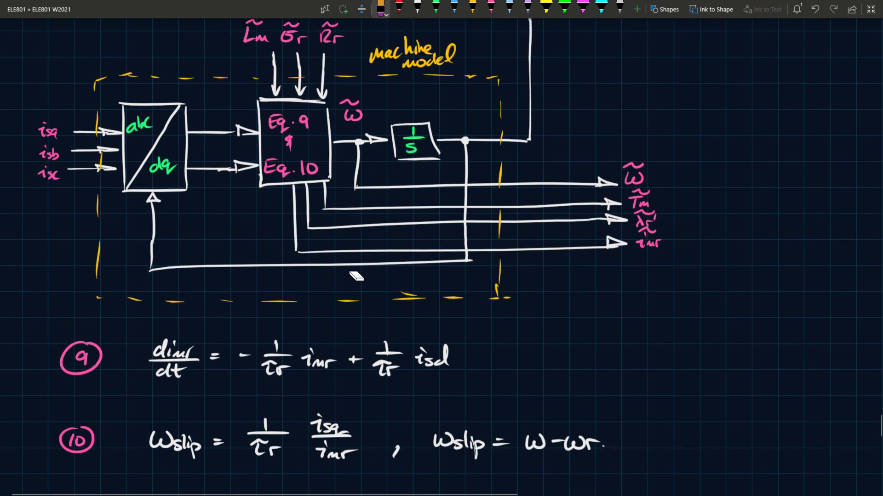
scroll("down", 3)
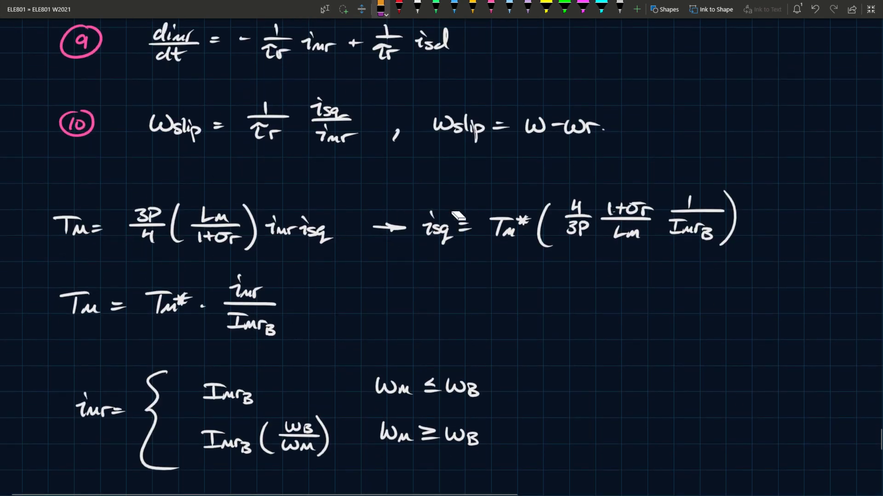
scroll("down", 3)
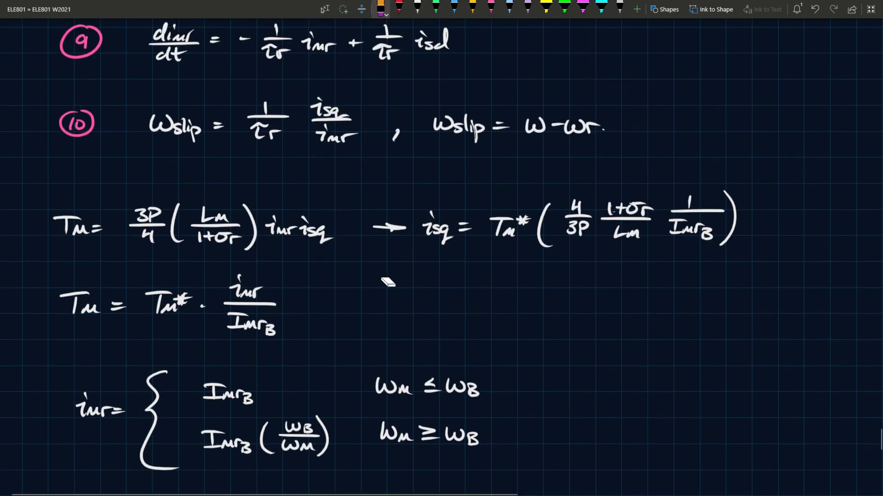
scroll("down", 3)
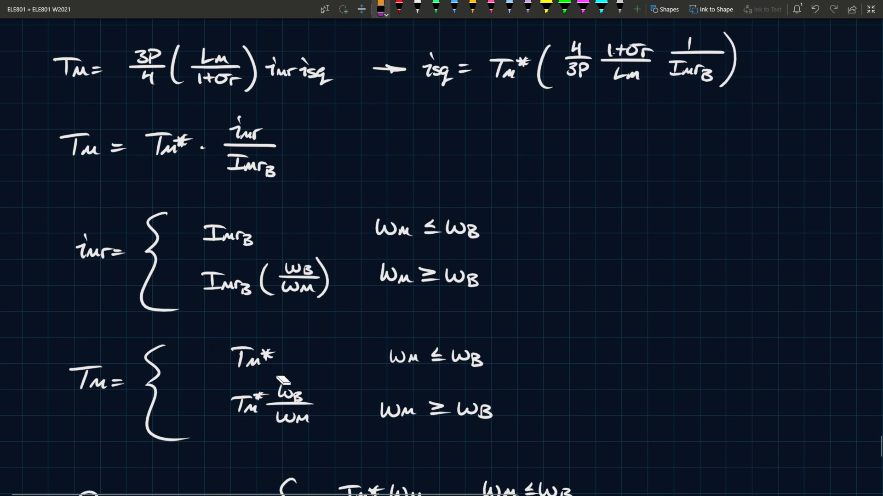
mouse_move(296, 360)
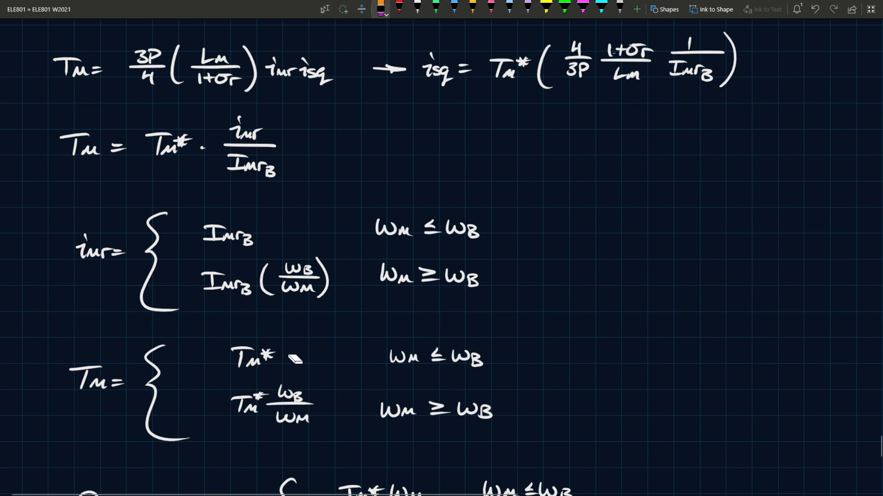
mouse_move(214, 327)
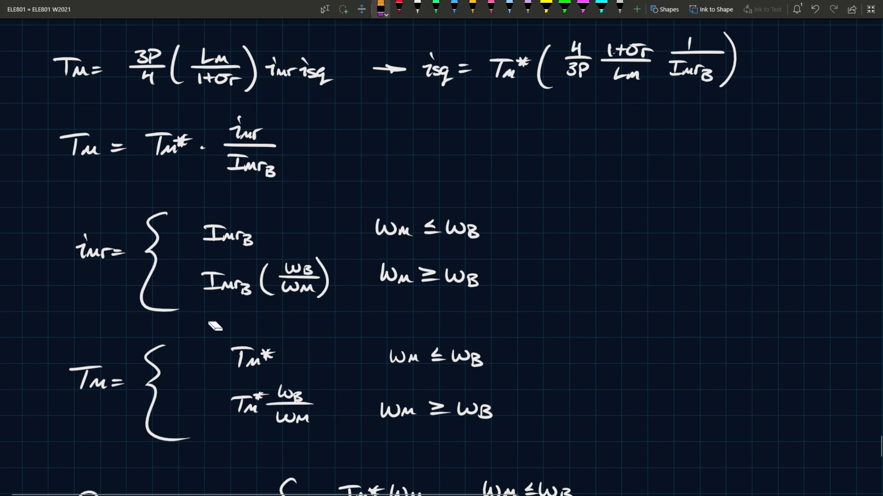
scroll("down", 3)
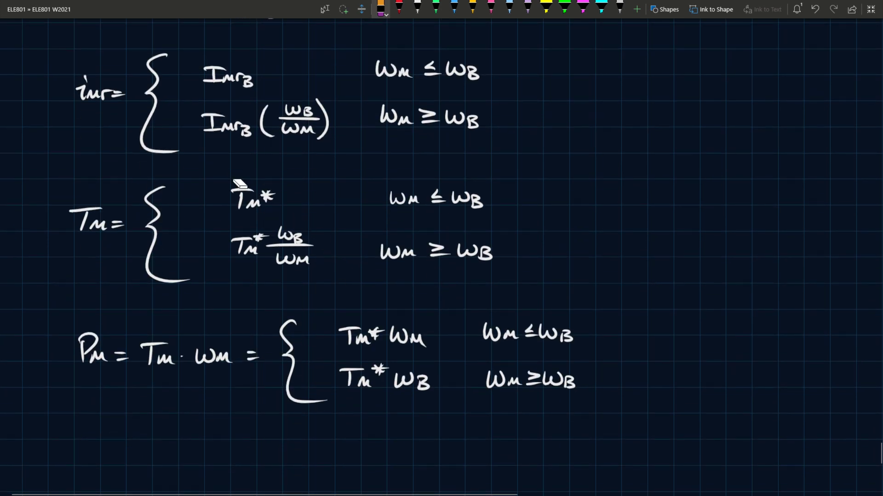
mouse_move(356, 315)
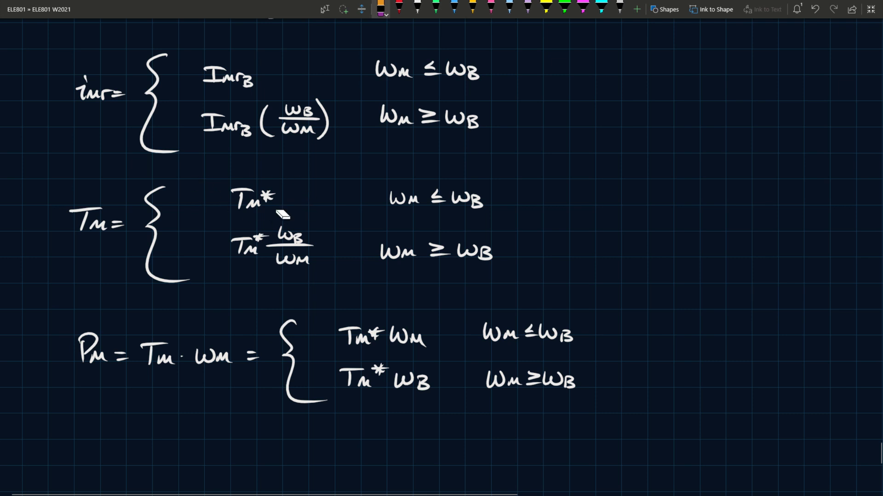
mouse_move(404, 270)
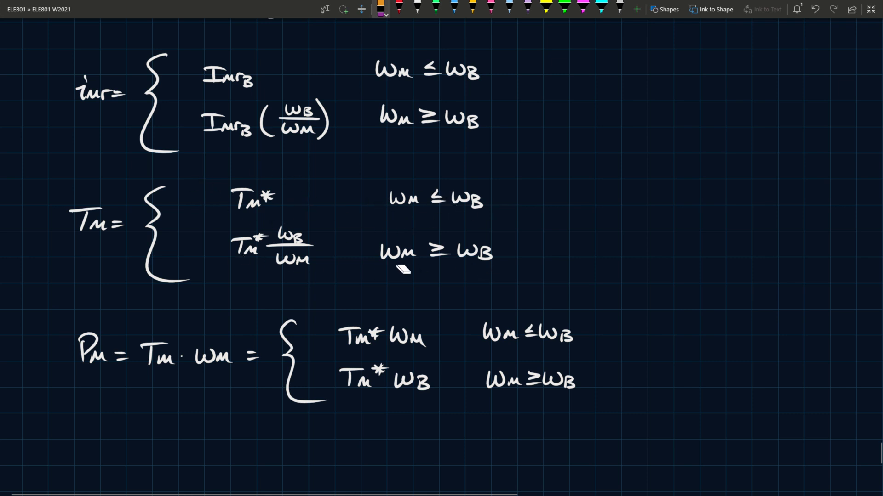
mouse_move(302, 274)
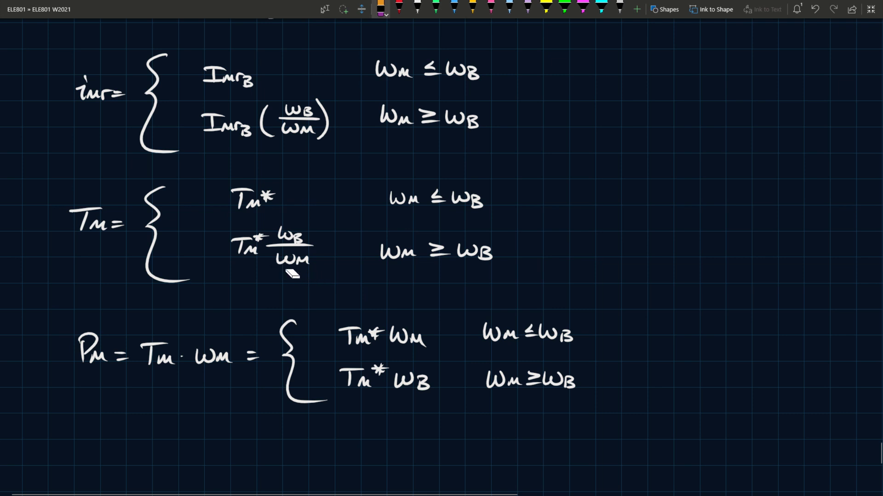
mouse_move(284, 279)
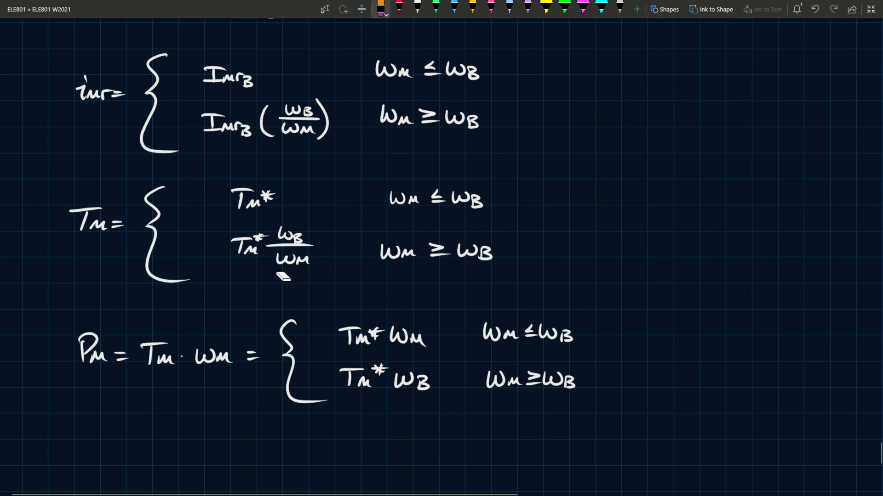
mouse_move(375, 366)
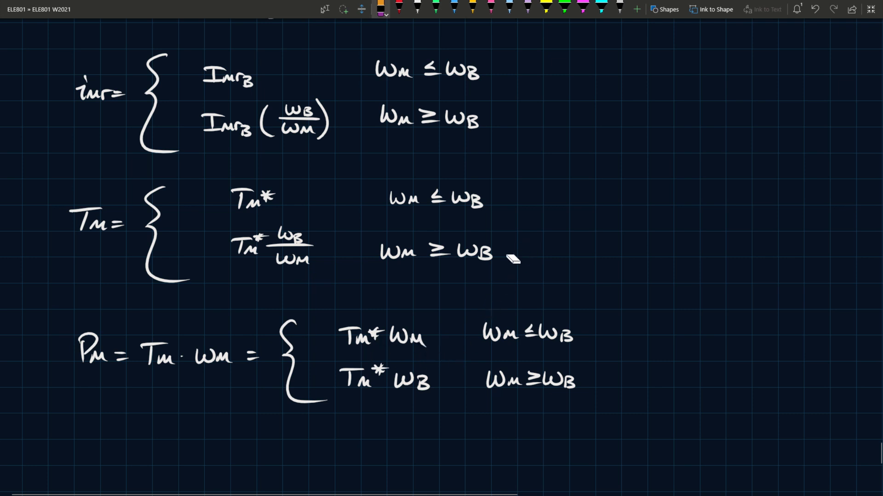
mouse_move(544, 215)
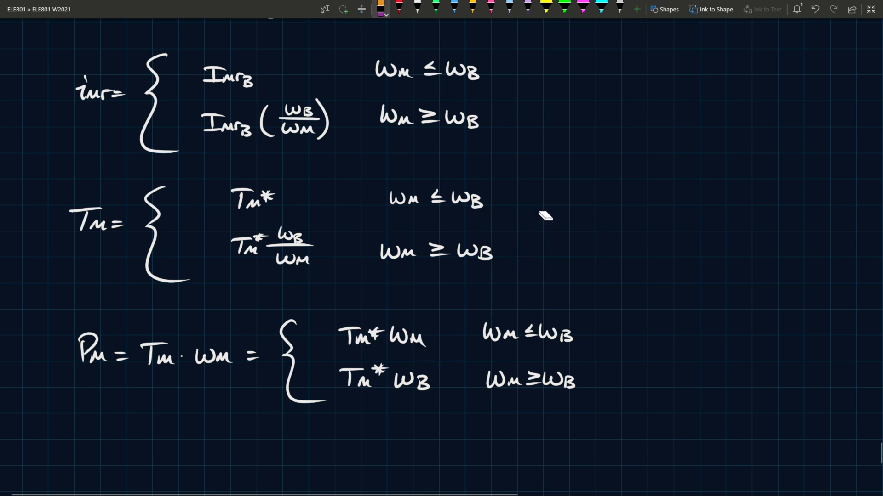
mouse_move(301, 376)
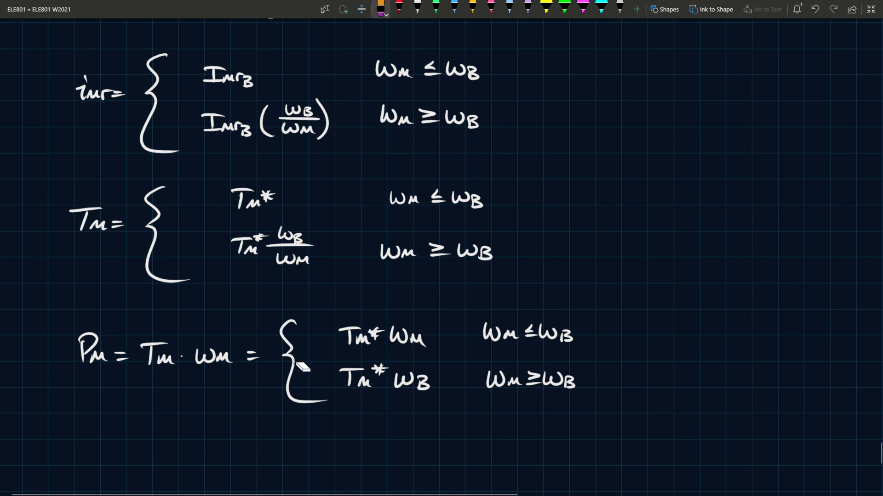
mouse_move(373, 395)
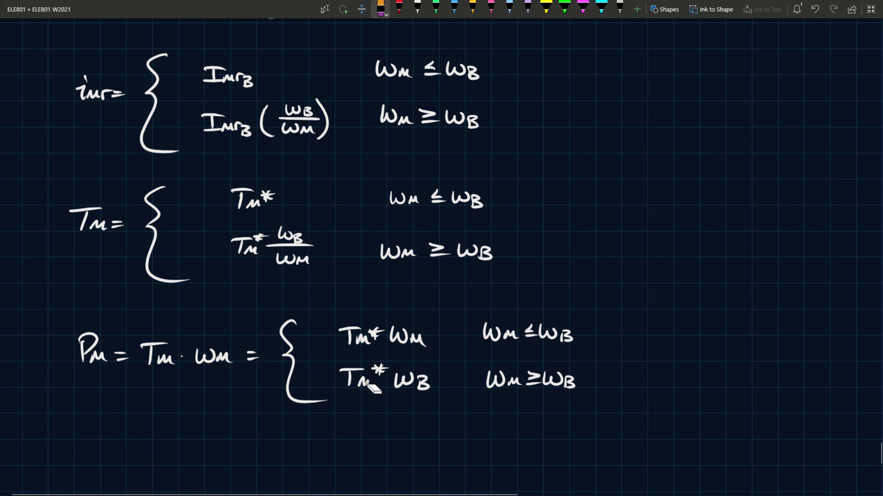